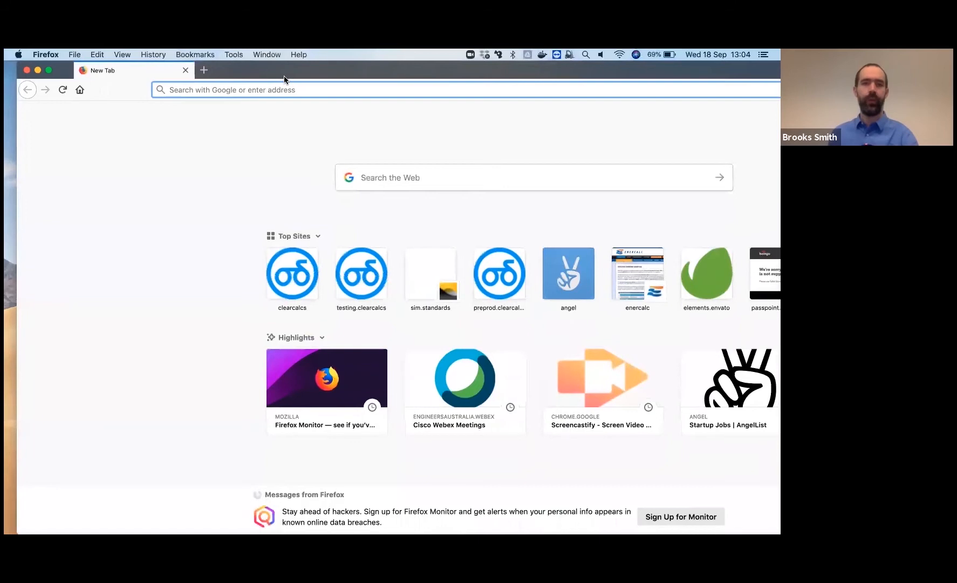
- Go to clearcalcs.com in Firefox and enter the app to start a new project
text(CLEARcalcs.com/)
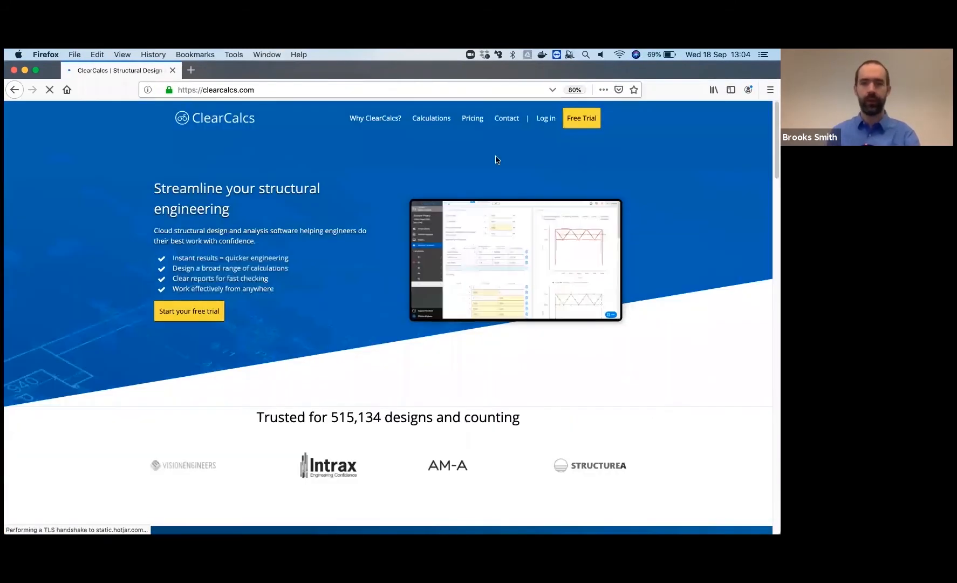
click(545, 117)
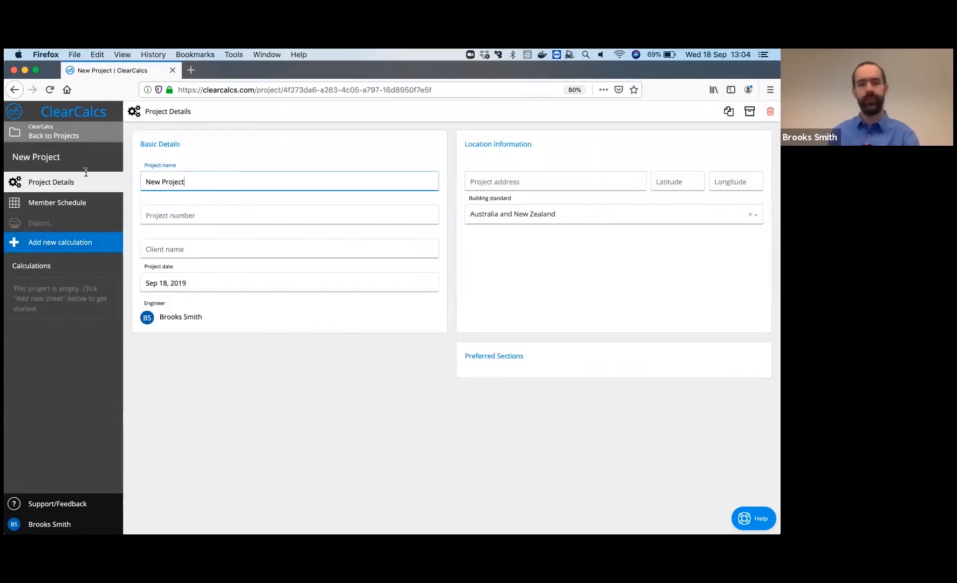
scroll(down, 3)
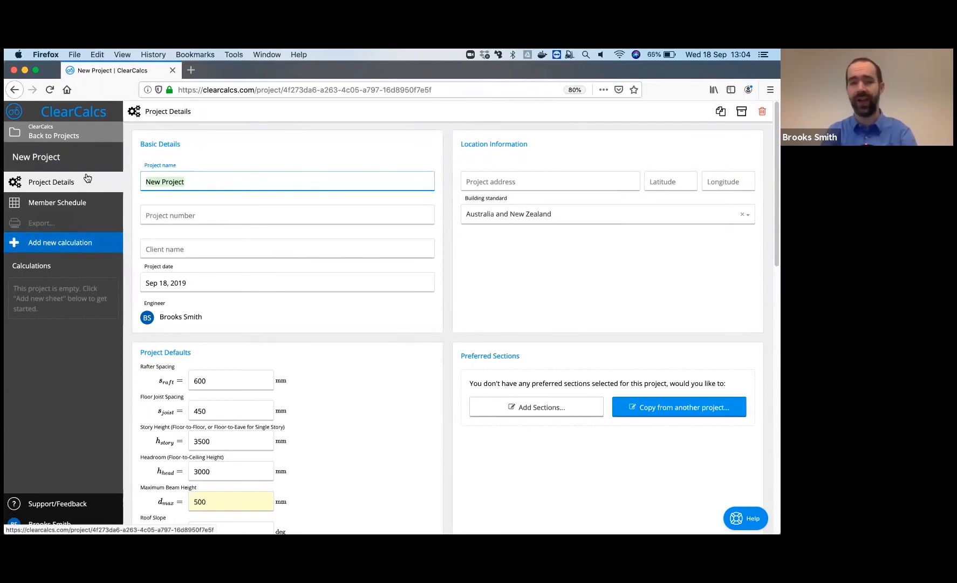
text(Webinar)
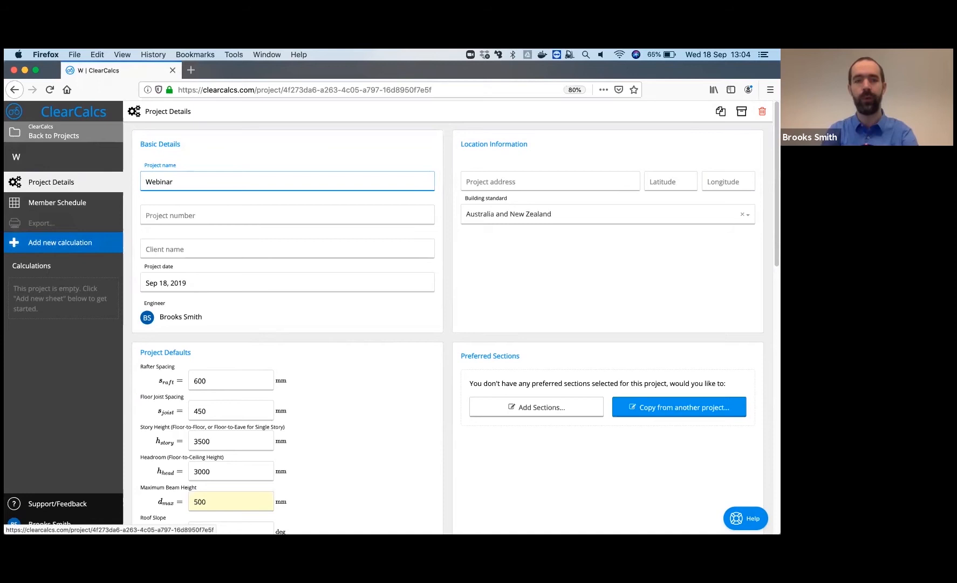
click(287, 214)
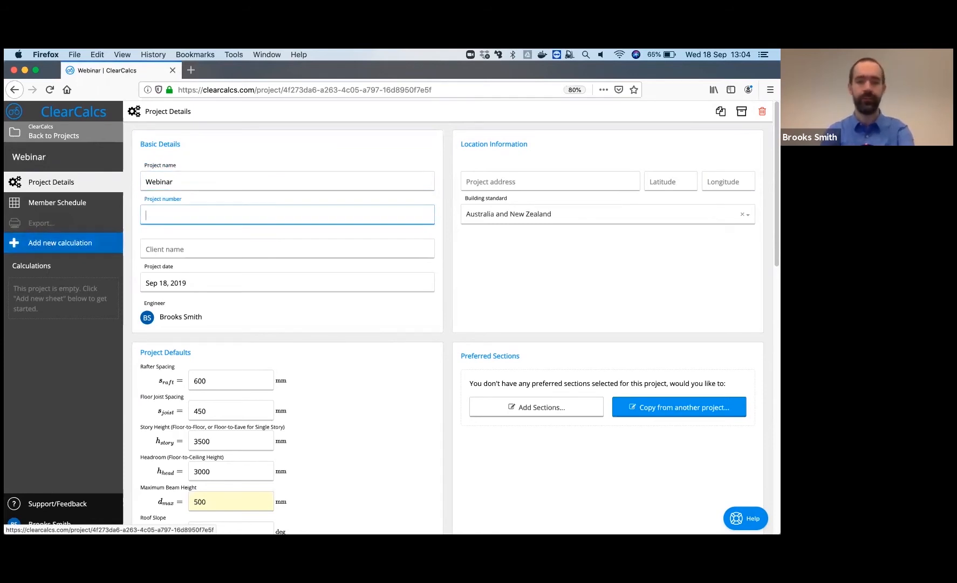
text(My Clien)
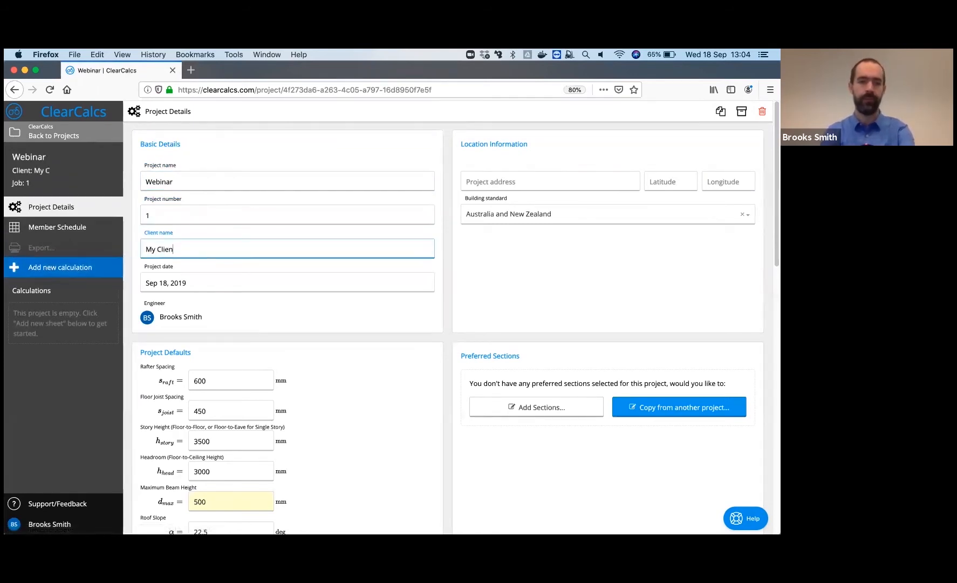
click(287, 282)
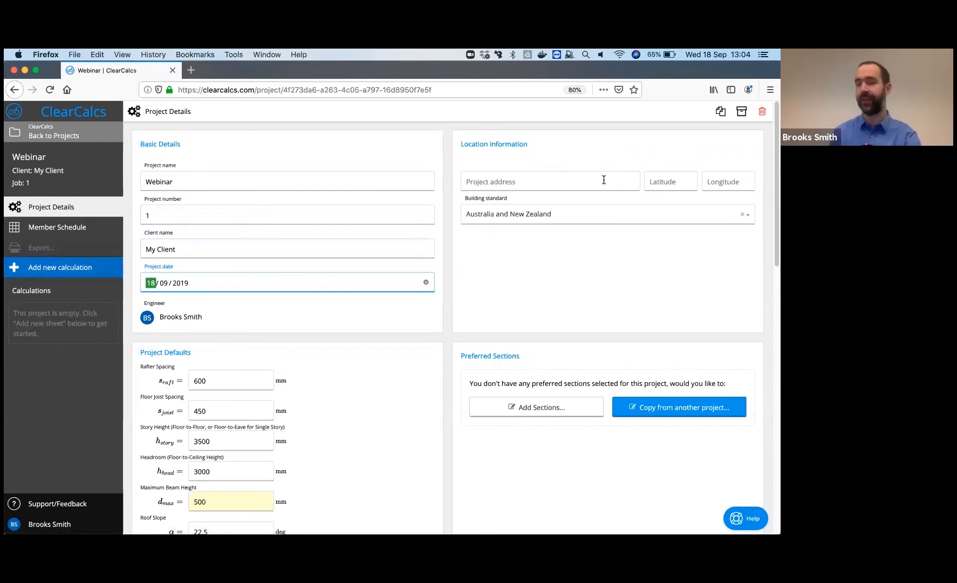
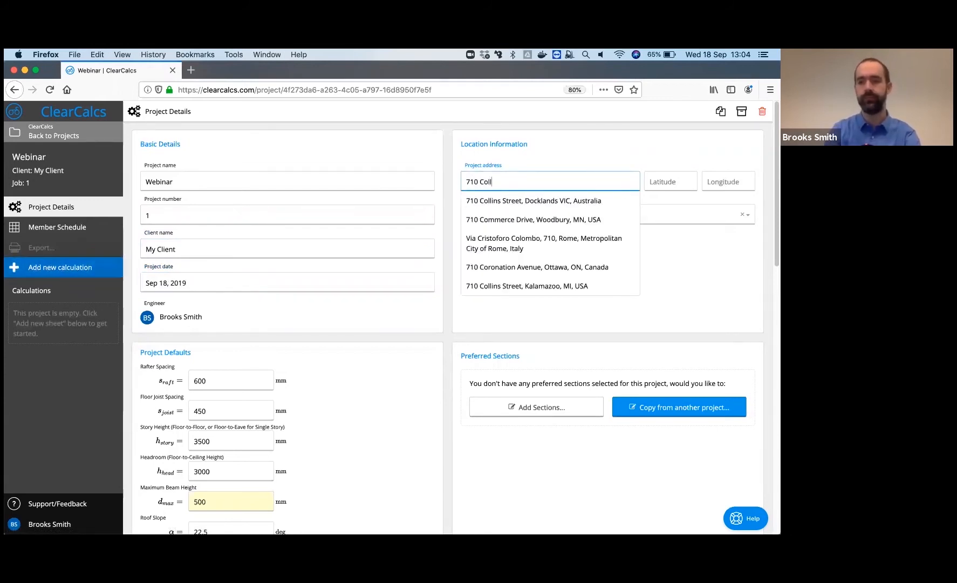
click(533, 200)
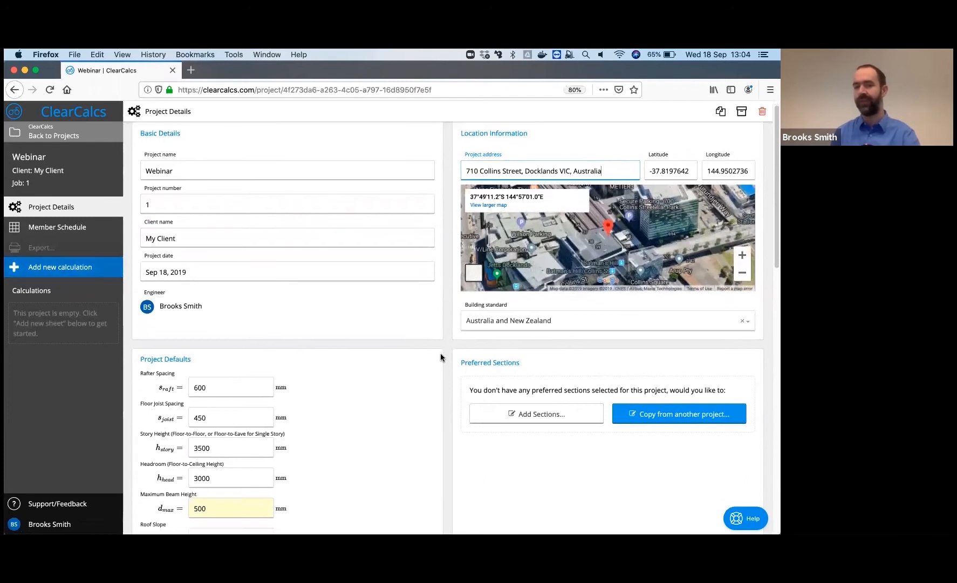
scroll(down, 3)
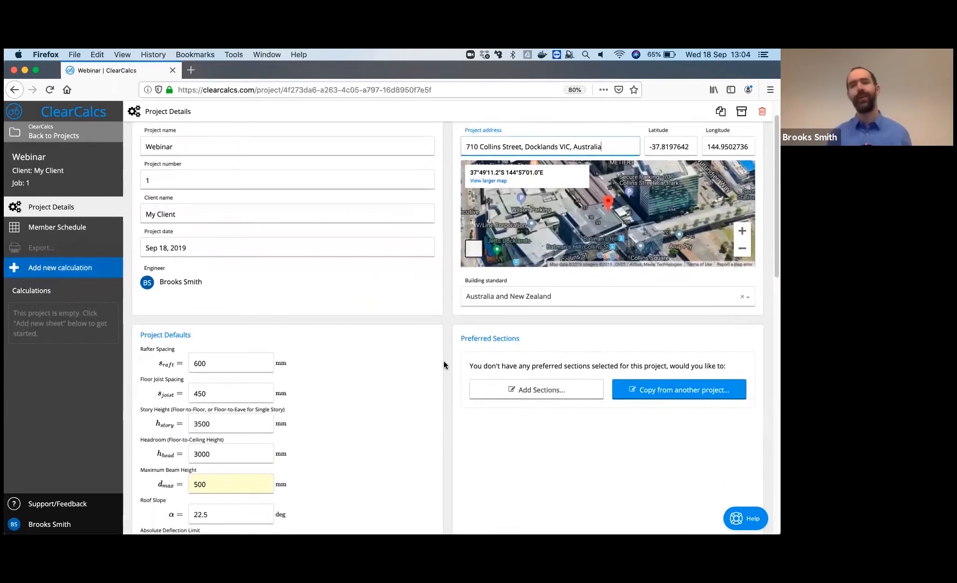
right_click(445, 331)
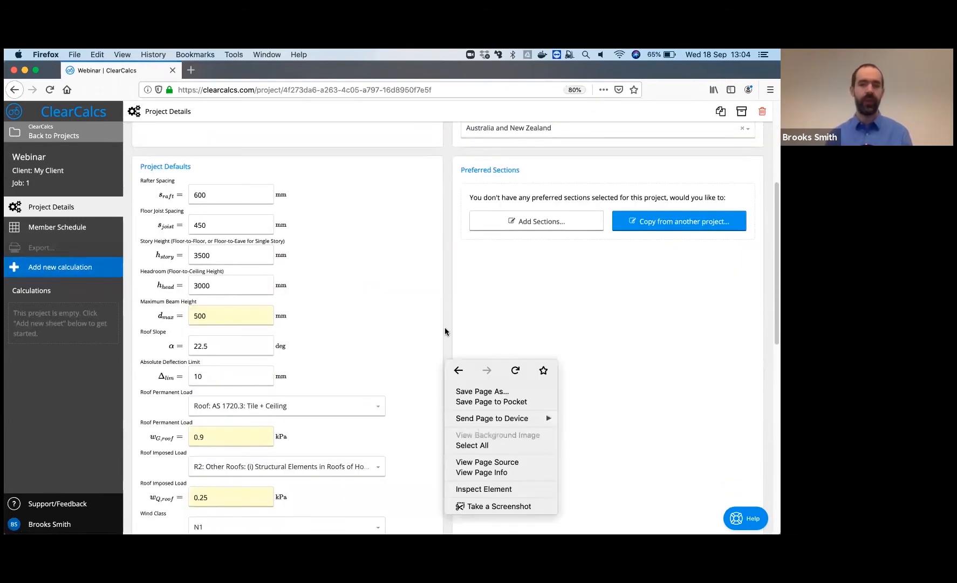
click(301, 307)
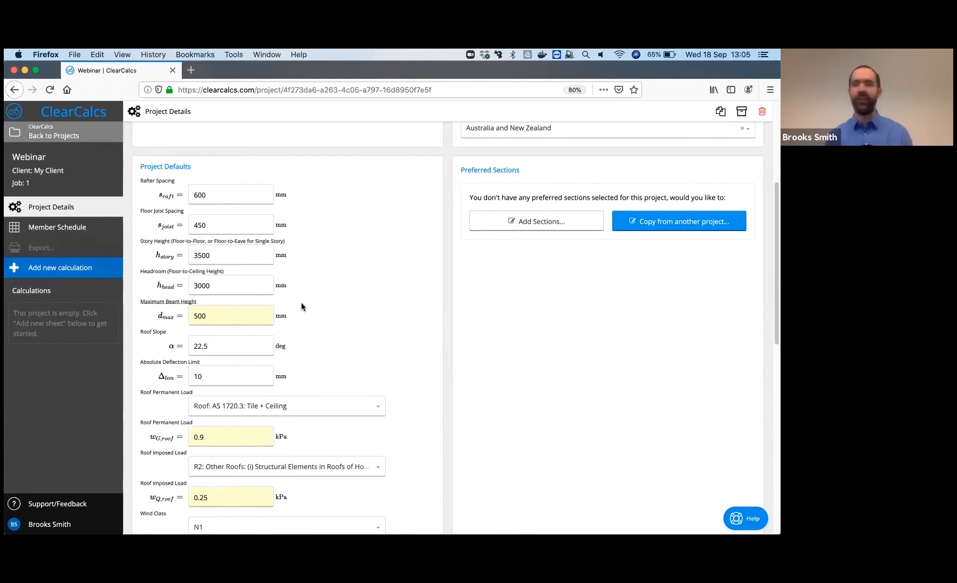
mouse_move(293, 318)
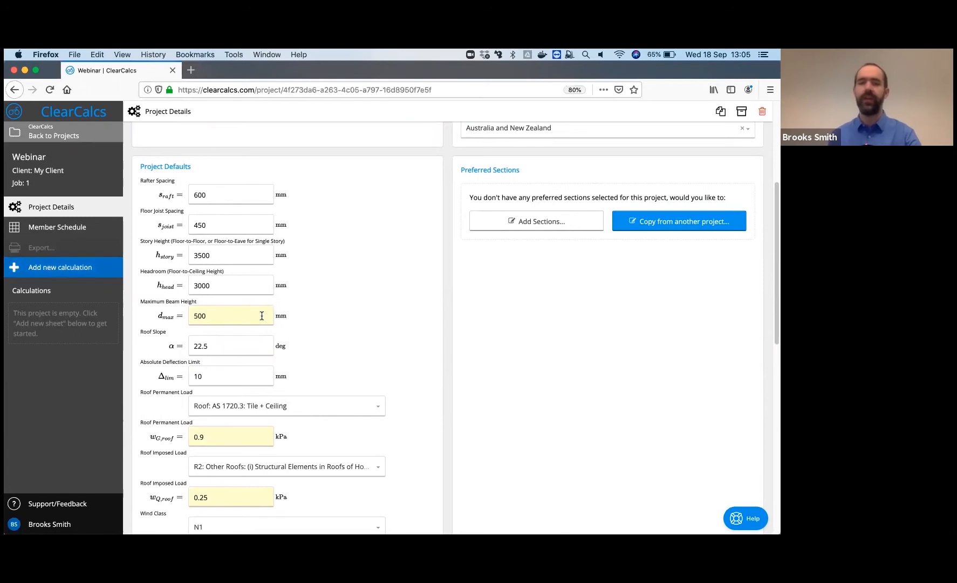
mouse_move(145, 303)
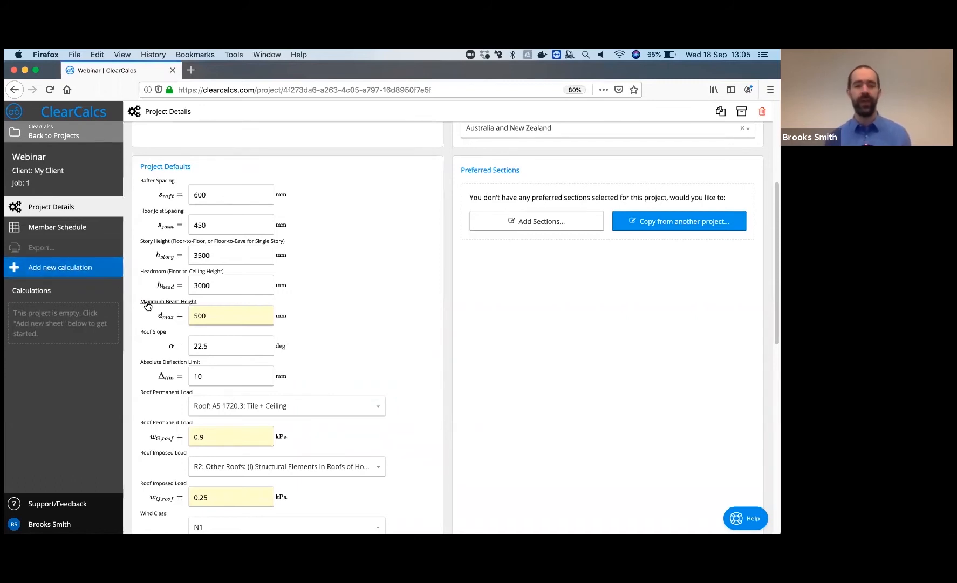
mouse_move(342, 349)
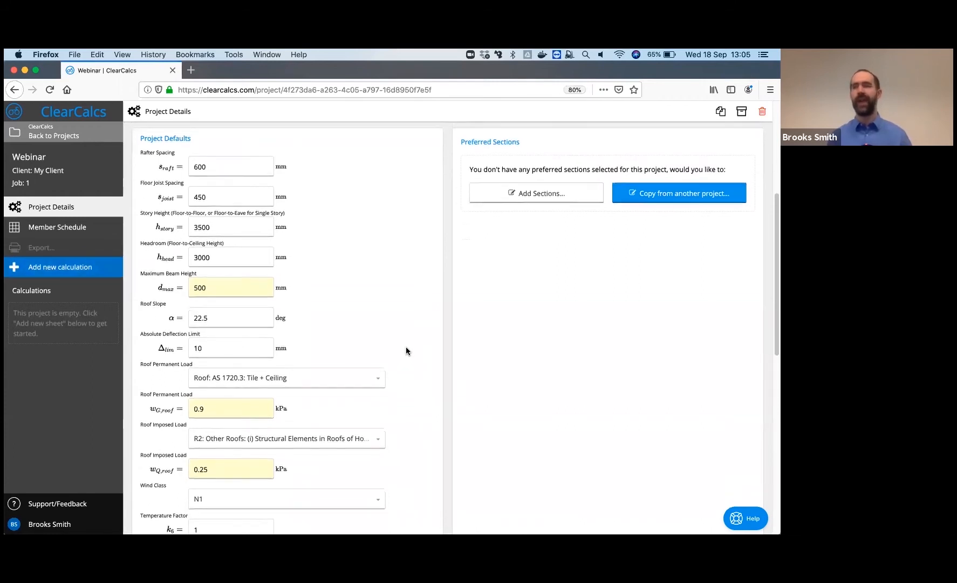
mouse_move(410, 358)
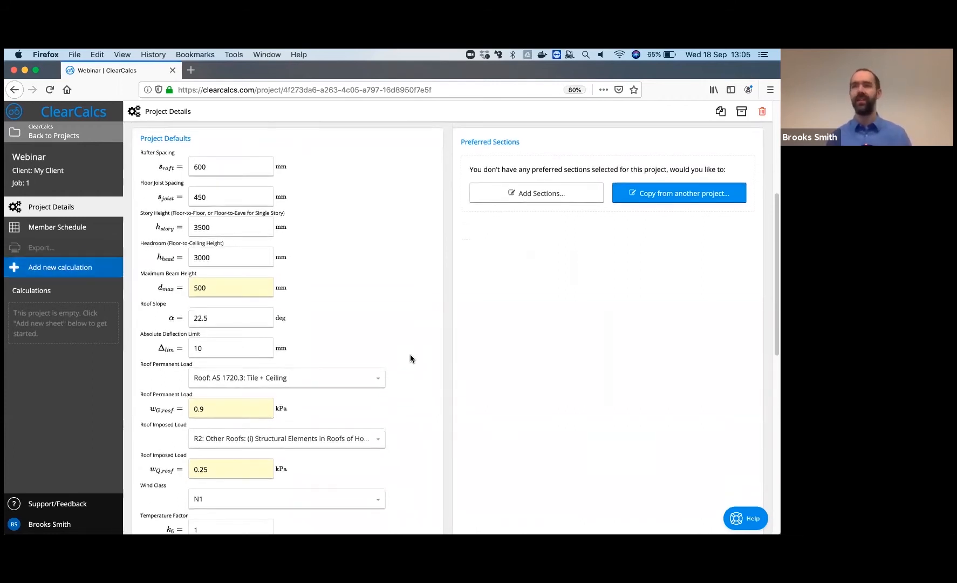
scroll(down, 3)
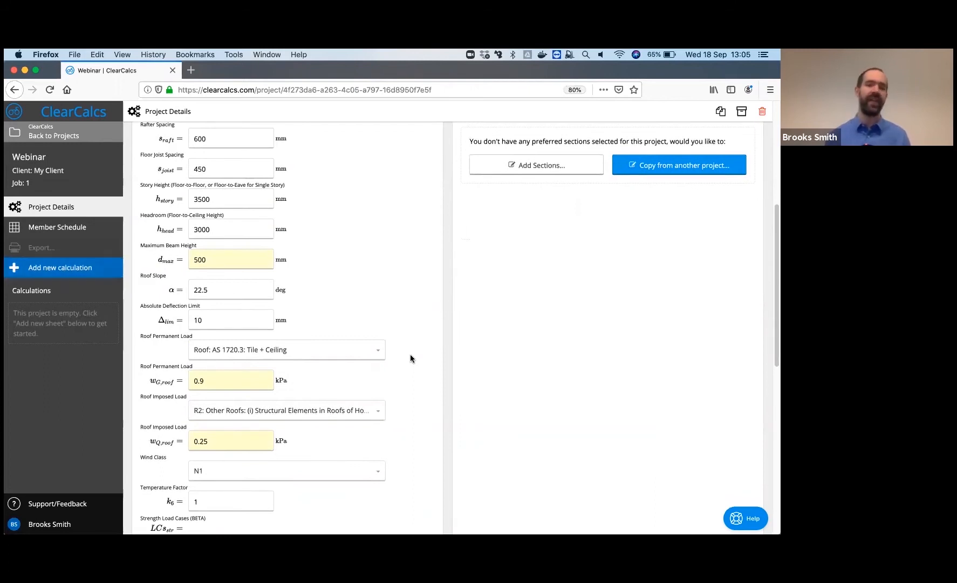
scroll(down, 3)
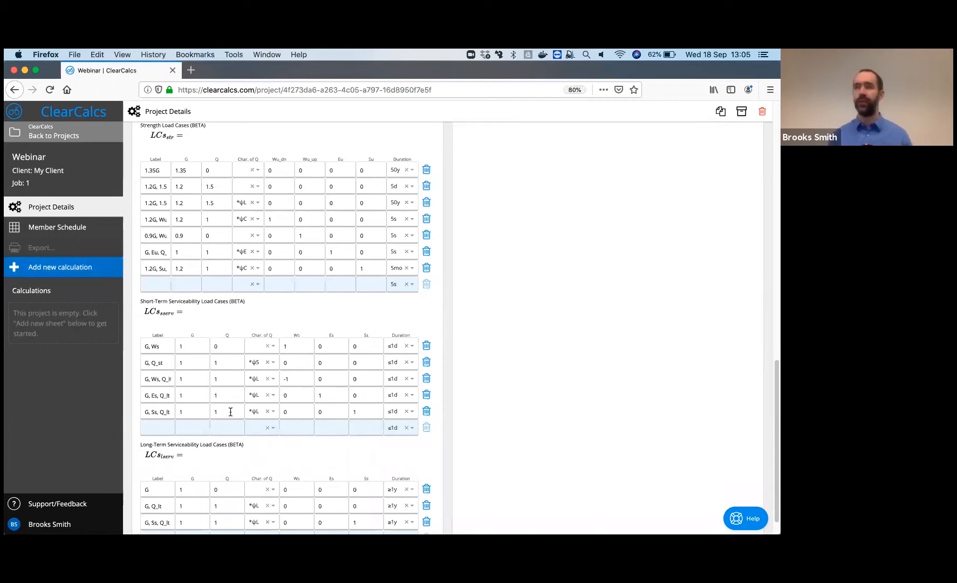
mouse_move(233, 430)
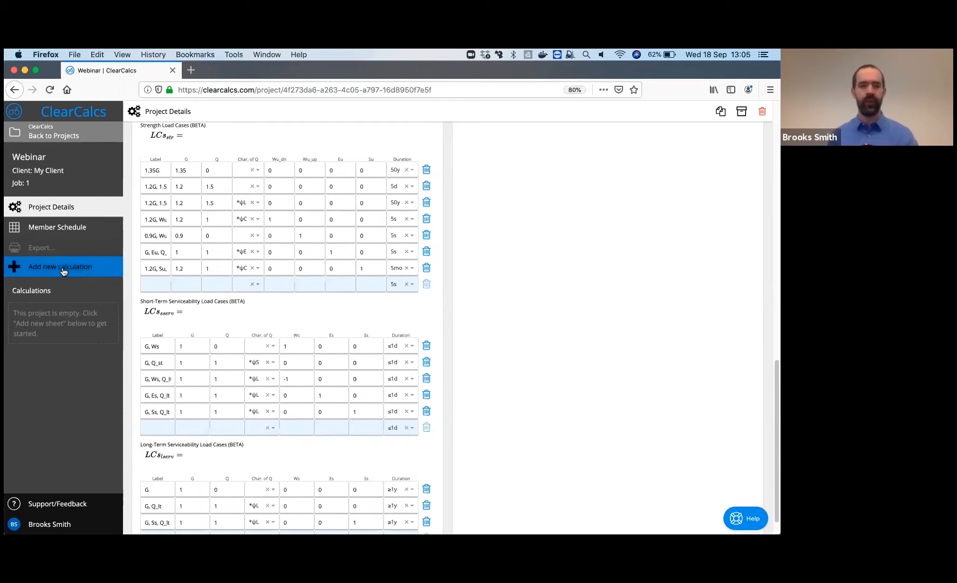
- Add a new calculation and browse the Steel Beam calculation types
click(60, 267)
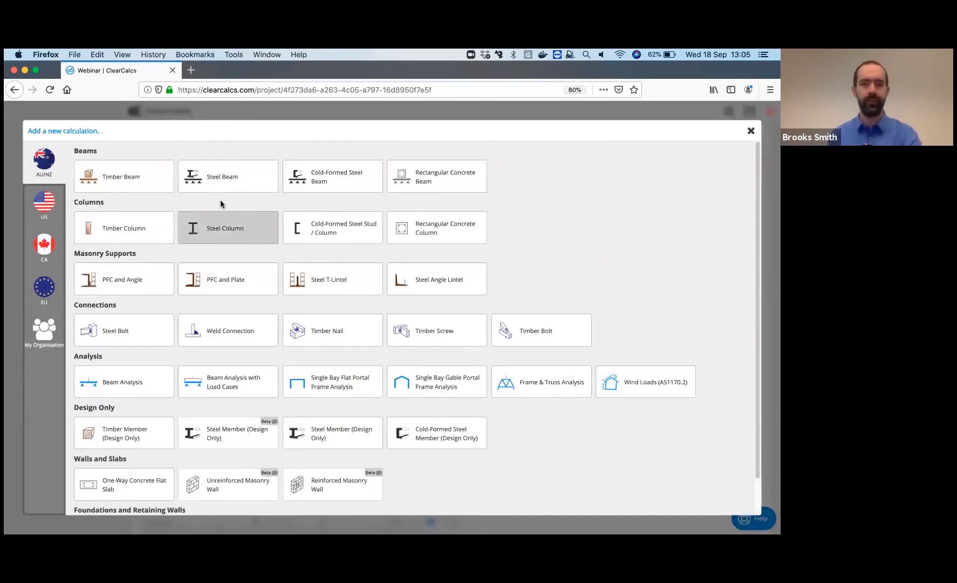
mouse_move(227, 176)
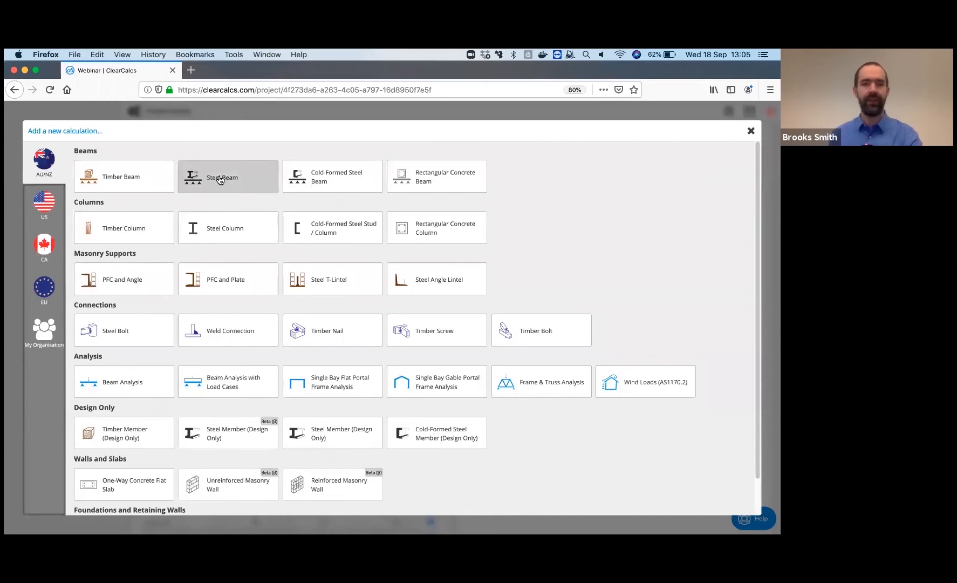
click(222, 176)
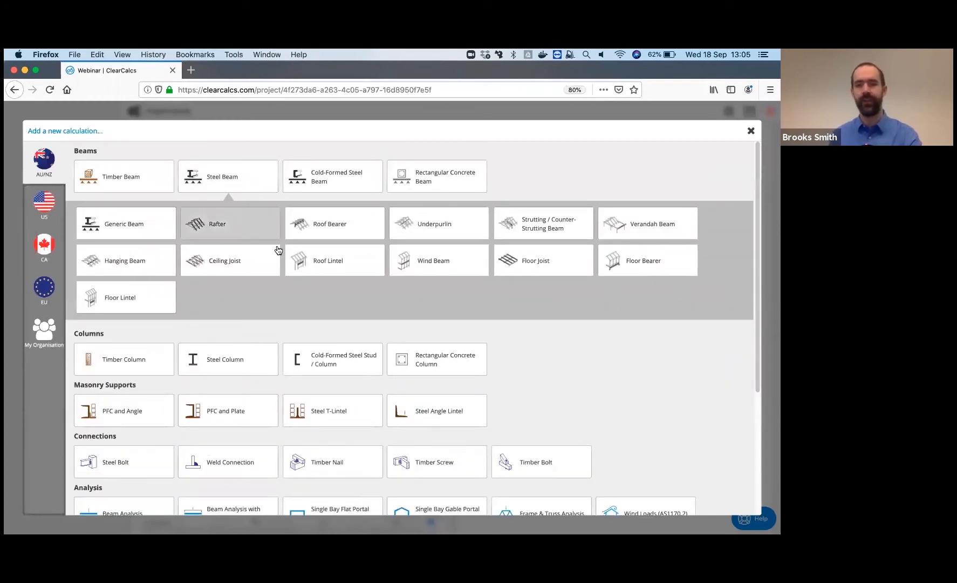
mouse_move(278, 250)
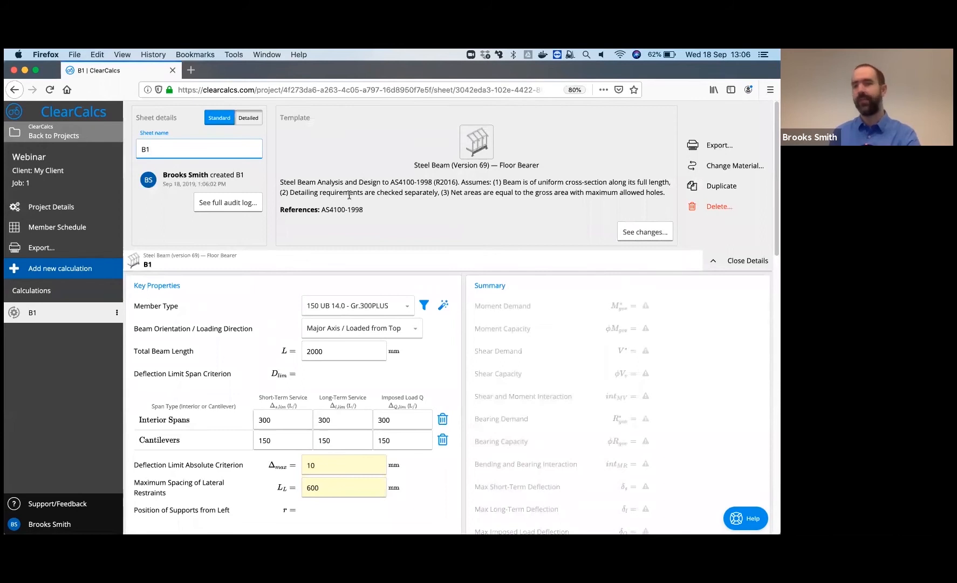
- Let sheet B1 compute and review its Summary results at 9% utilisation
click(442, 439)
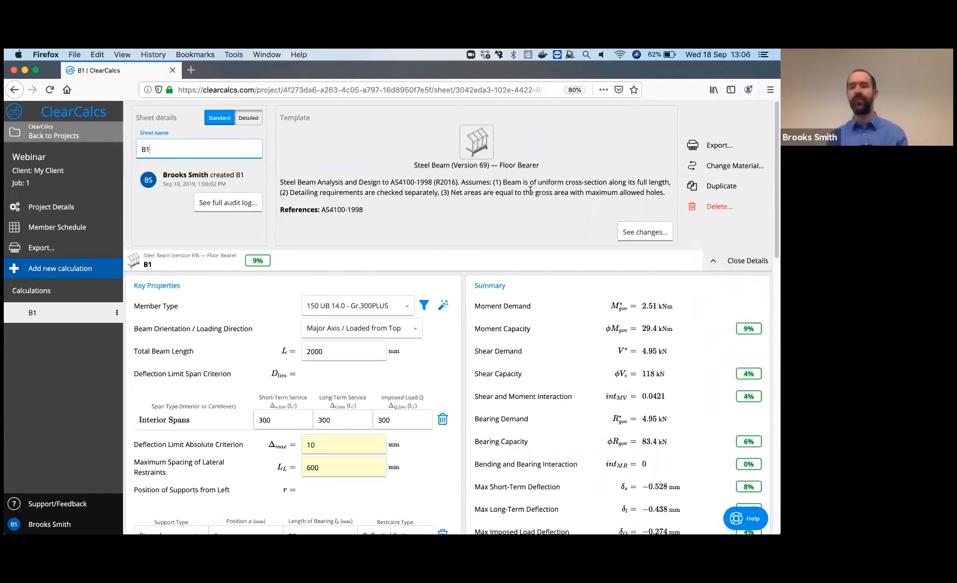
mouse_move(395, 204)
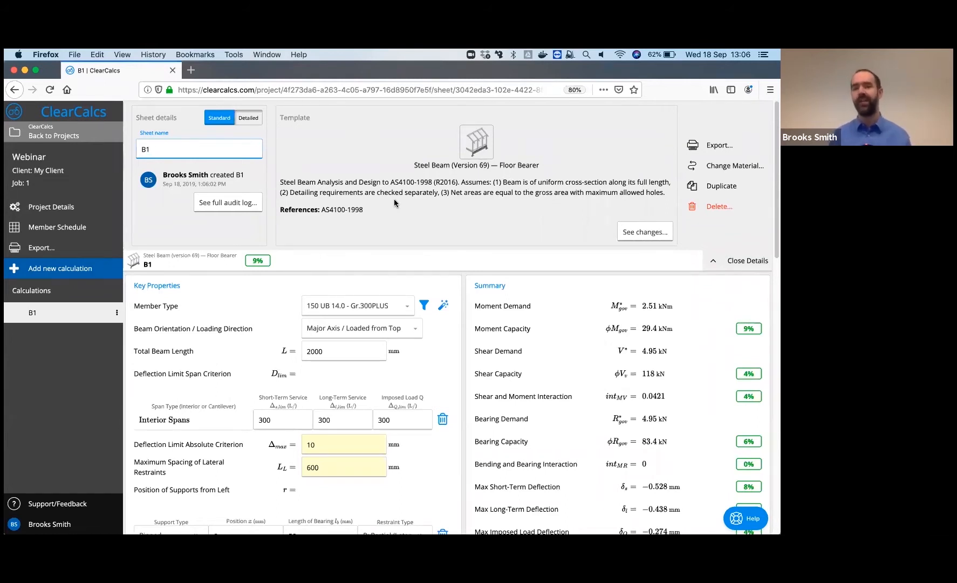
mouse_move(534, 203)
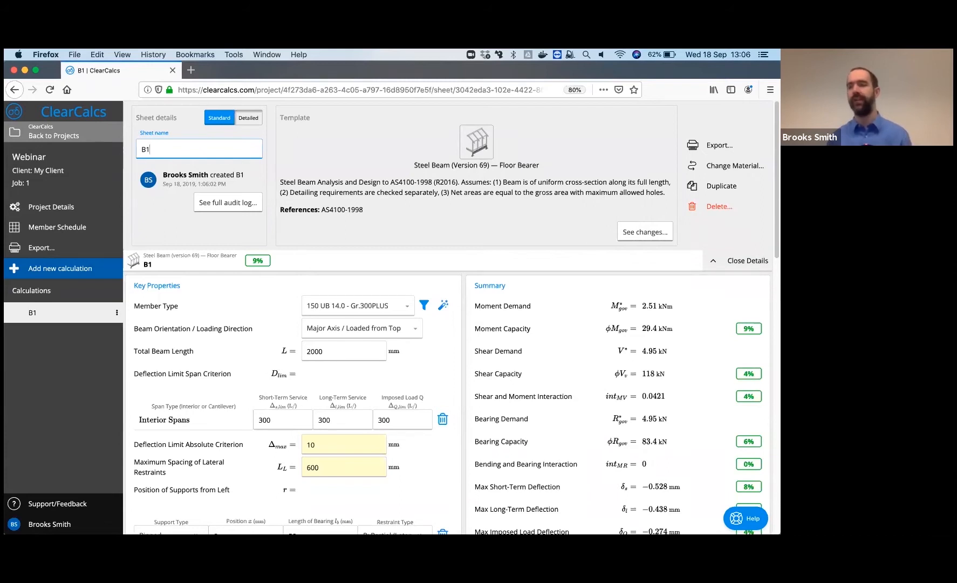
mouse_move(747, 265)
text(150)
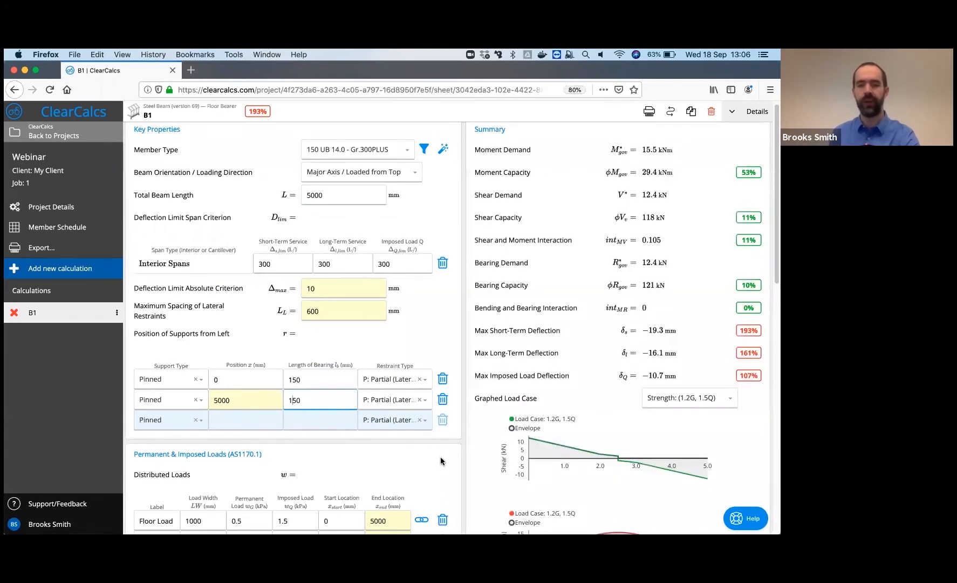
- Delete the Wall Load and Roof Load rows, keeping a 2000 mm-wide Floor Load
scroll(down, 3)
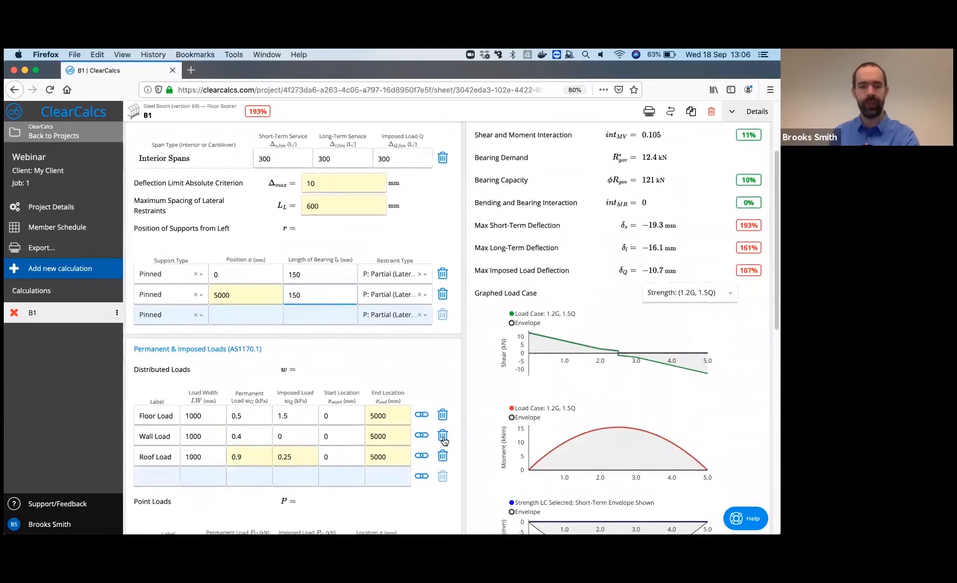
click(443, 435)
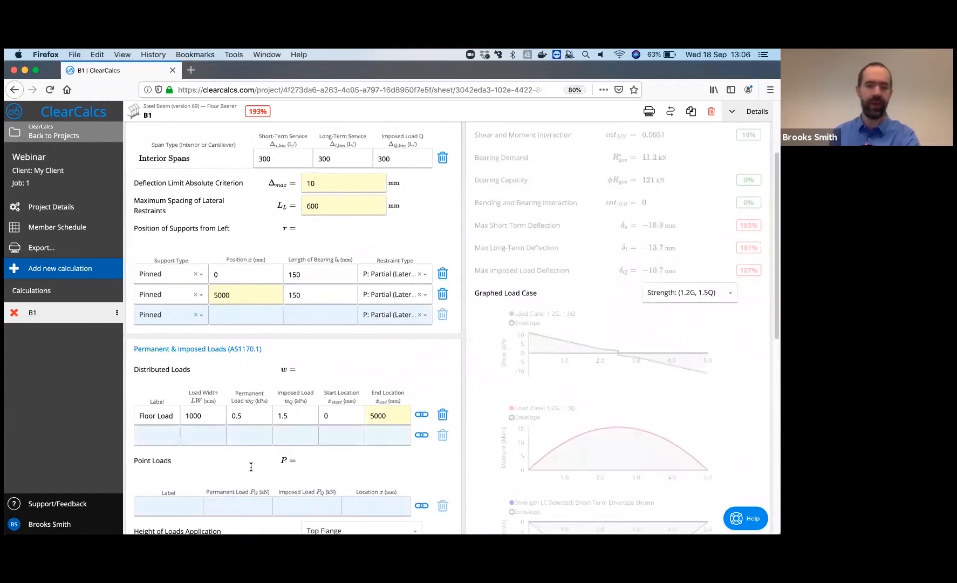
scroll(down, 3)
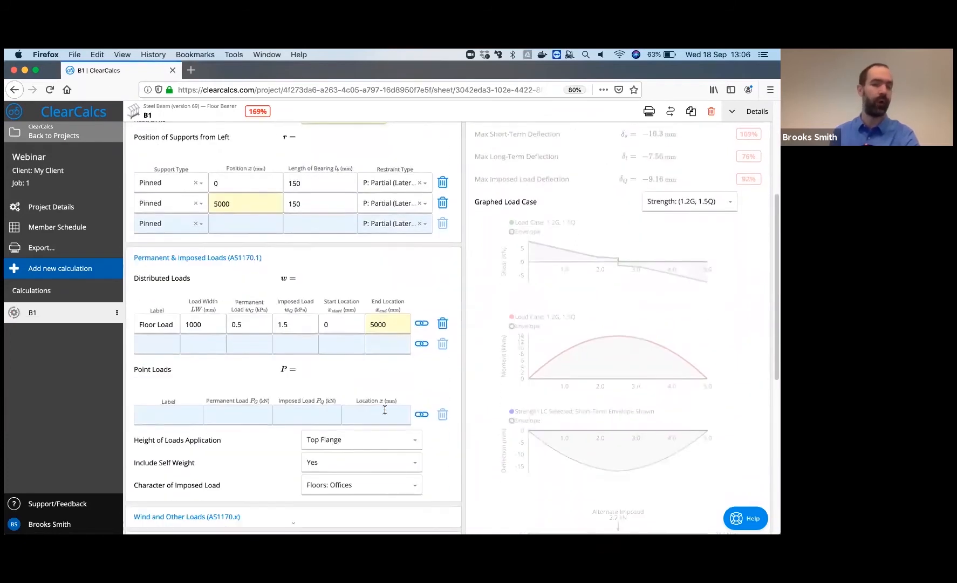
scroll(down, 3)
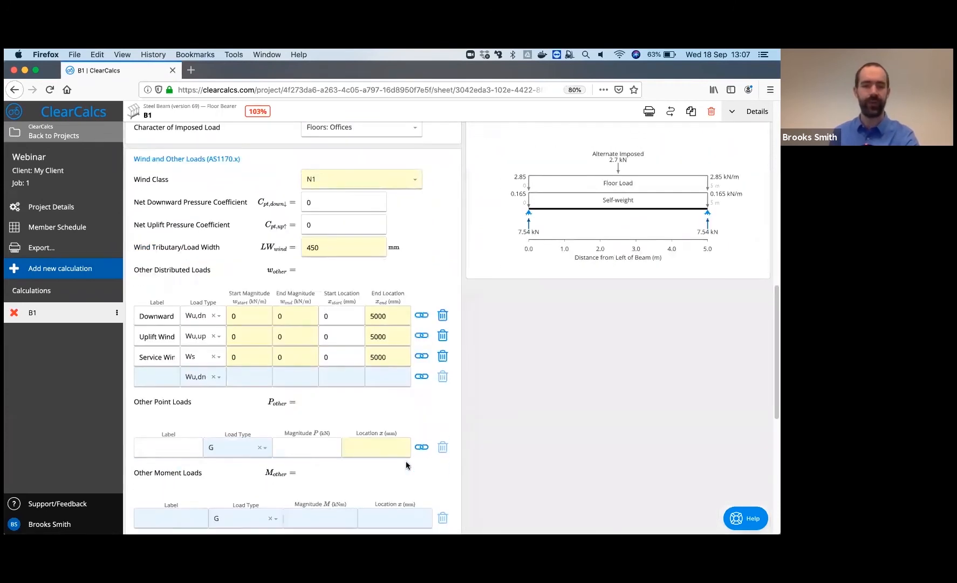
scroll(up, 3)
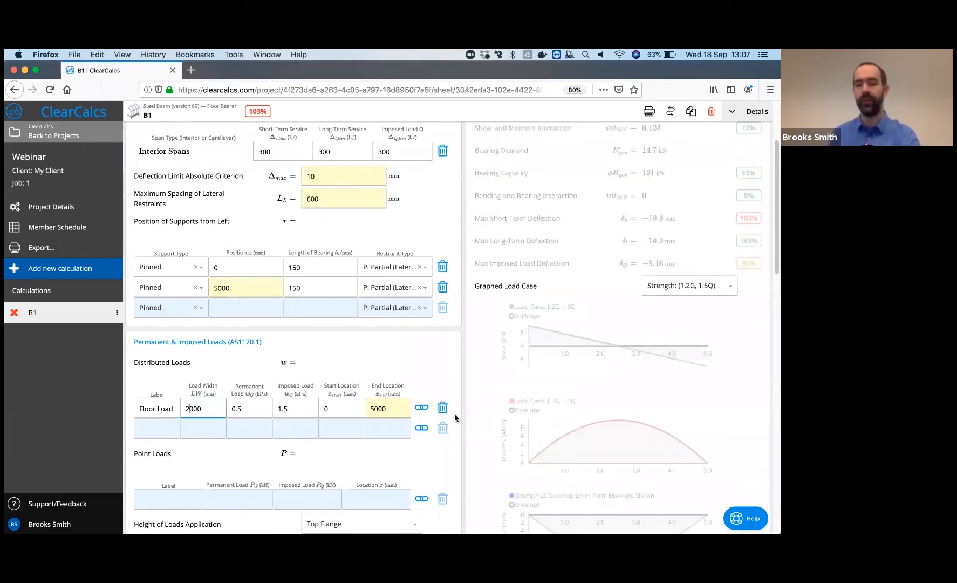
scroll(up, 3)
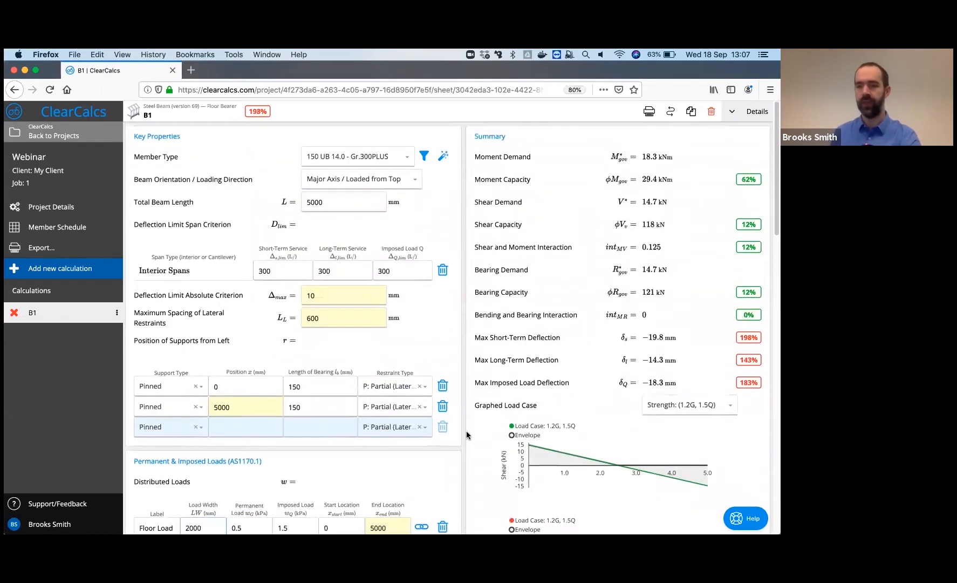
mouse_move(463, 345)
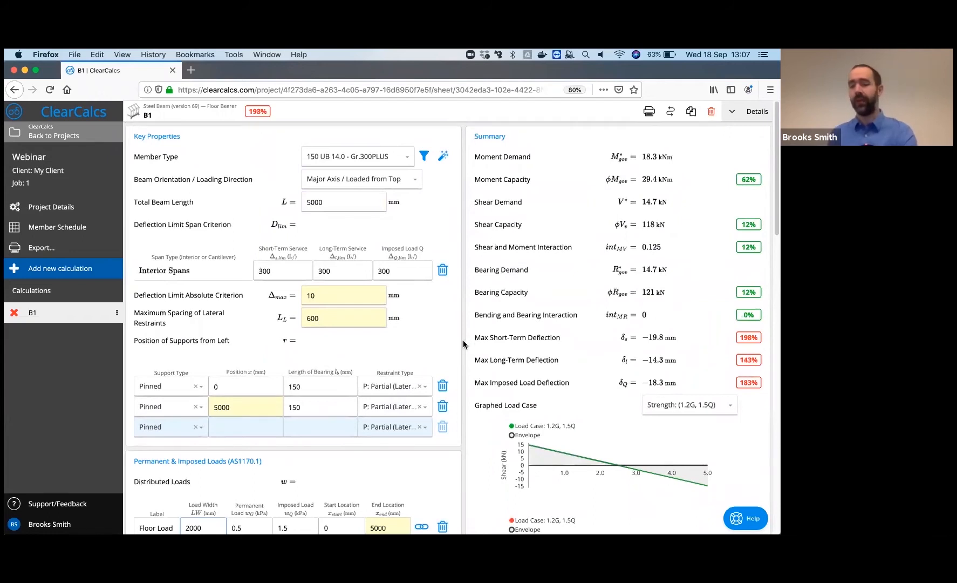
mouse_move(748, 337)
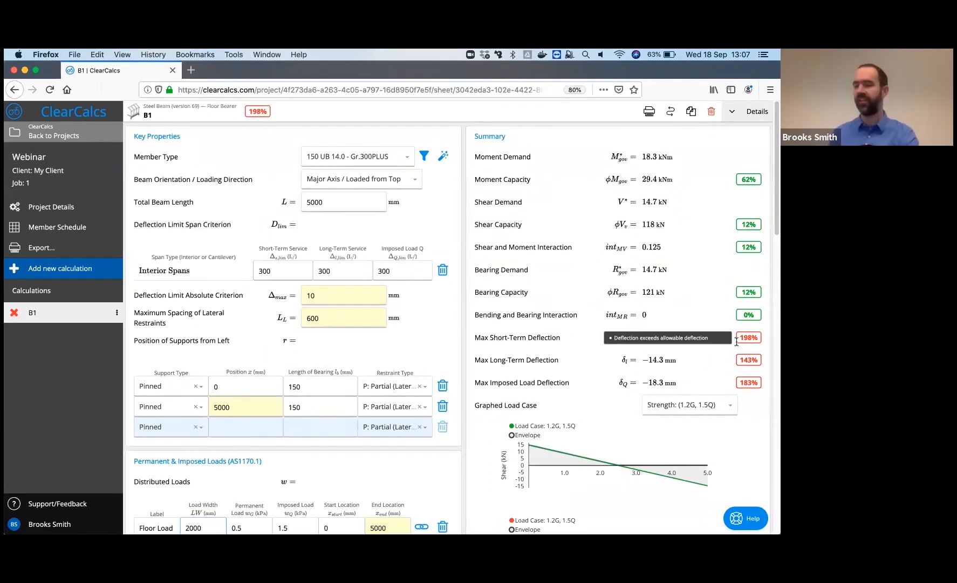
mouse_move(769, 335)
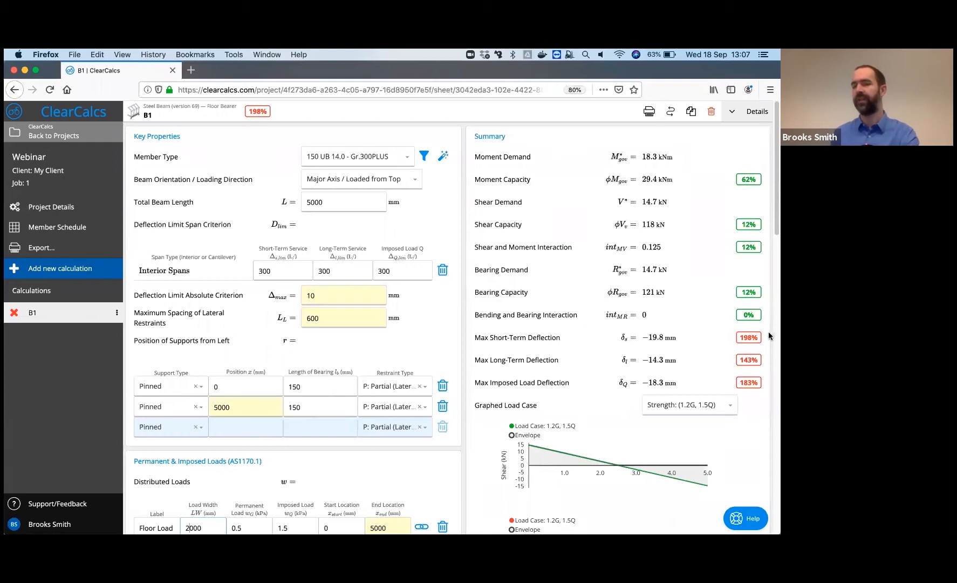
mouse_move(451, 187)
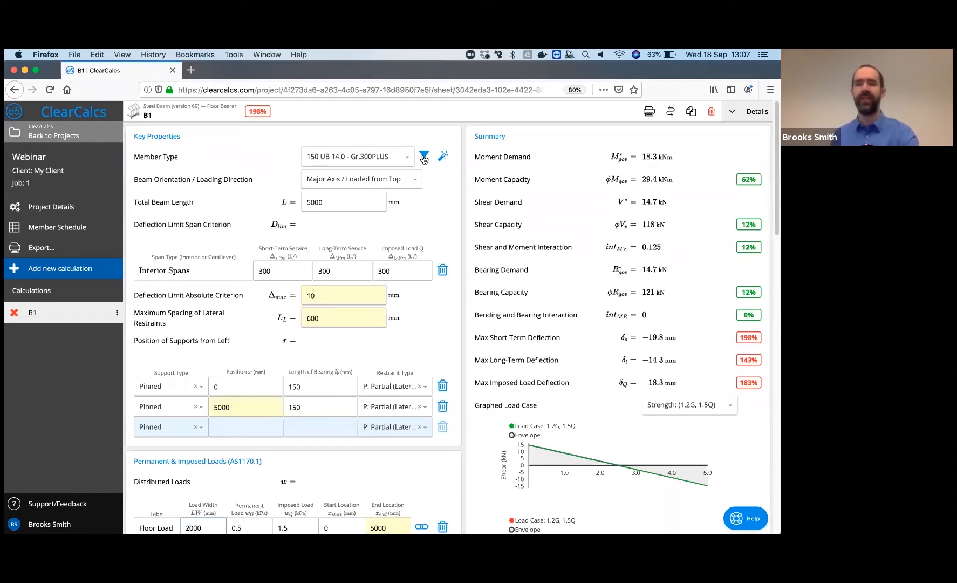
- Compare section check percentages in the Member Type table and select 180 UB 22.2 - Gr.300PLUS
click(423, 157)
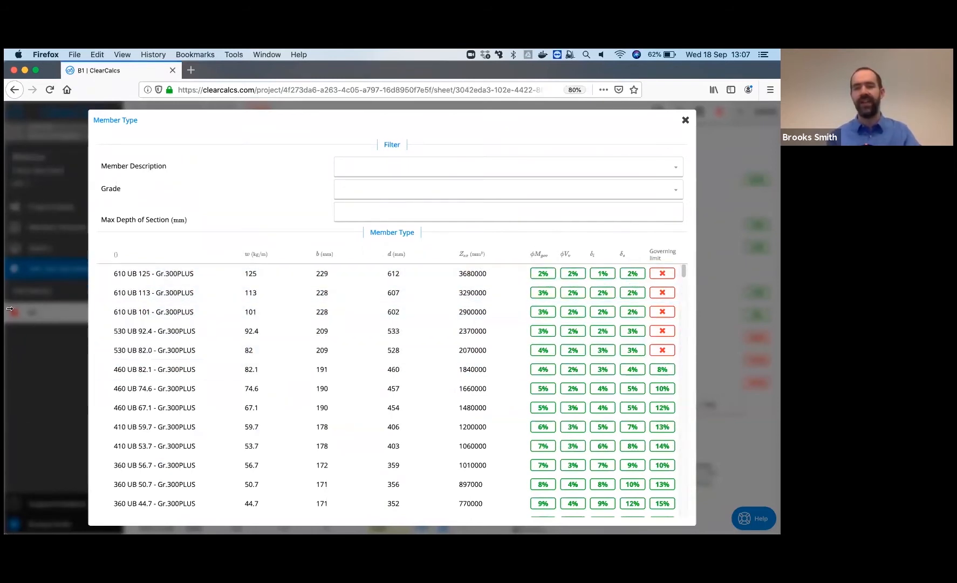
click(154, 273)
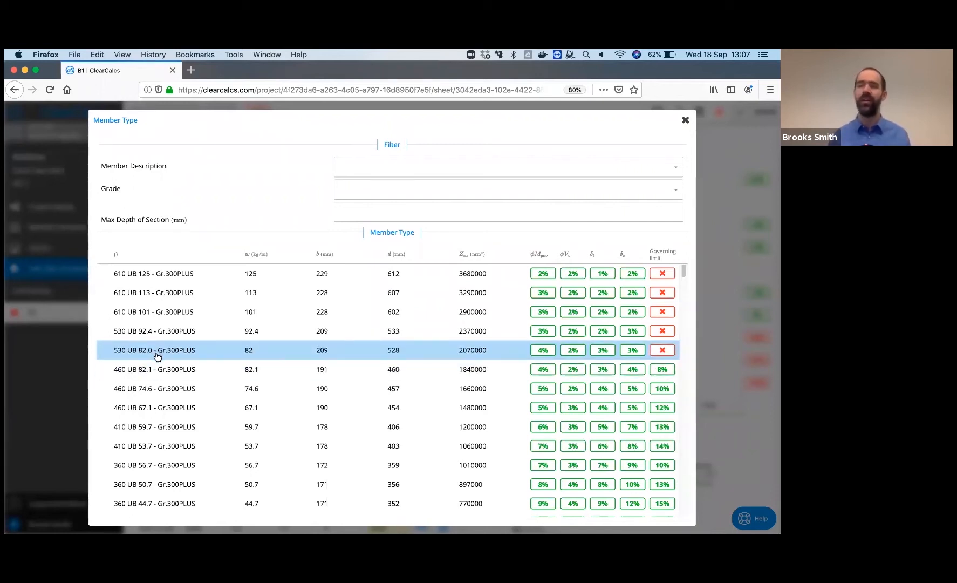
scroll(down, 3)
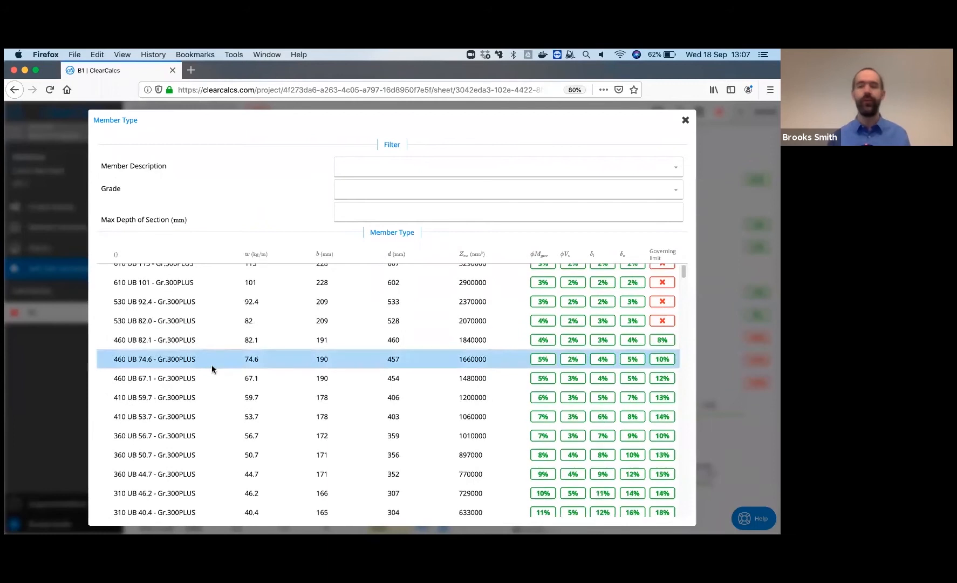
scroll(down, 3)
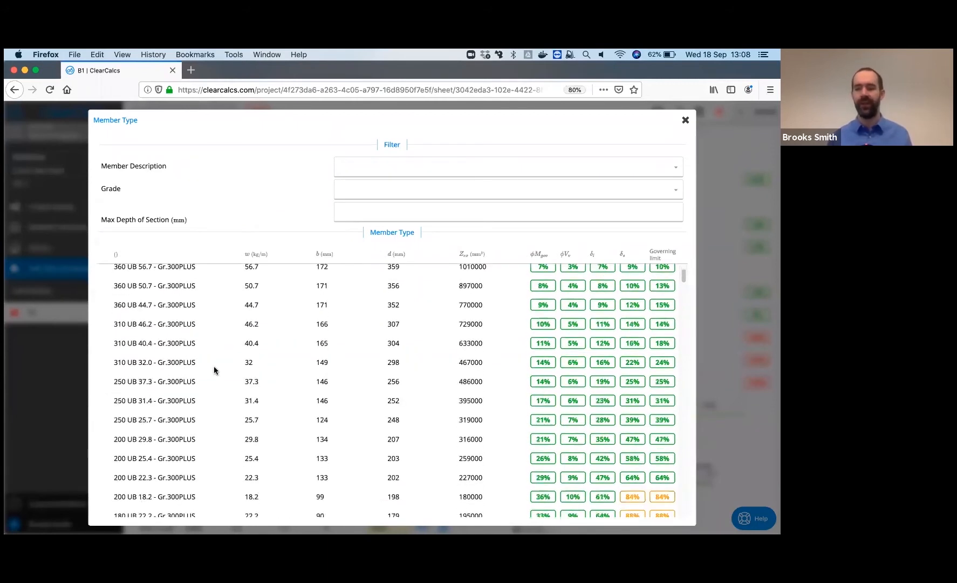
scroll(down, 3)
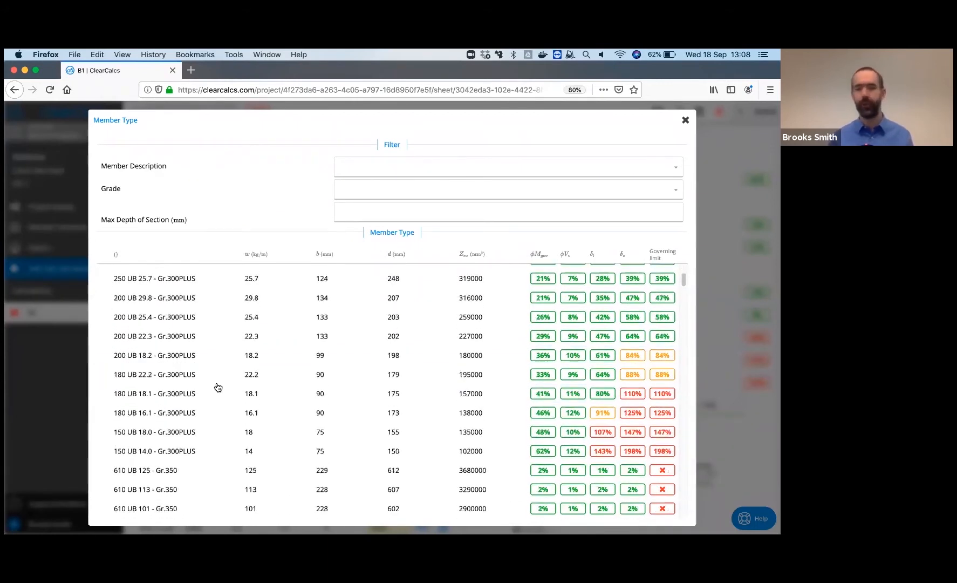
click(154, 374)
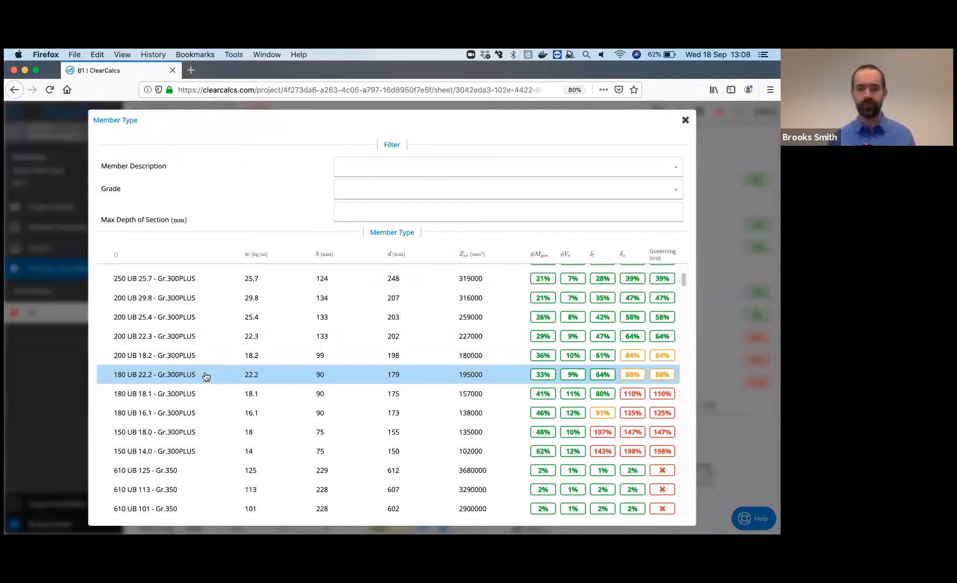
mouse_move(195, 381)
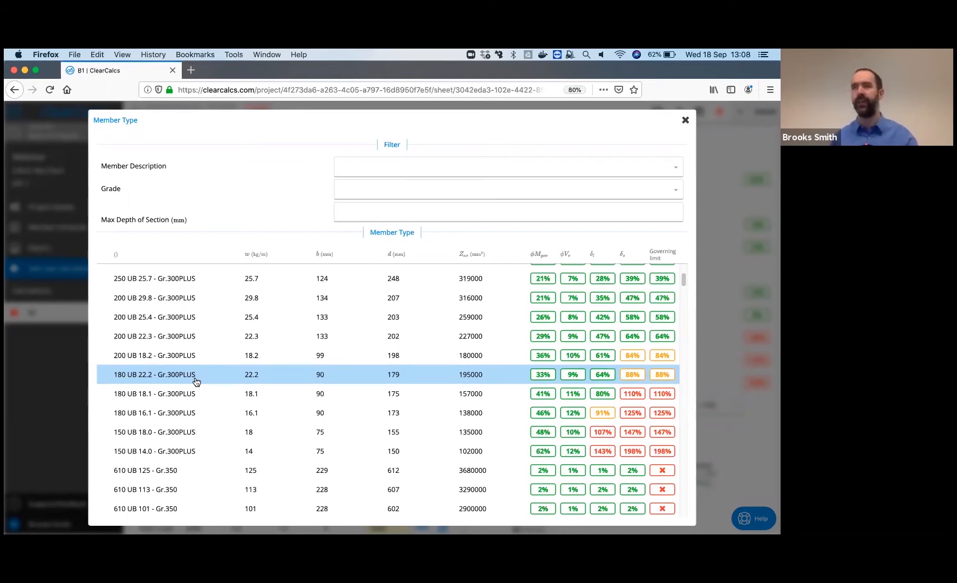
mouse_move(201, 377)
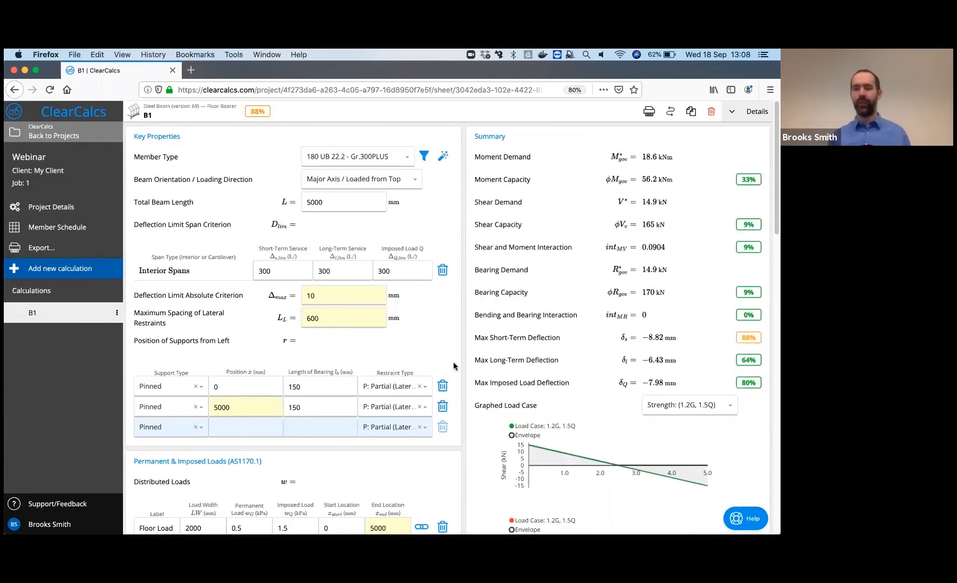
mouse_move(539, 346)
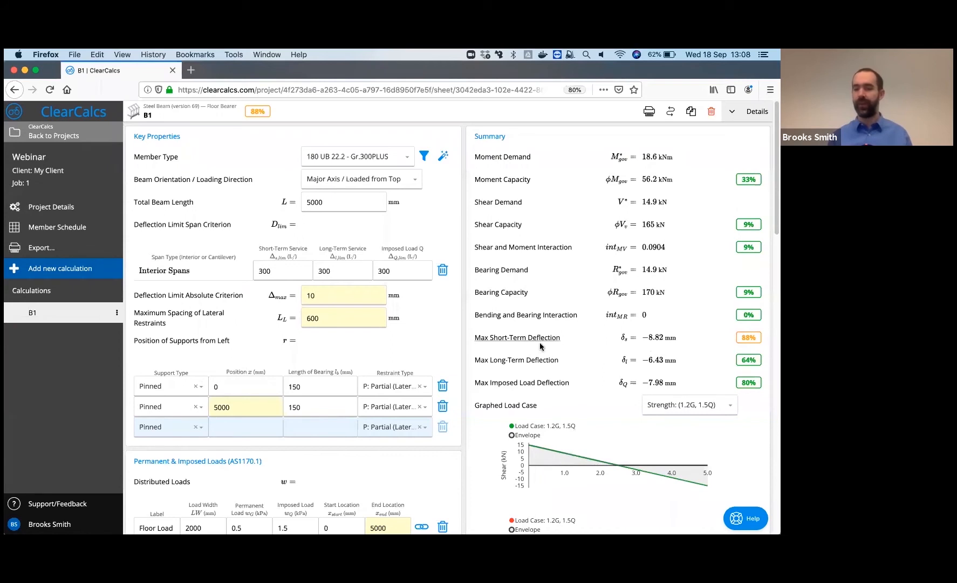
mouse_move(689, 343)
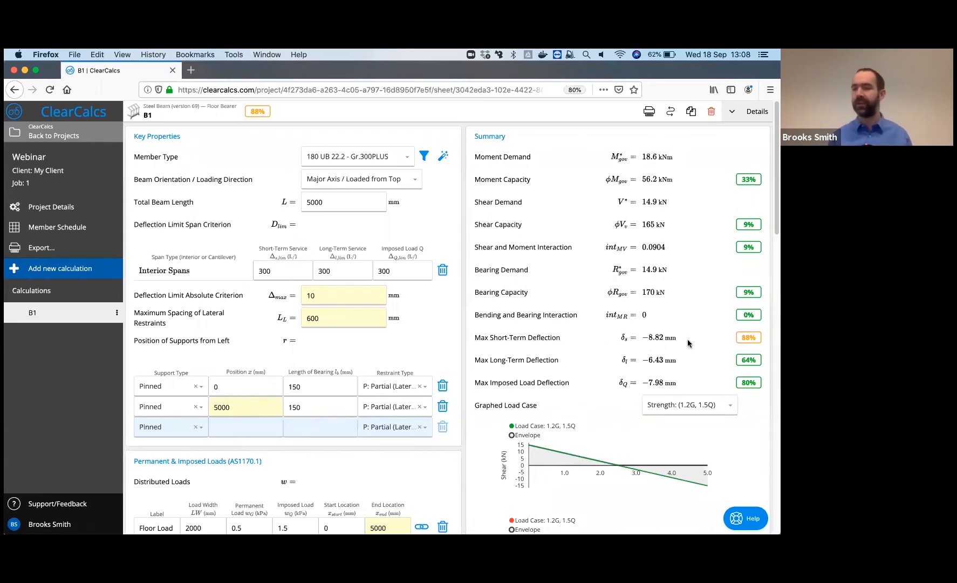
mouse_move(699, 348)
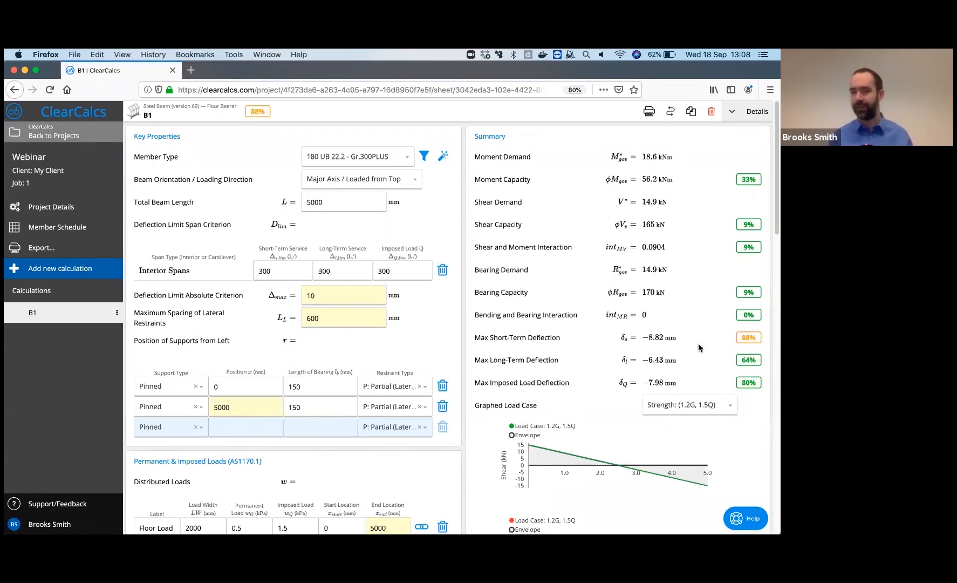
scroll(down, 3)
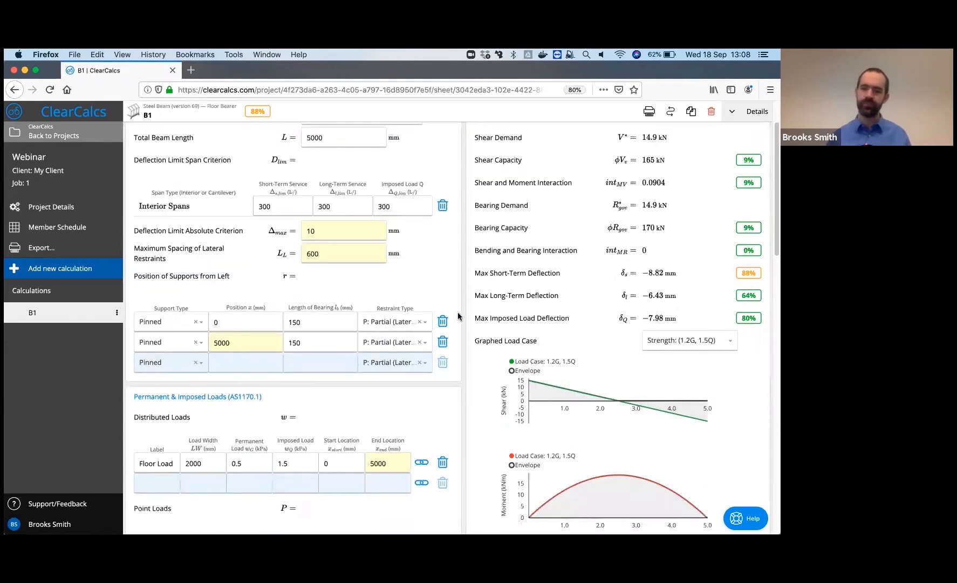
scroll(down, 3)
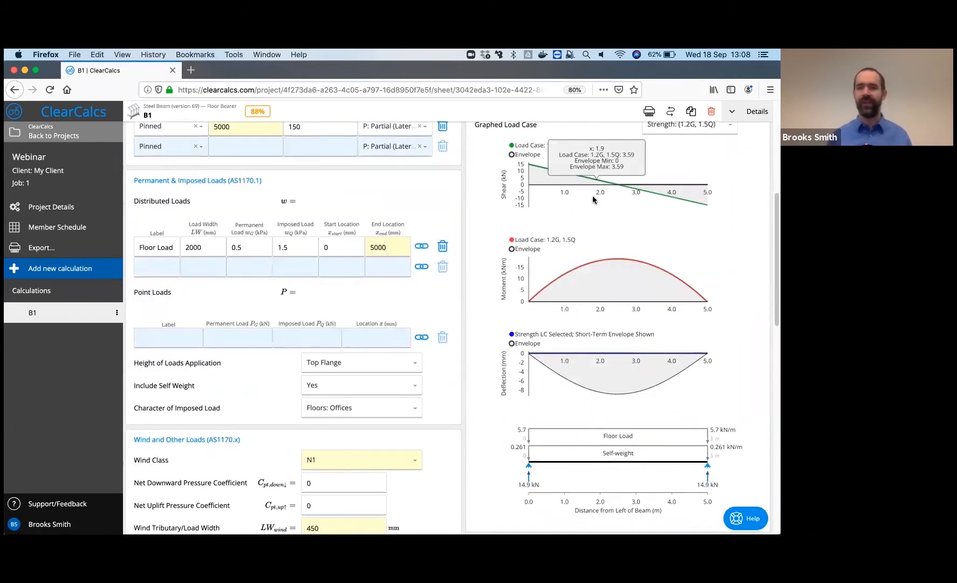
mouse_move(755, 241)
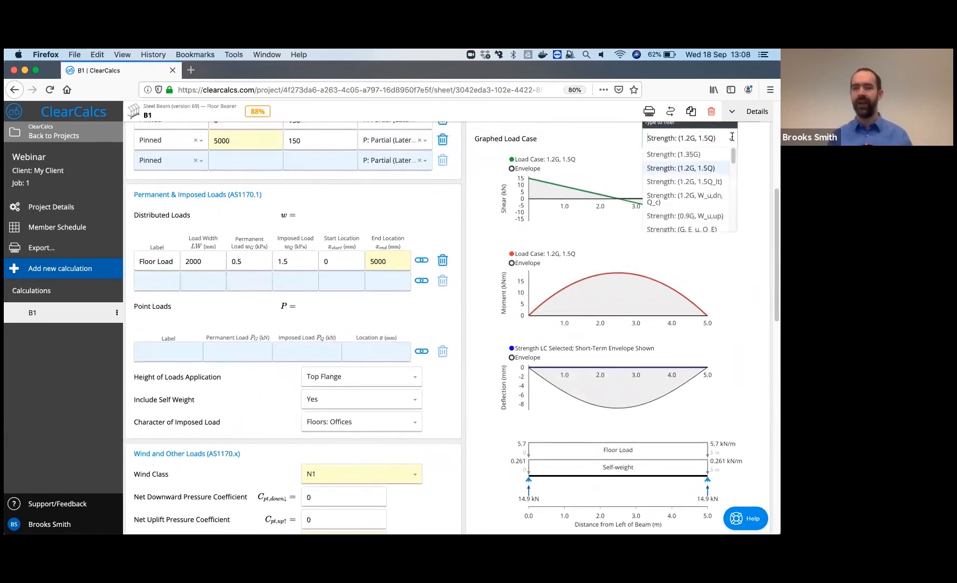
click(680, 154)
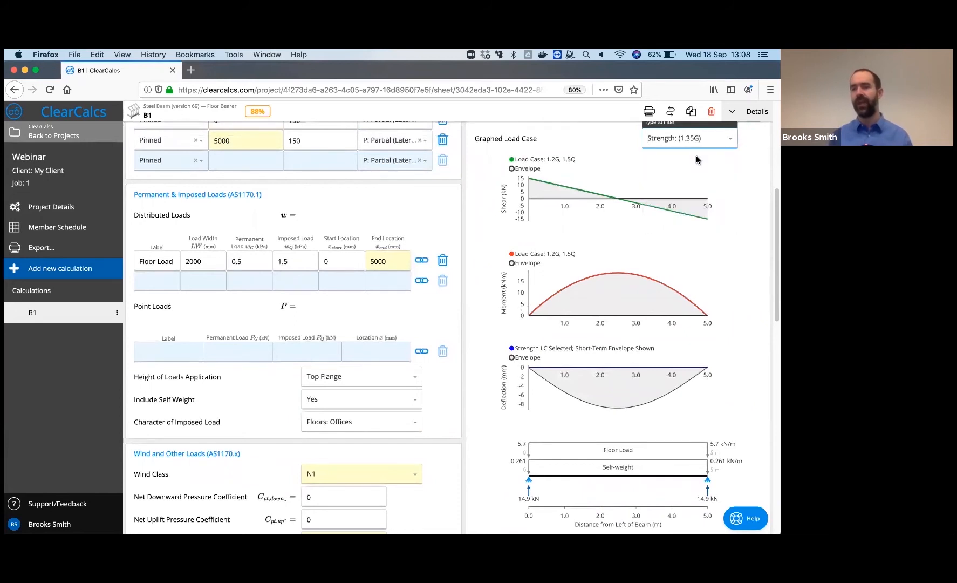
click(688, 137)
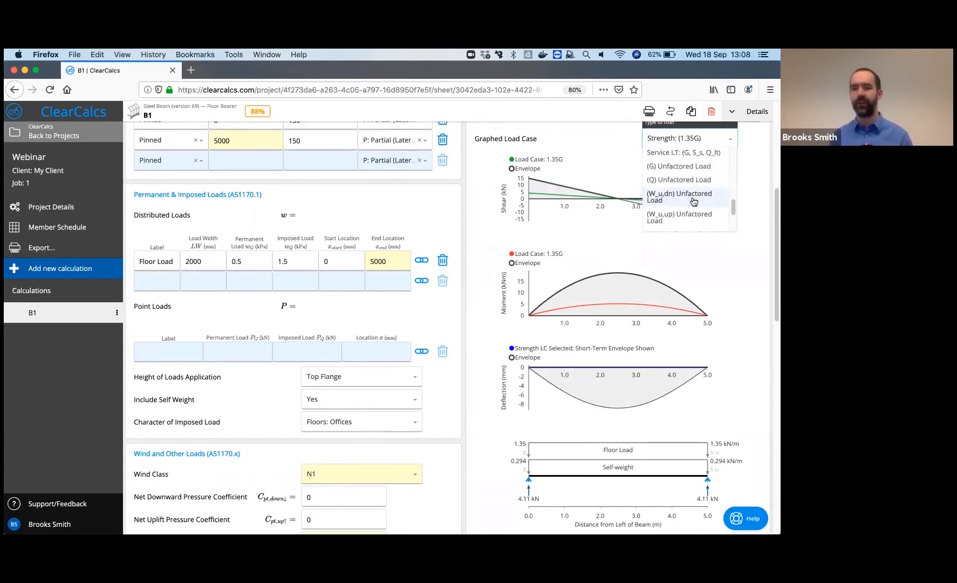
click(678, 179)
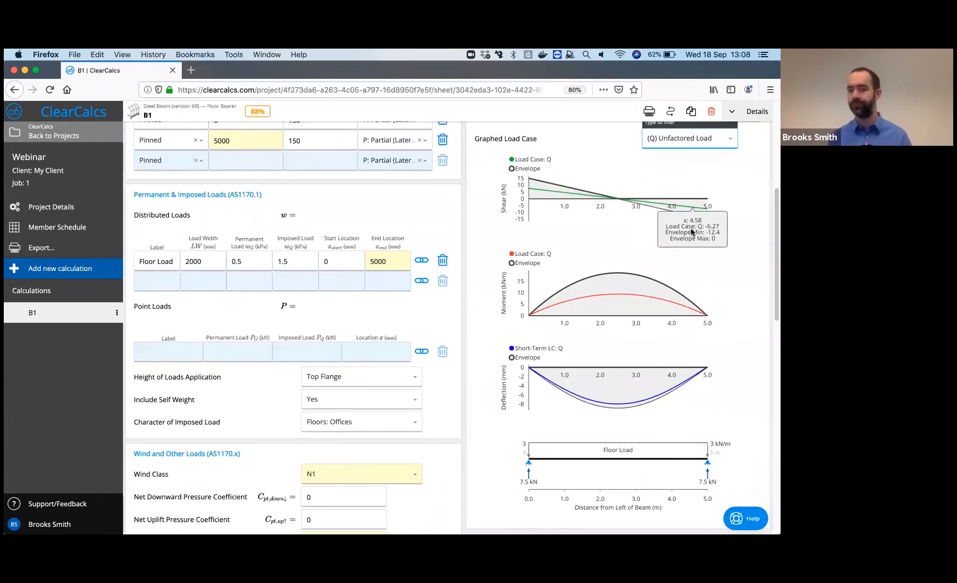
mouse_move(554, 196)
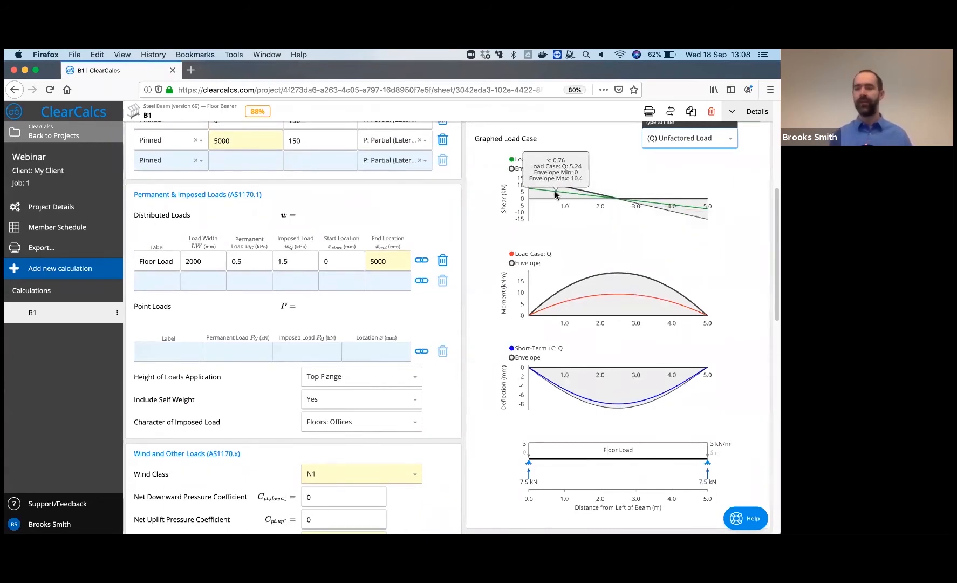
mouse_move(544, 191)
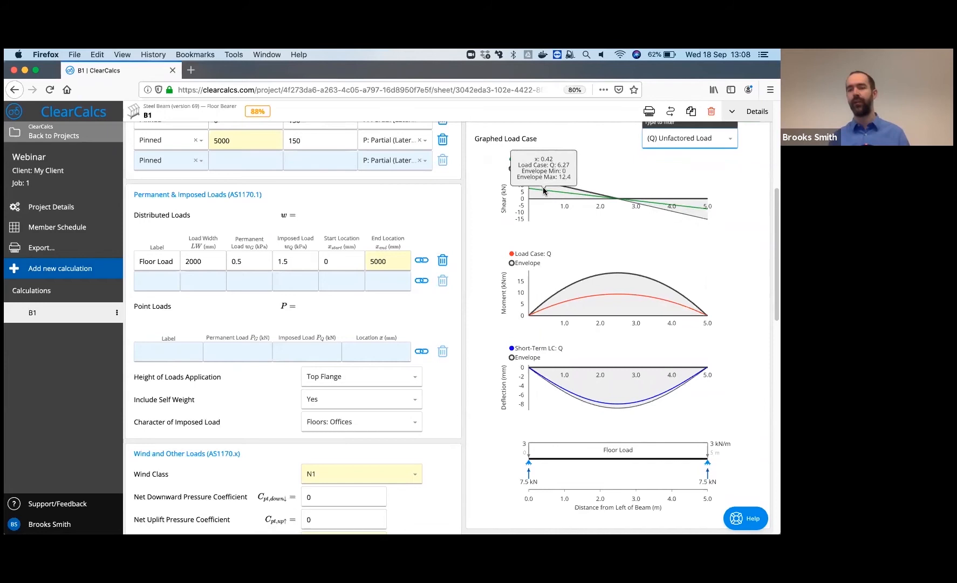
mouse_move(585, 311)
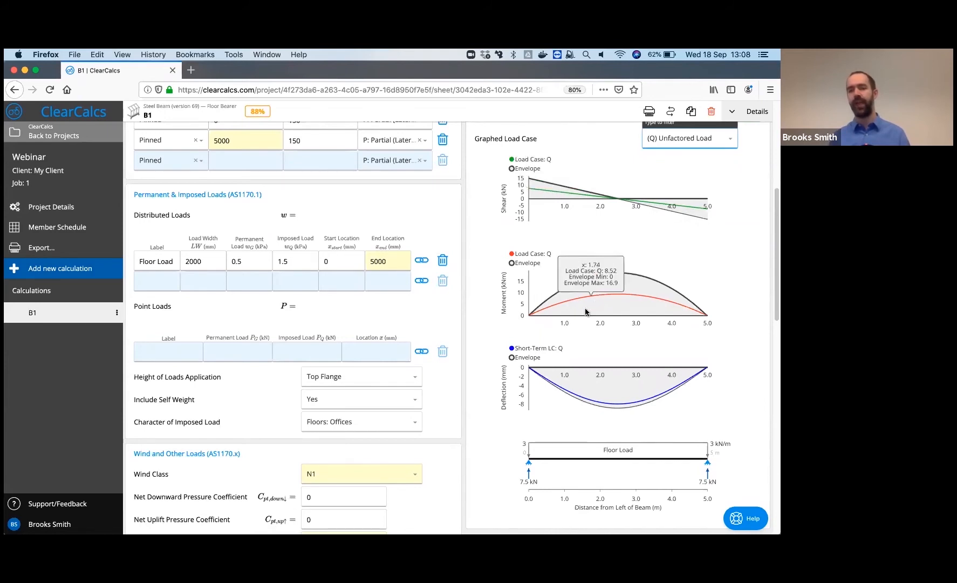
mouse_move(638, 399)
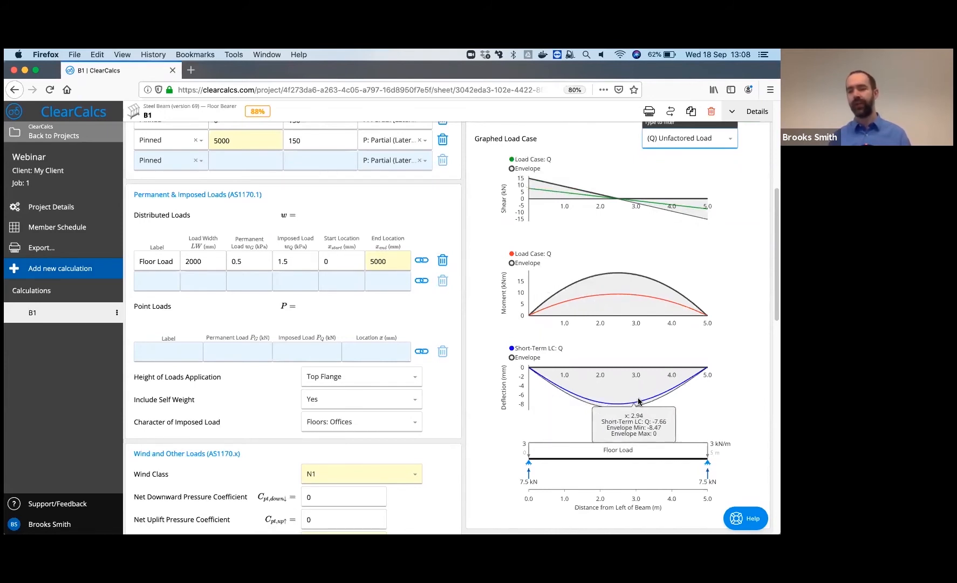
mouse_move(664, 390)
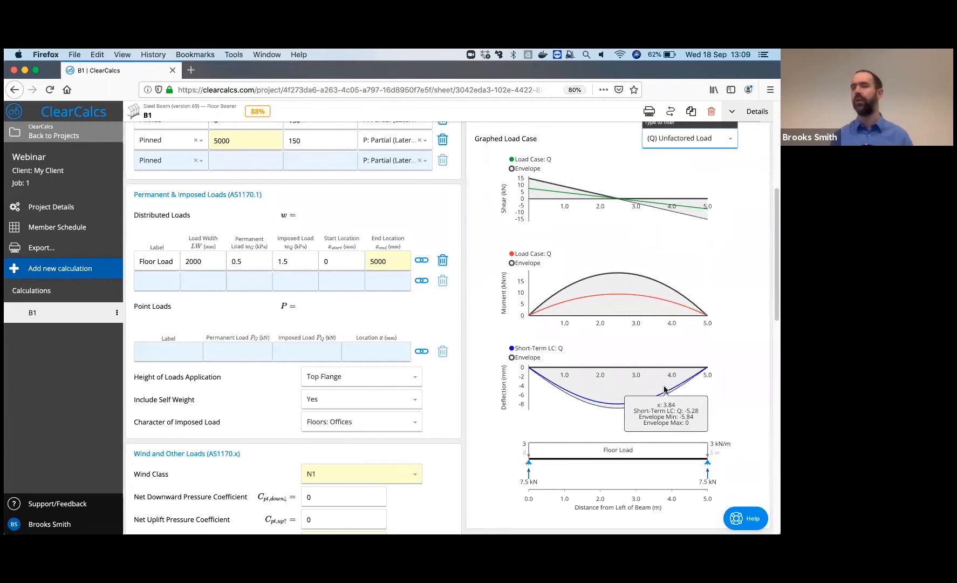
mouse_move(660, 431)
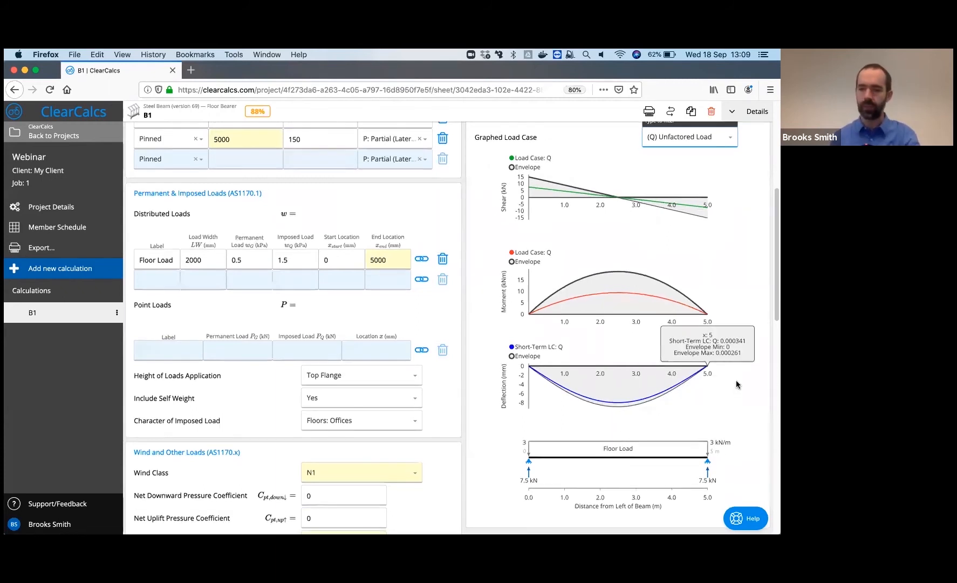
scroll(down, 3)
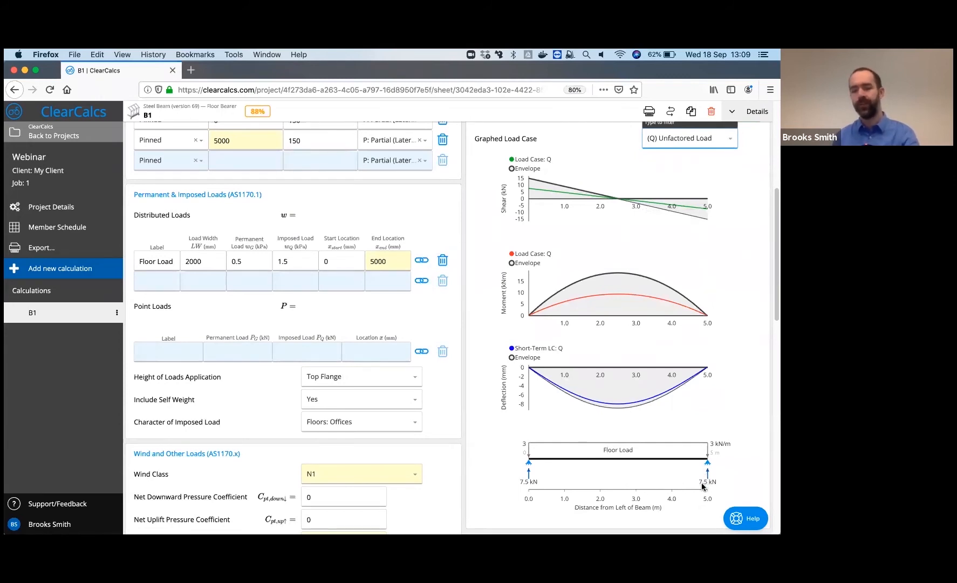
mouse_move(529, 486)
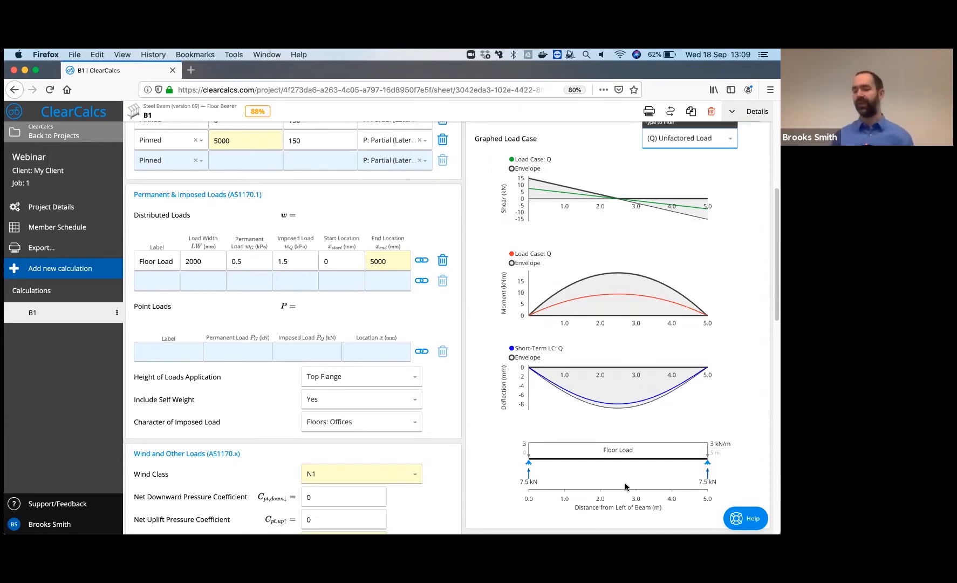
mouse_move(714, 489)
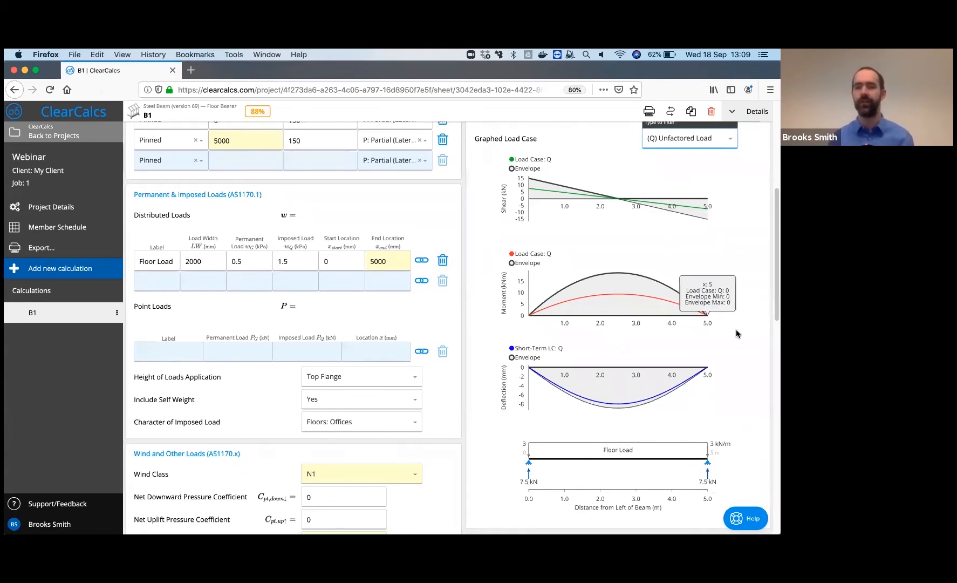
scroll(down, 3)
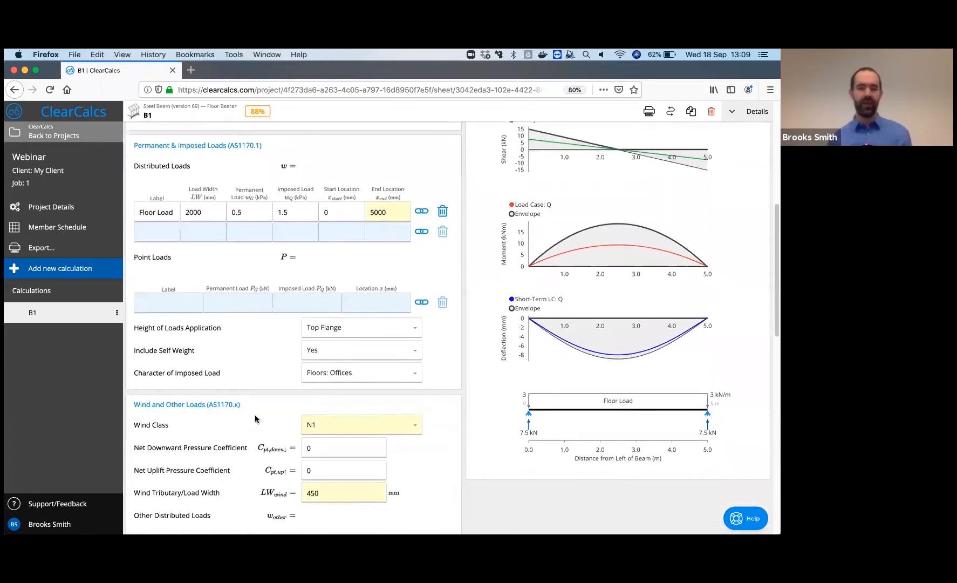
- Collapse Wind and Other Loads (AS1170.x) and expand Load Case Analysis (AS1170.0)
scroll(down, 3)
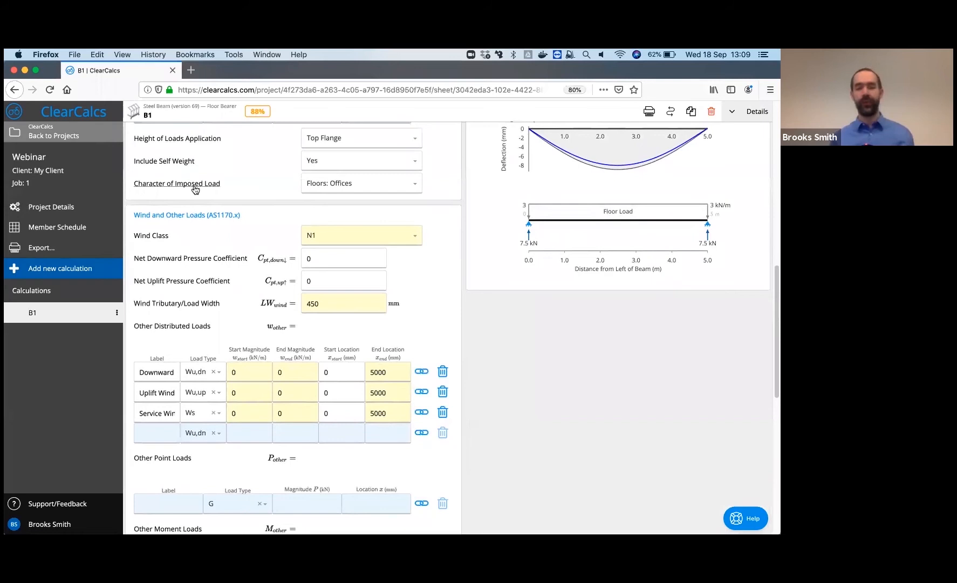
mouse_move(415, 186)
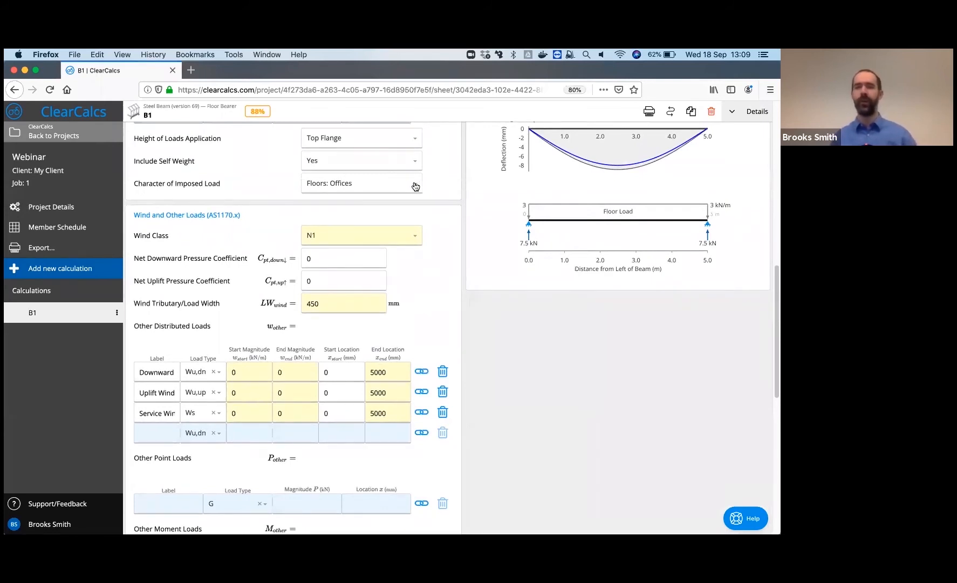
mouse_move(214, 240)
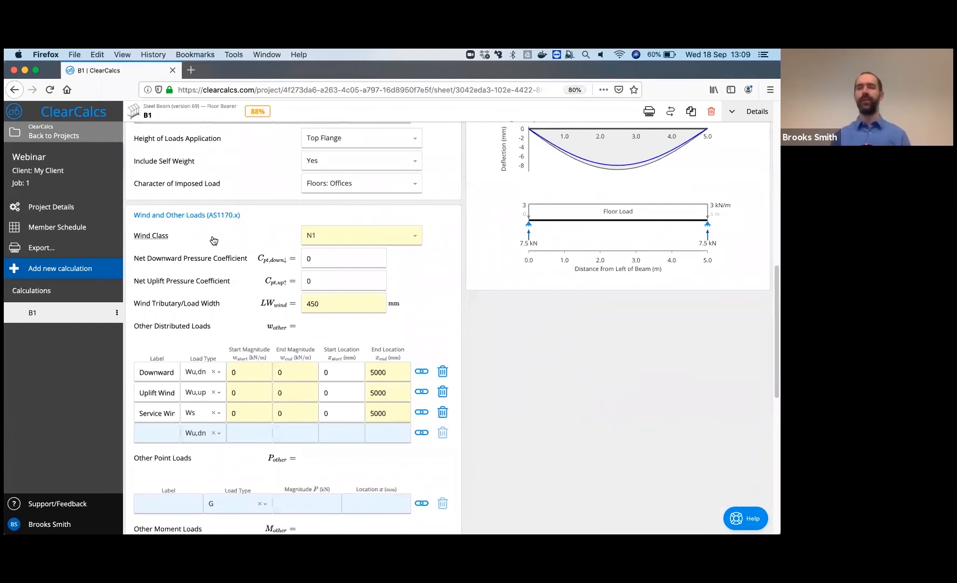
scroll(down, 3)
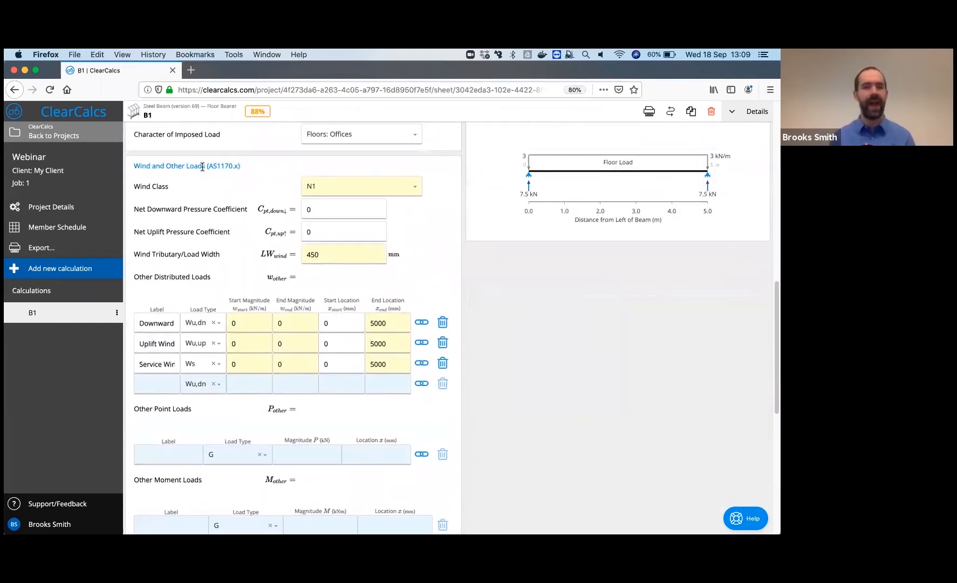
click(187, 165)
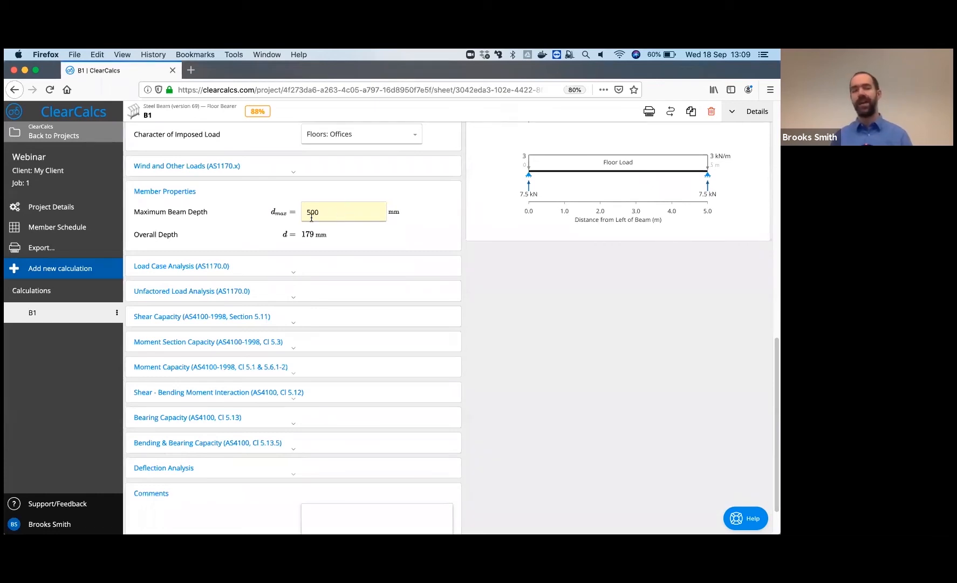
click(165, 191)
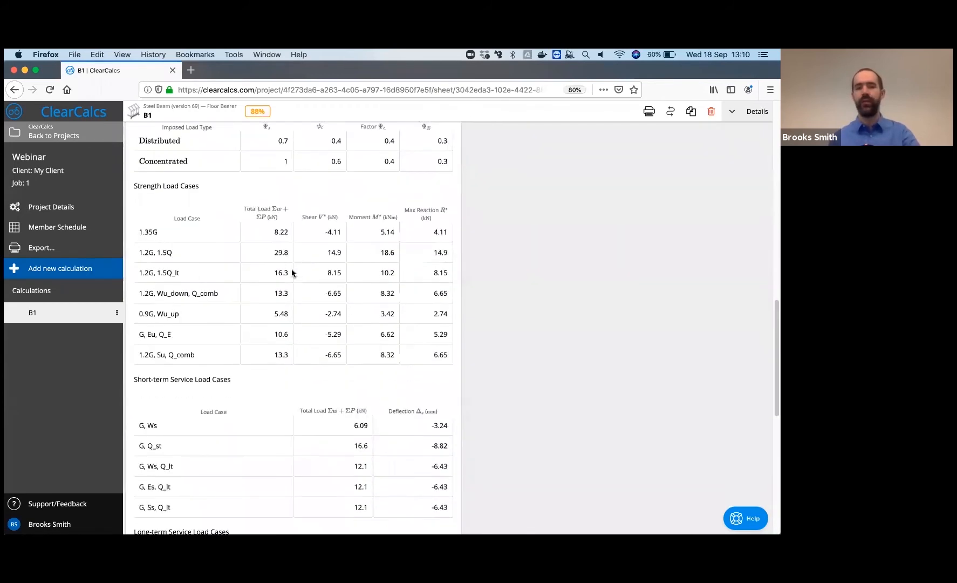
- Scroll through the Strength and Short-term Service Load Cases tables, then fold the section away
scroll(down, 3)
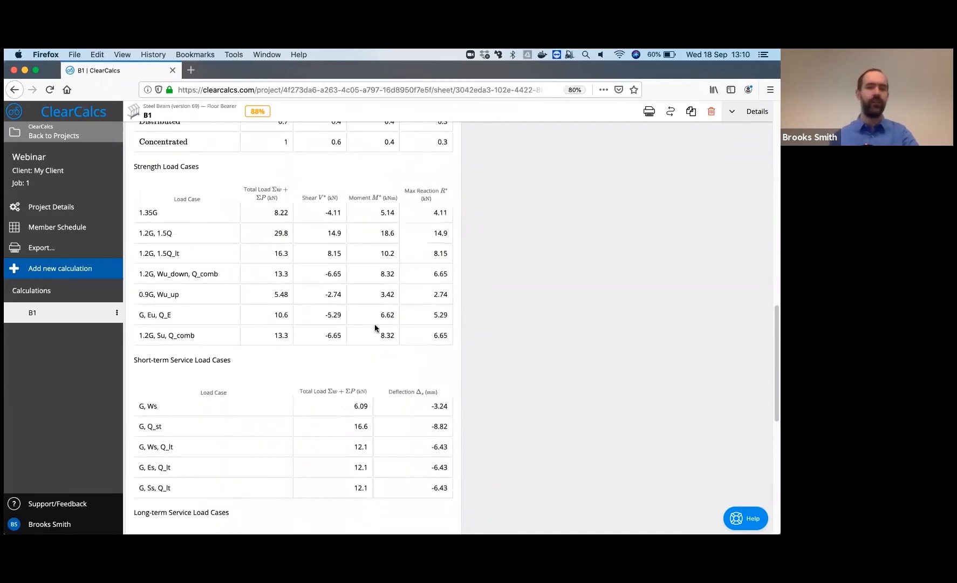
scroll(up, 3)
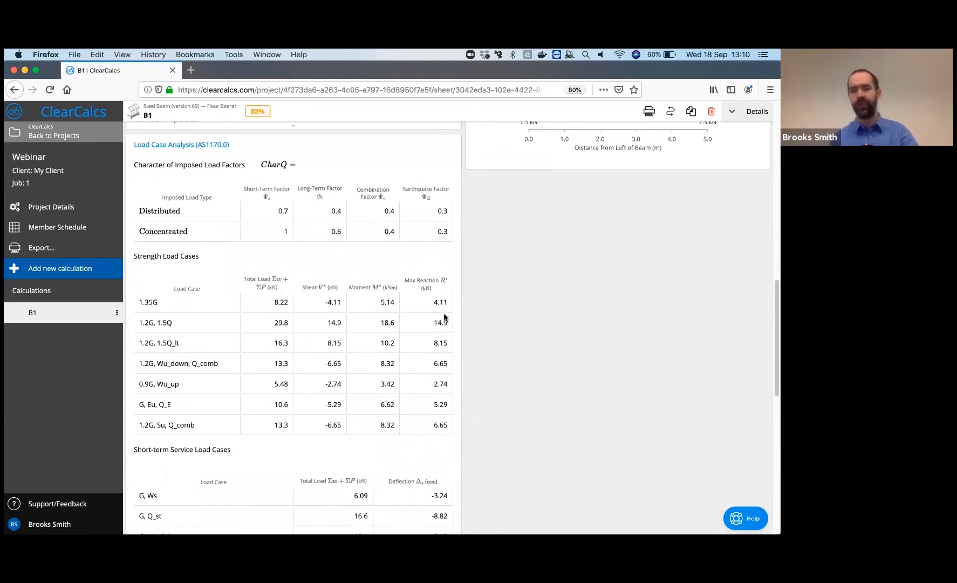
mouse_move(317, 434)
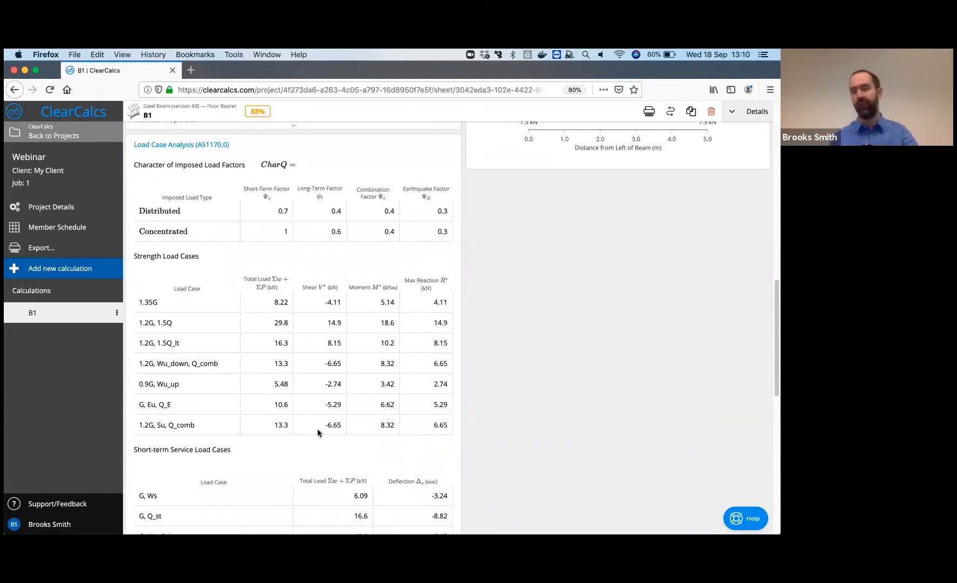
scroll(down, 3)
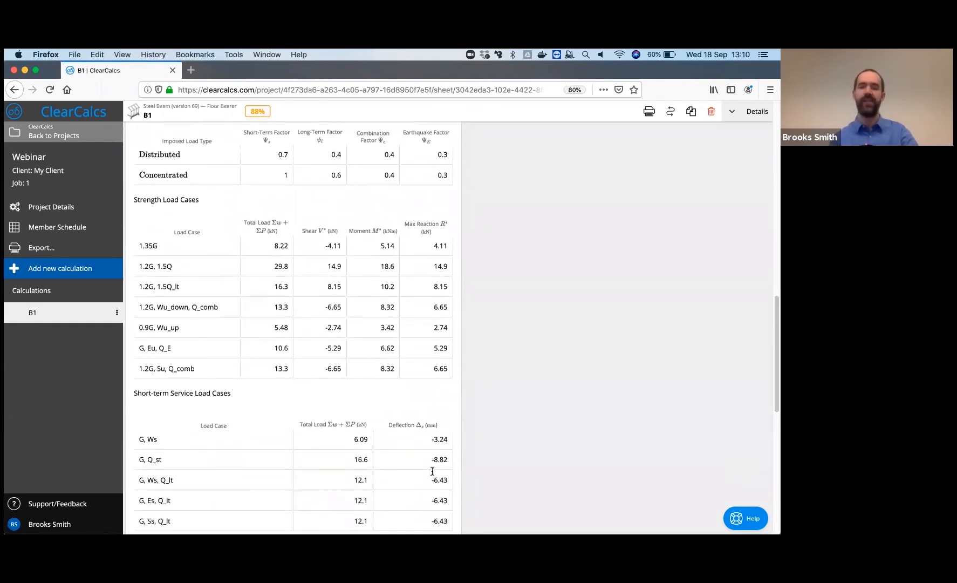
scroll(up, 3)
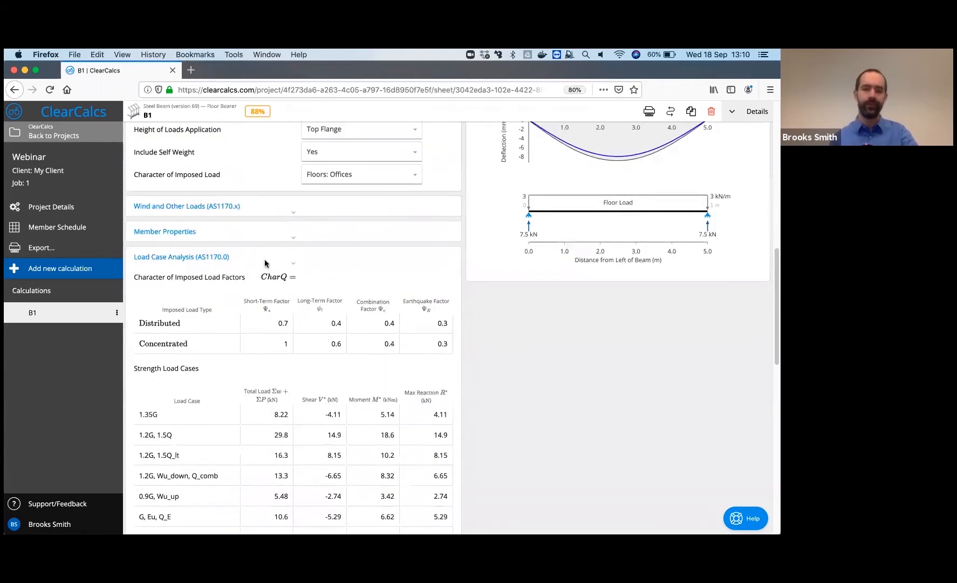
scroll(down, 3)
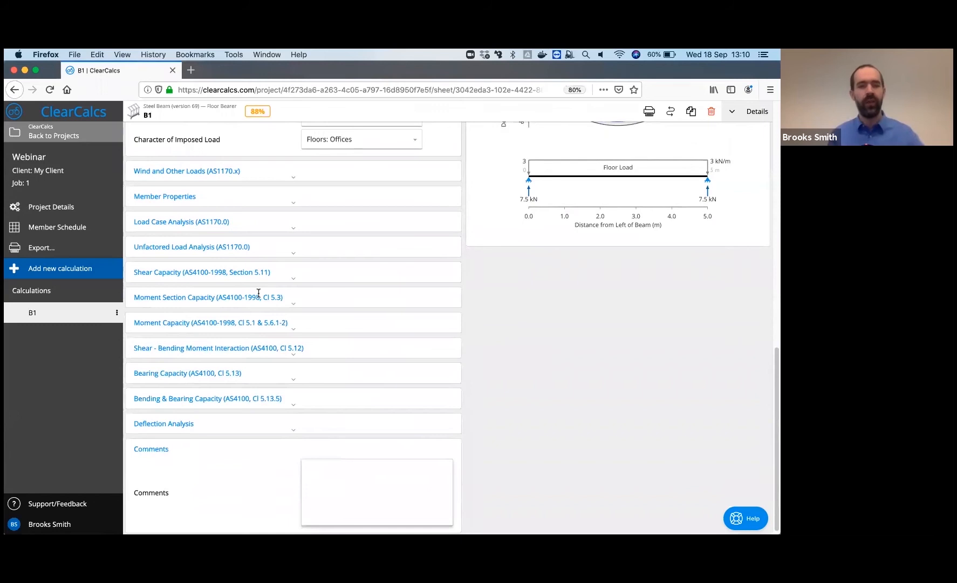
- Expand Moment Section Capacity and reveal the Effective Section Modulus reference and equation
click(208, 297)
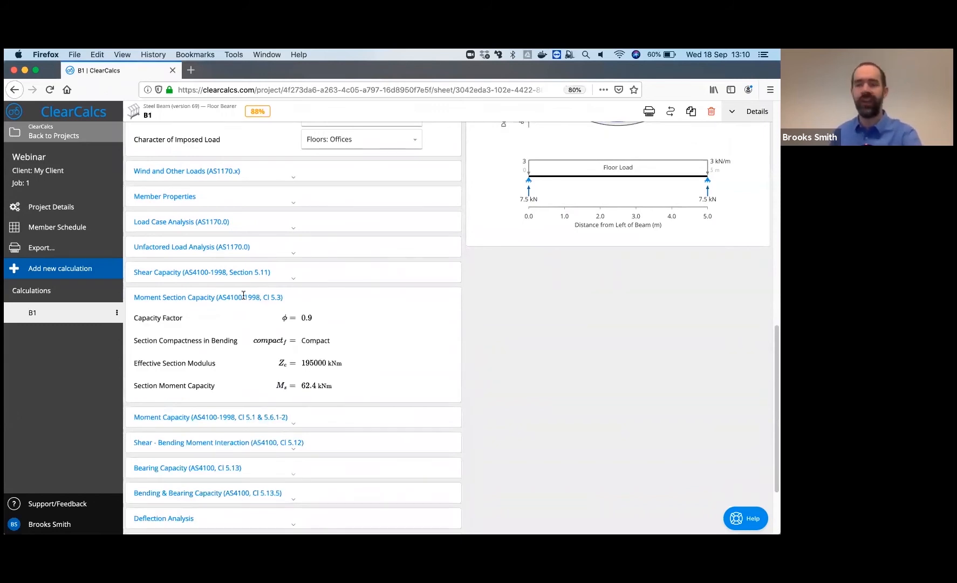
mouse_move(233, 320)
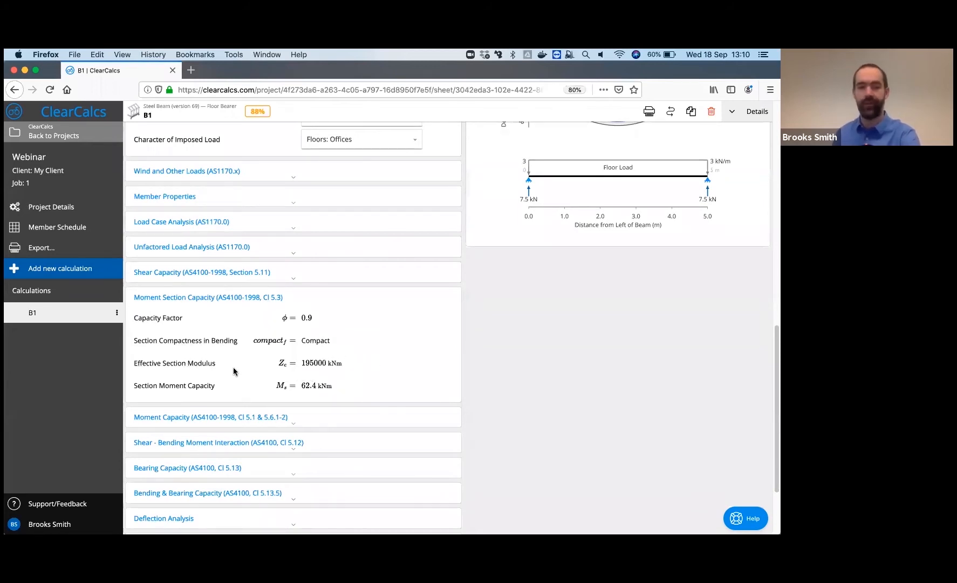
click(173, 363)
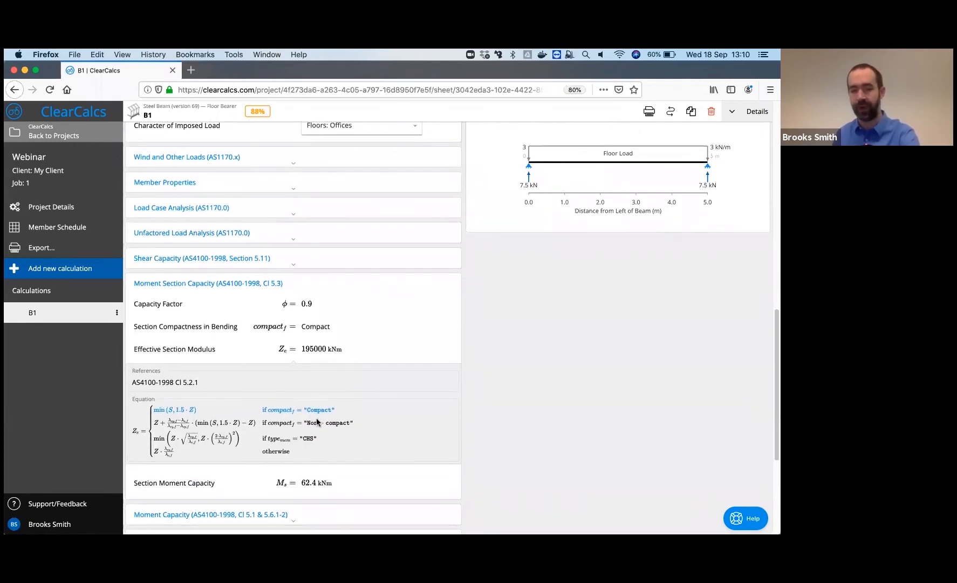
mouse_move(164, 446)
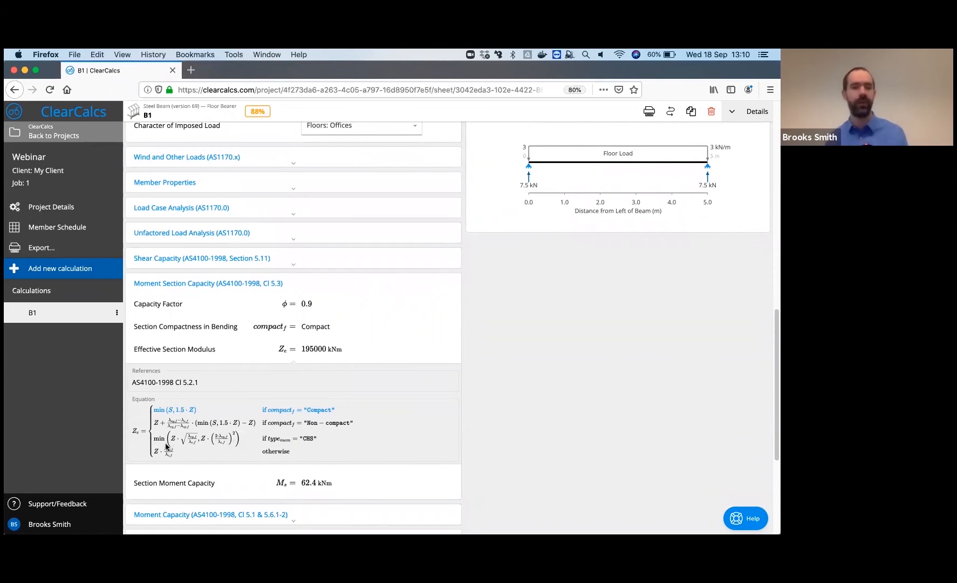
mouse_move(151, 328)
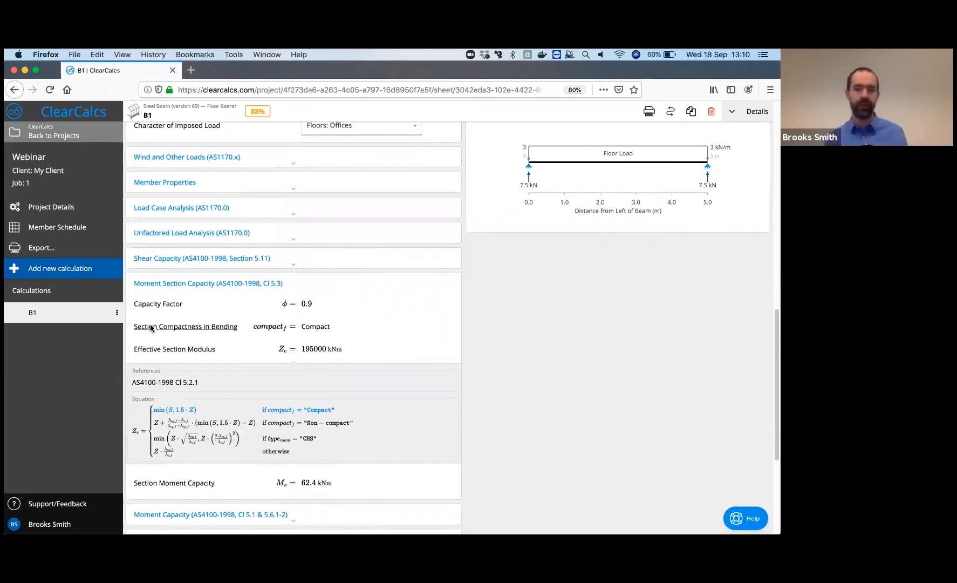
mouse_move(201, 378)
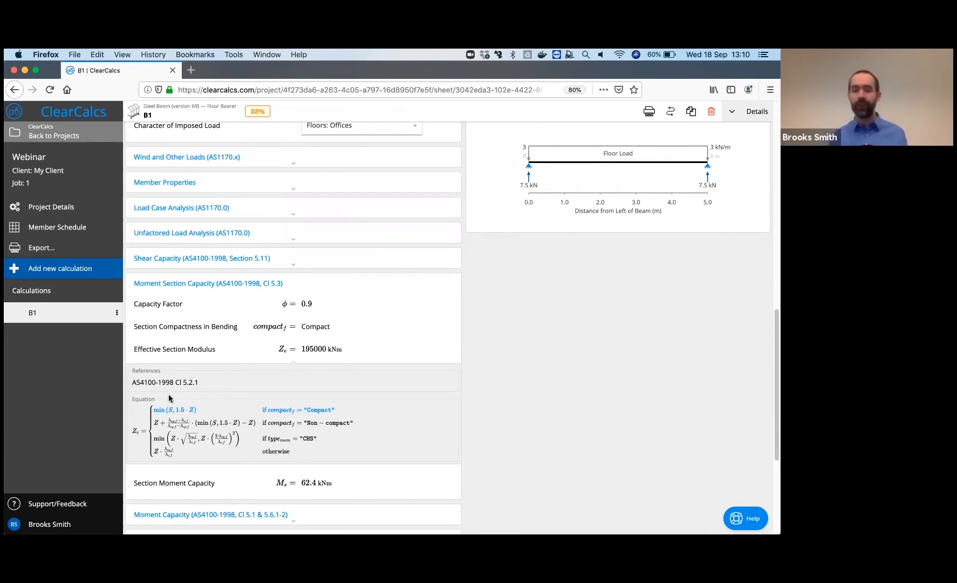
mouse_move(192, 394)
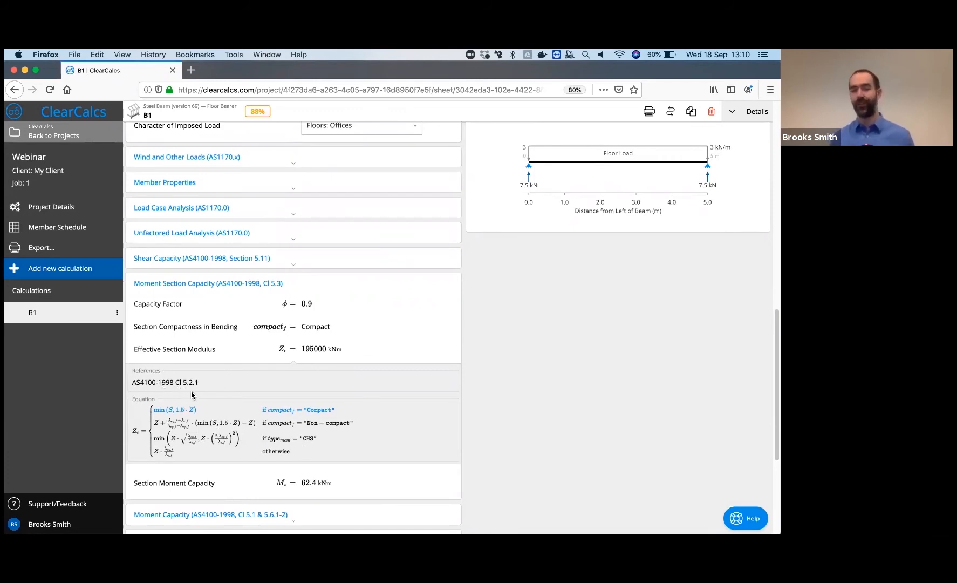
mouse_move(191, 410)
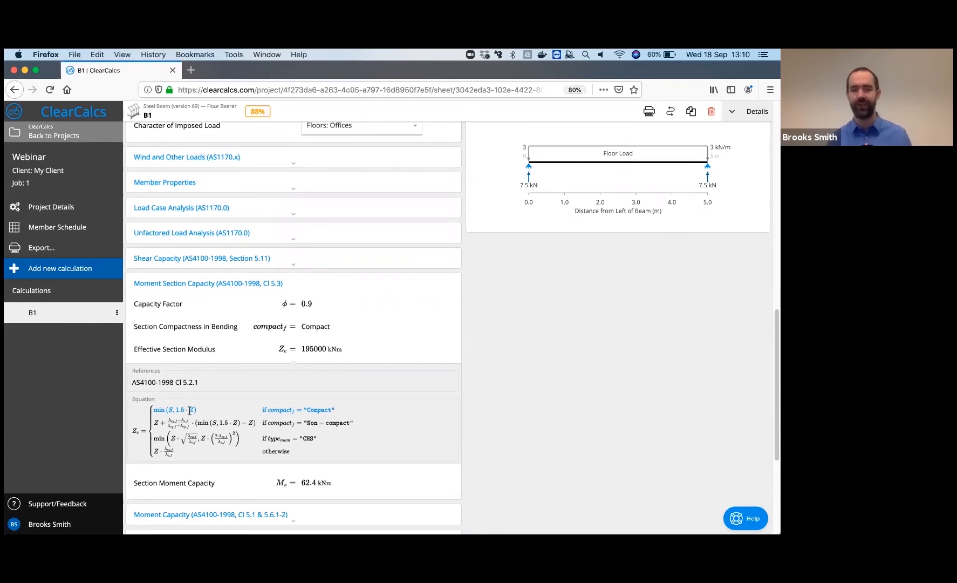
mouse_move(208, 443)
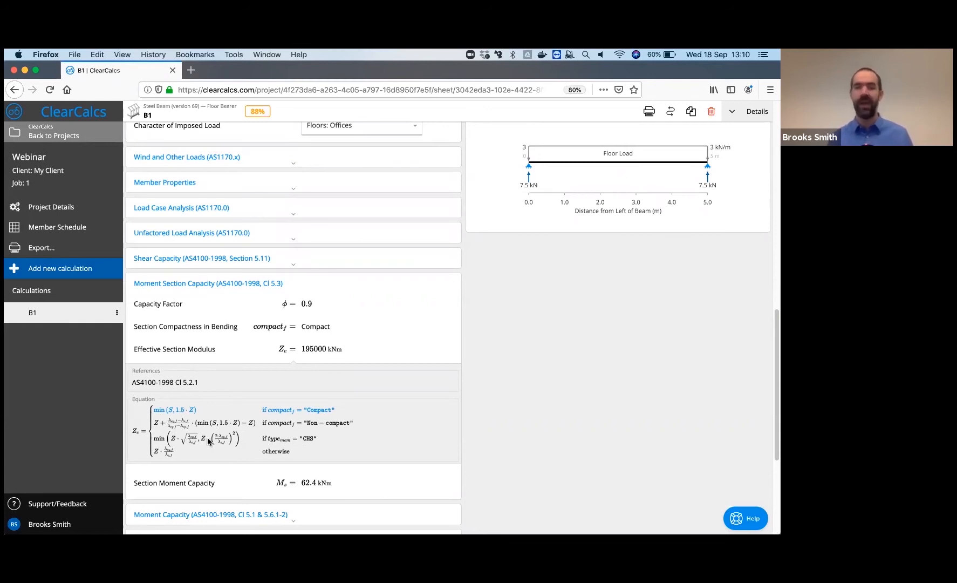
mouse_move(178, 359)
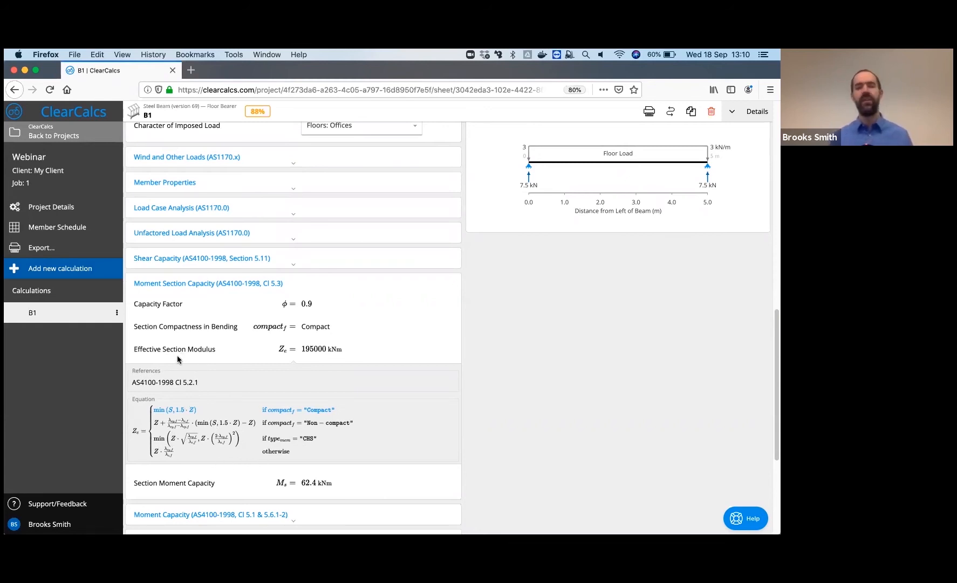
mouse_move(198, 353)
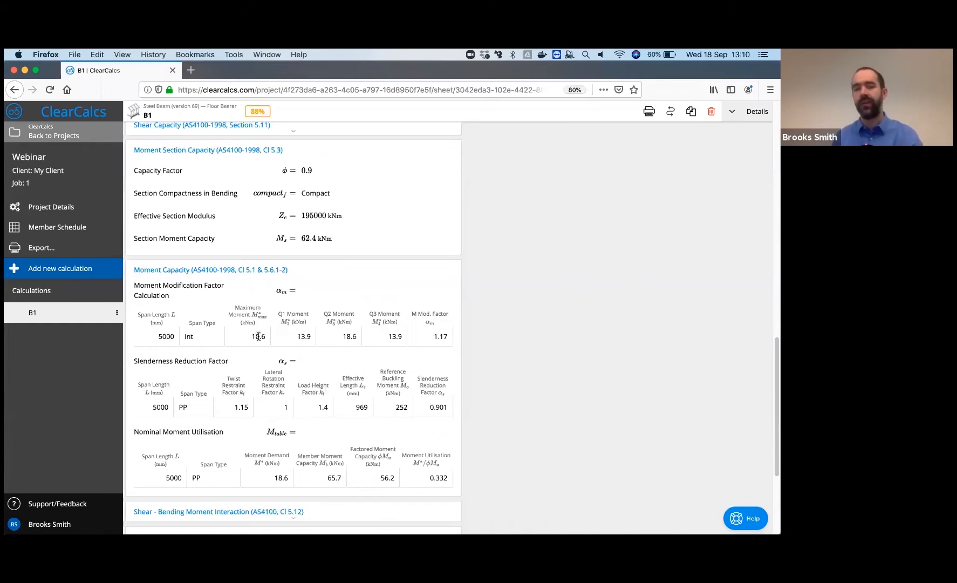
mouse_move(408, 358)
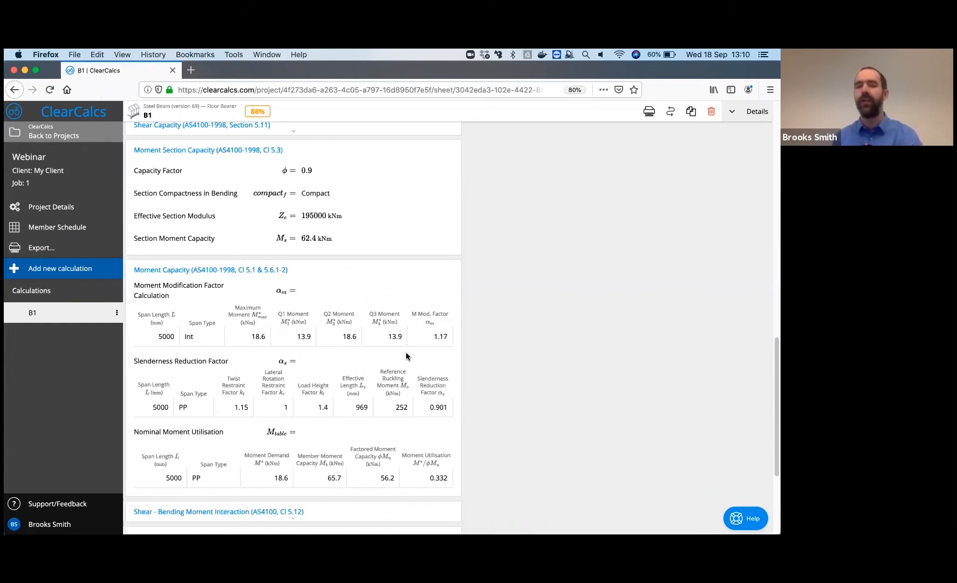
- Scroll through the moment modification, slenderness reduction and moment utilisation tables
scroll(down, 3)
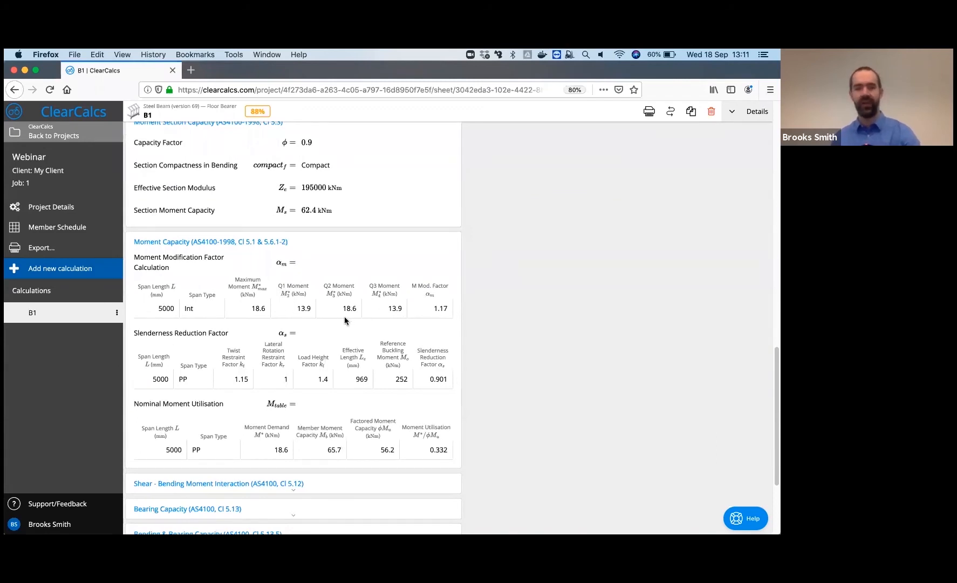
mouse_move(265, 310)
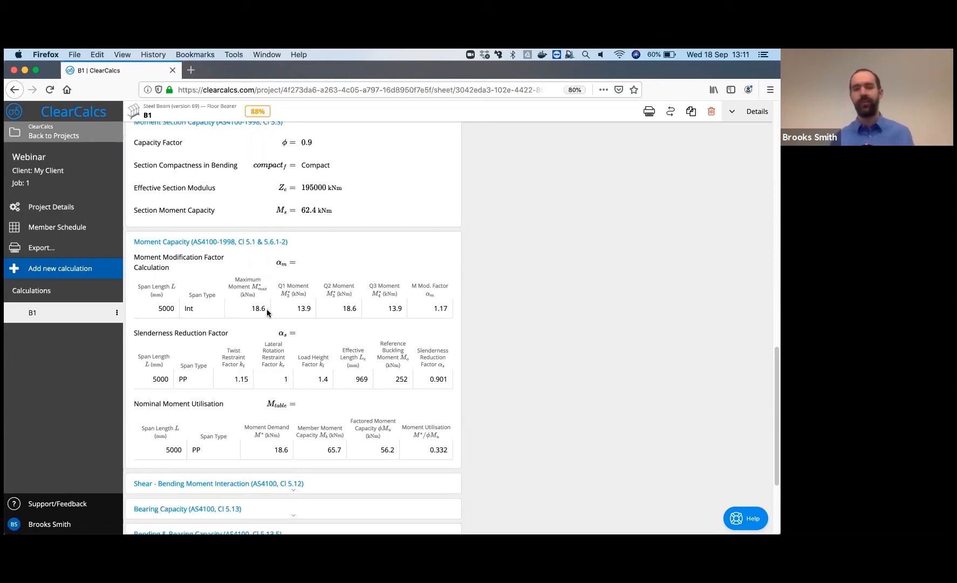
mouse_move(328, 311)
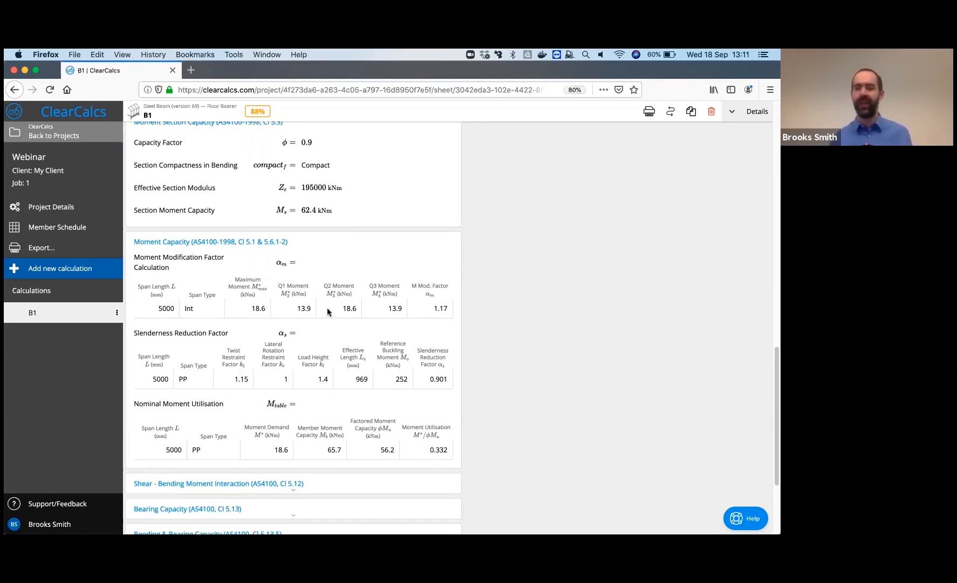
mouse_move(450, 309)
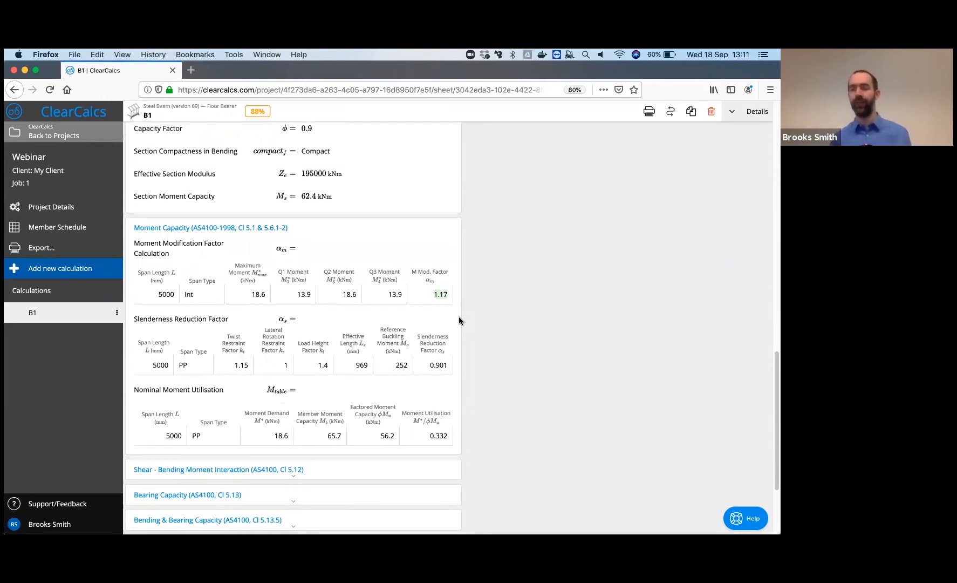
mouse_move(519, 319)
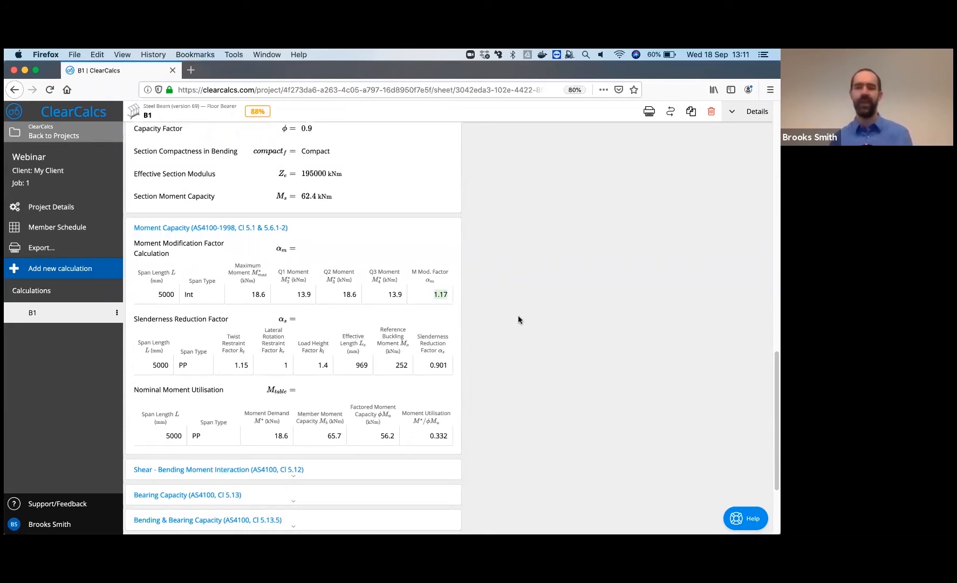
scroll(down, 3)
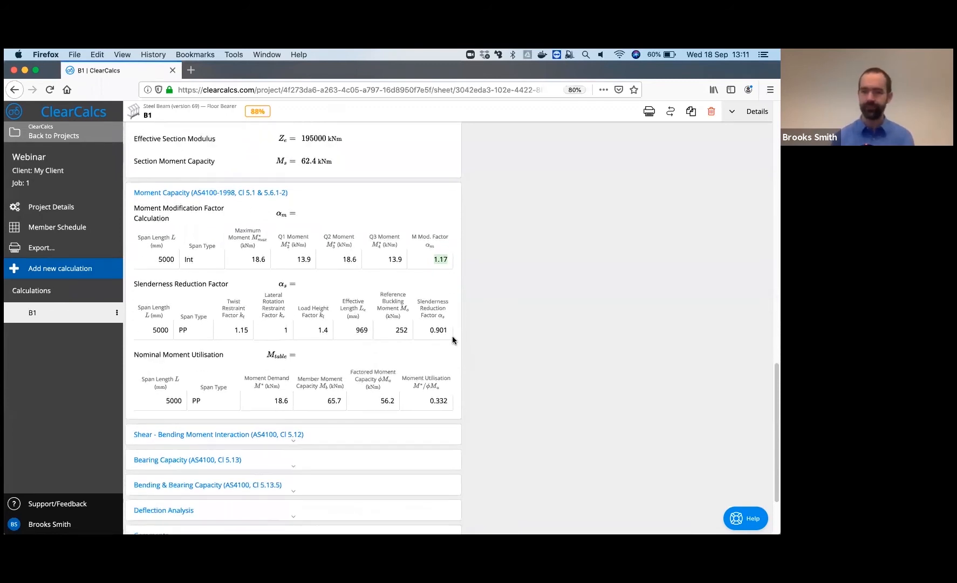
scroll(down, 3)
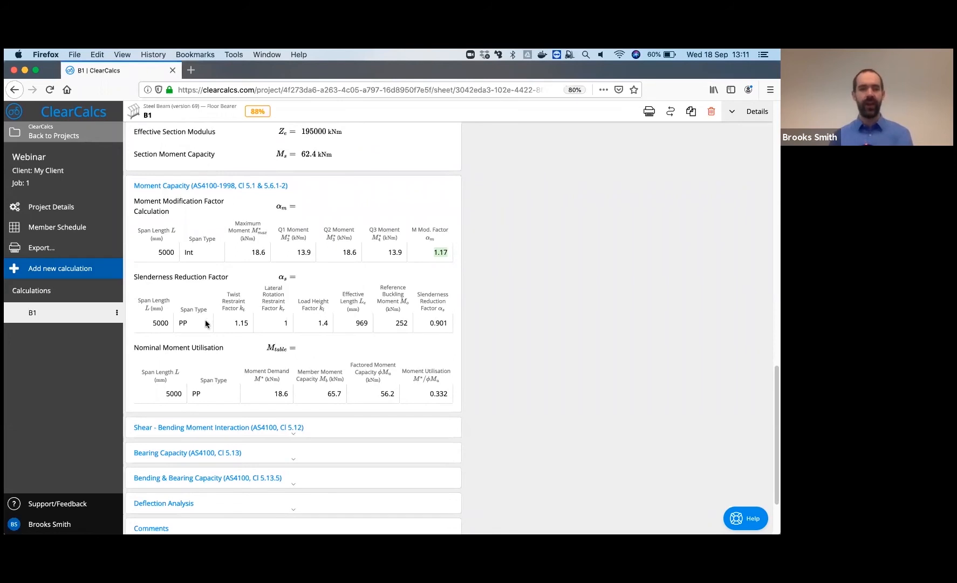
scroll(down, 3)
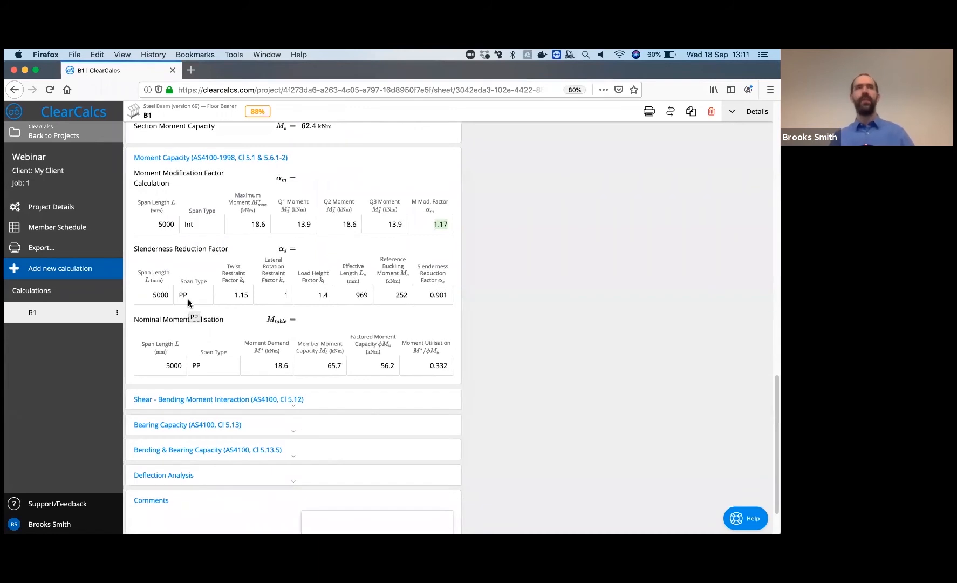
mouse_move(185, 297)
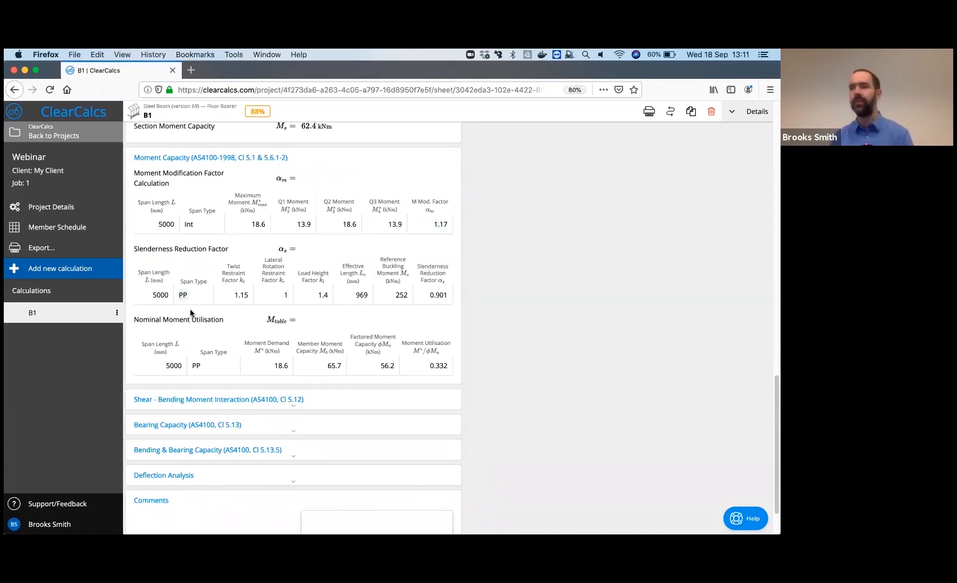
mouse_move(248, 306)
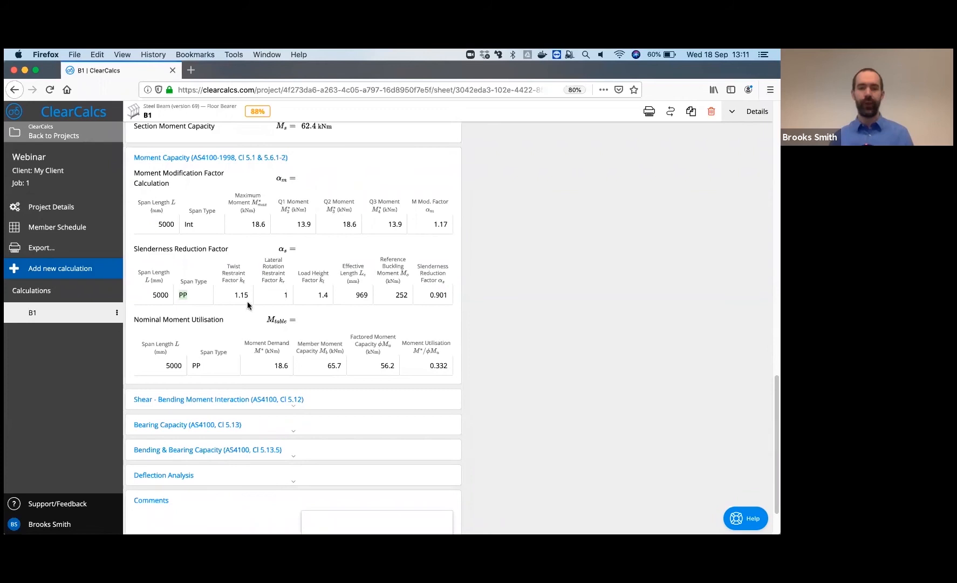
mouse_move(320, 281)
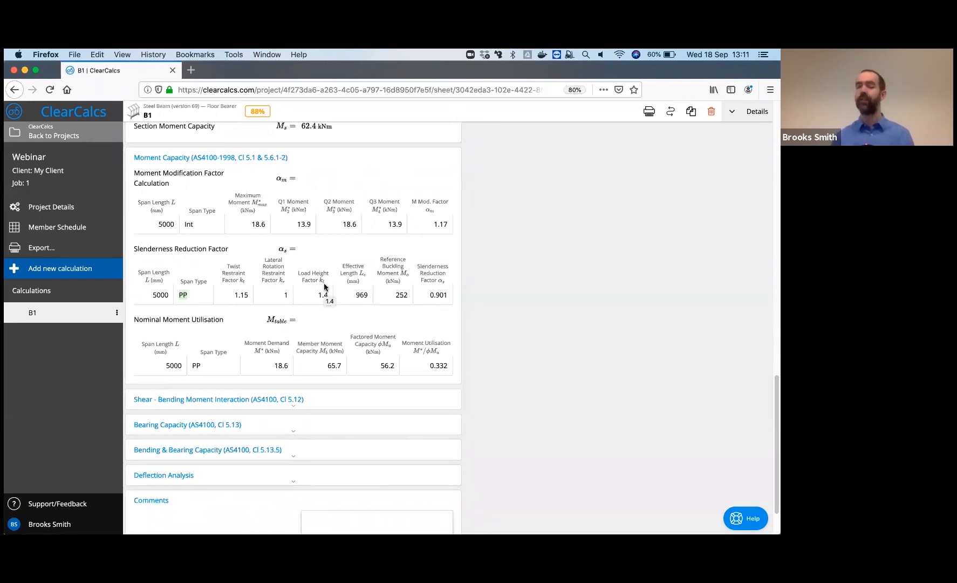
mouse_move(454, 298)
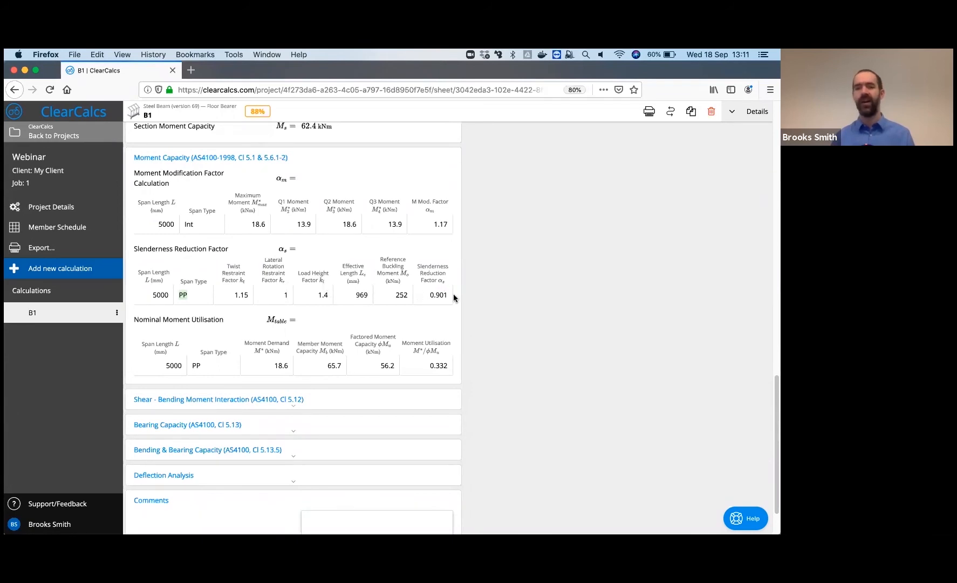
scroll(down, 3)
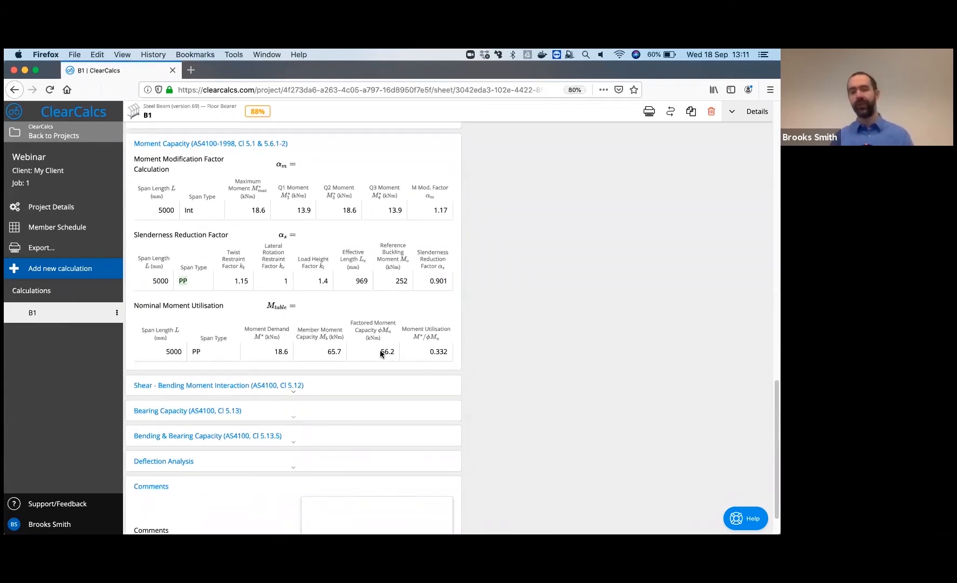
mouse_move(393, 363)
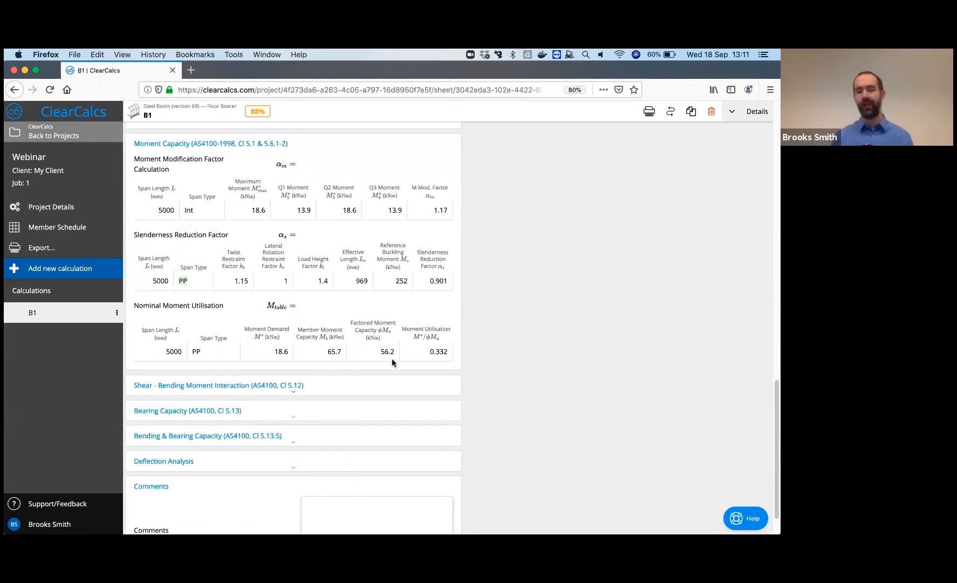
mouse_move(387, 351)
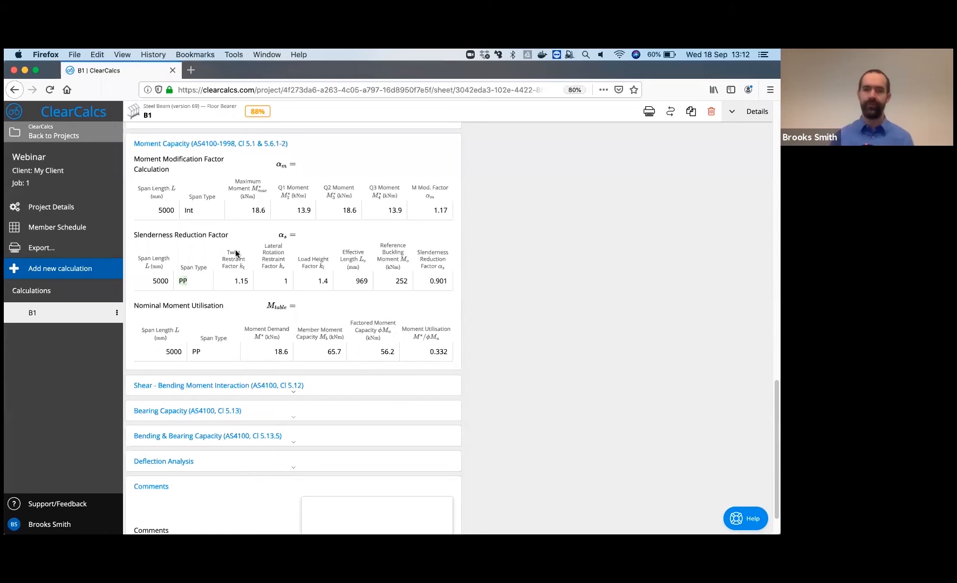
scroll(up, 3)
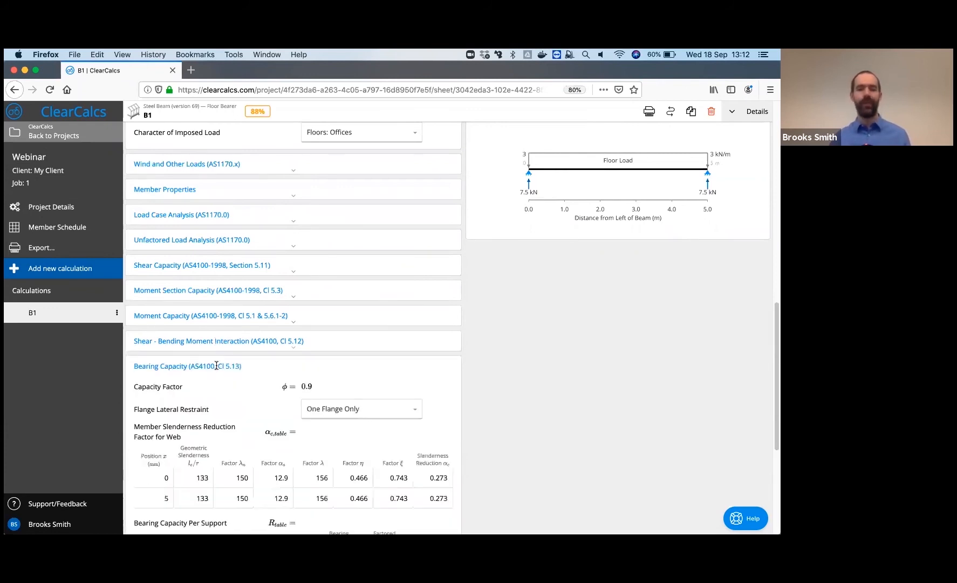
scroll(down, 3)
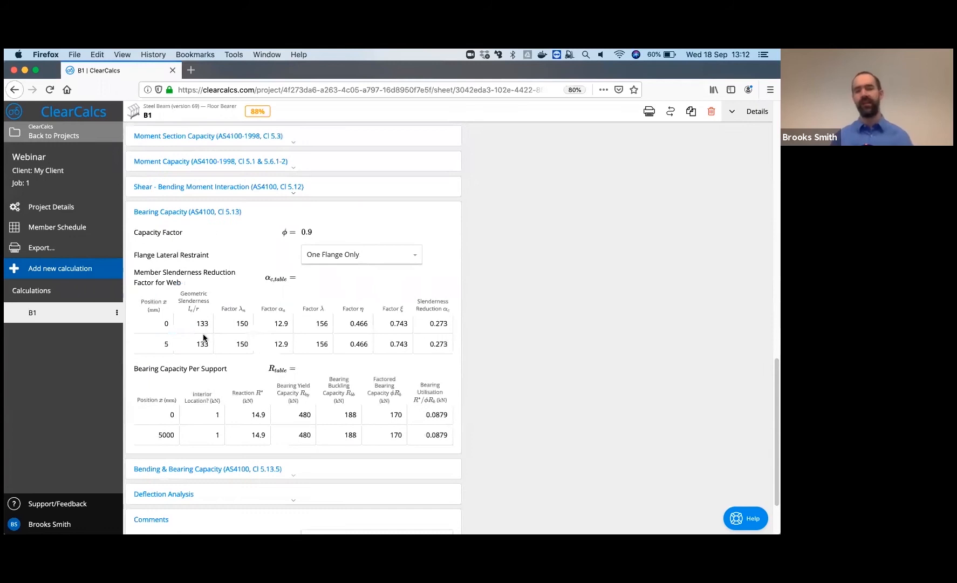
mouse_move(255, 325)
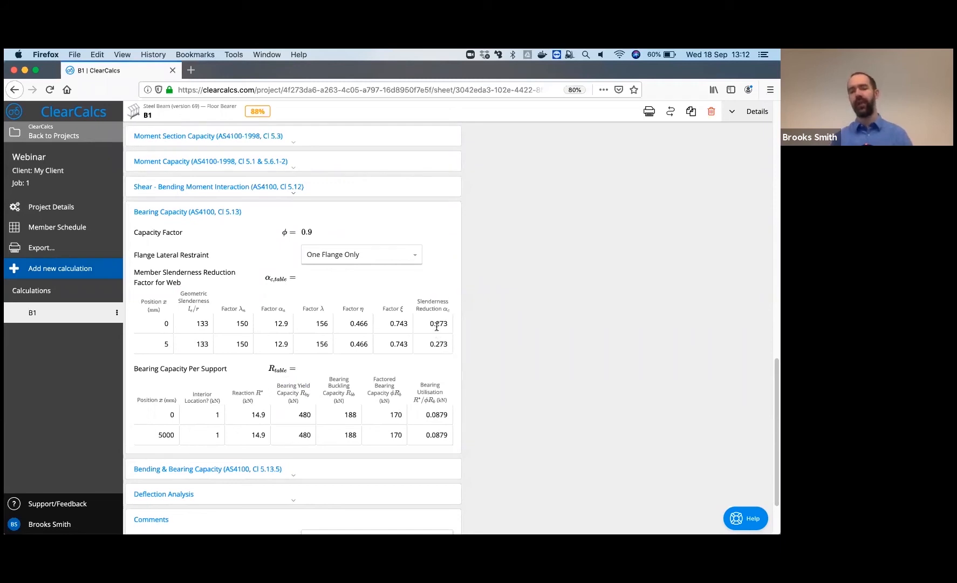
mouse_move(445, 353)
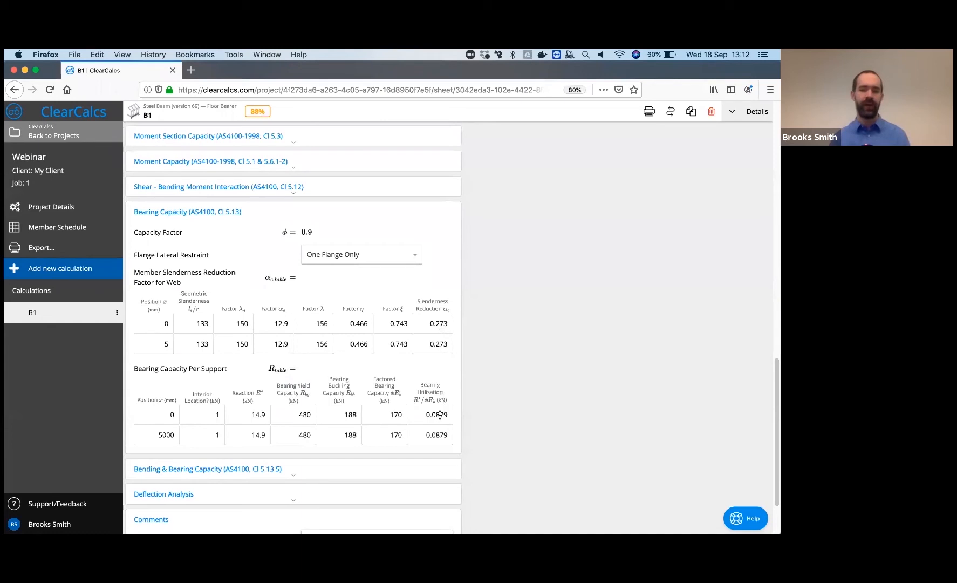
mouse_move(436, 434)
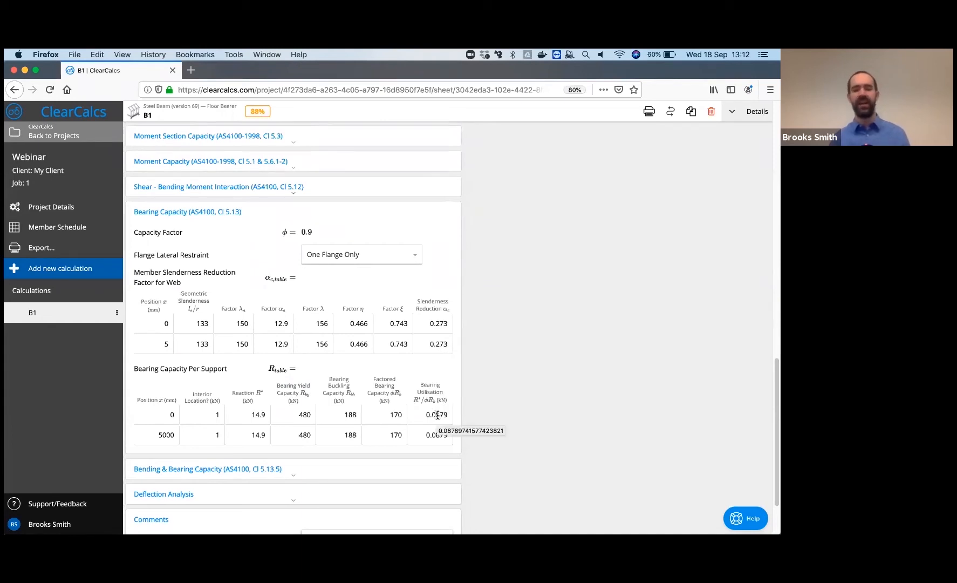
mouse_move(467, 365)
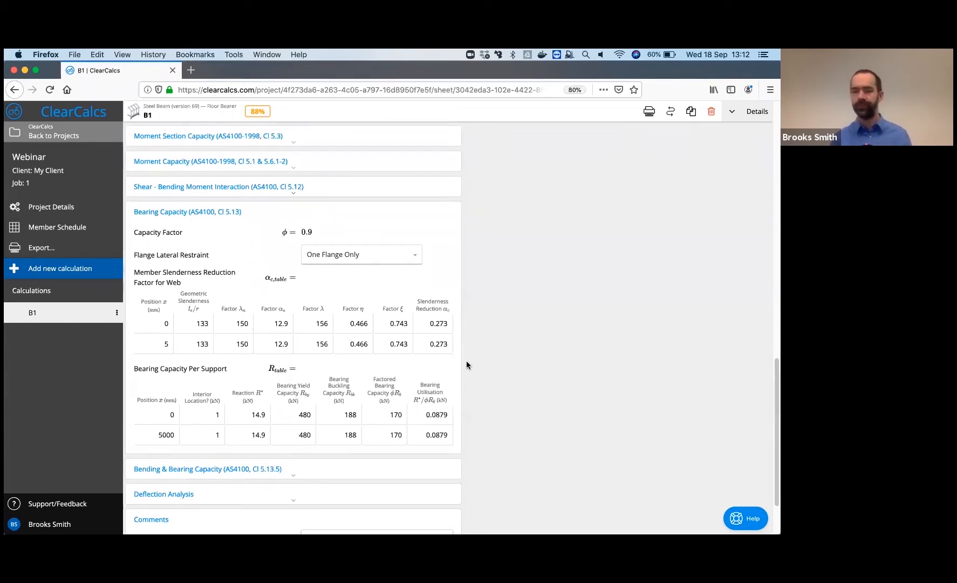
mouse_move(437, 343)
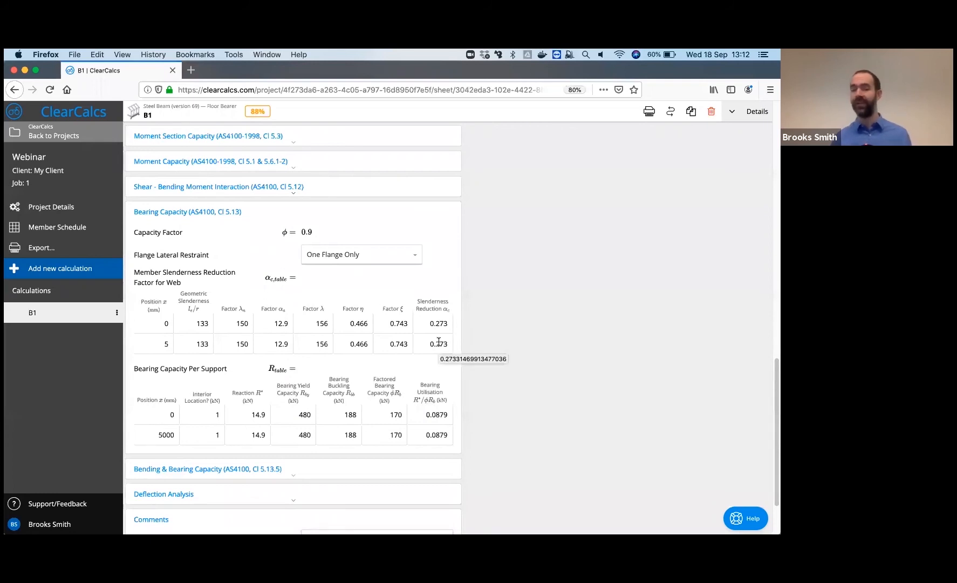
mouse_move(432, 359)
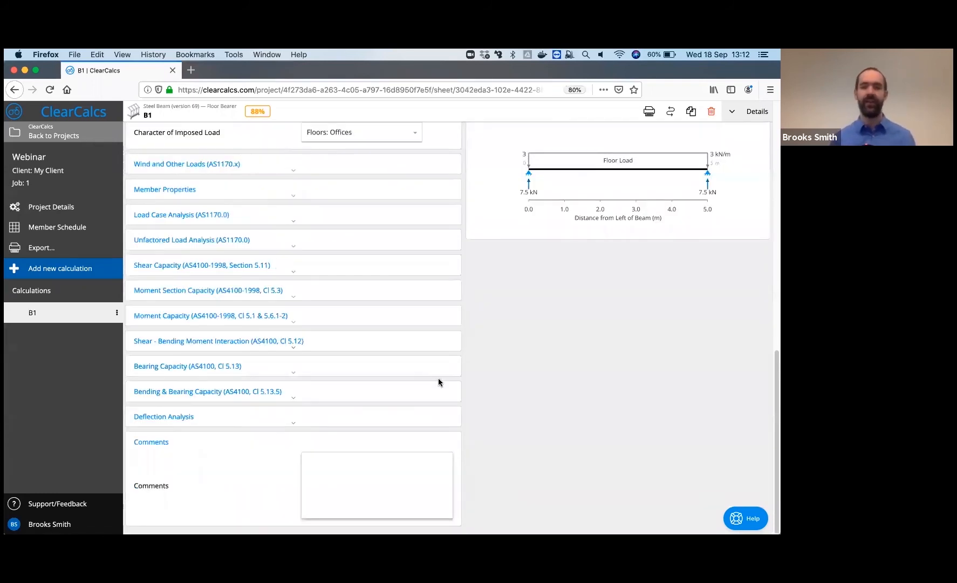
click(207, 392)
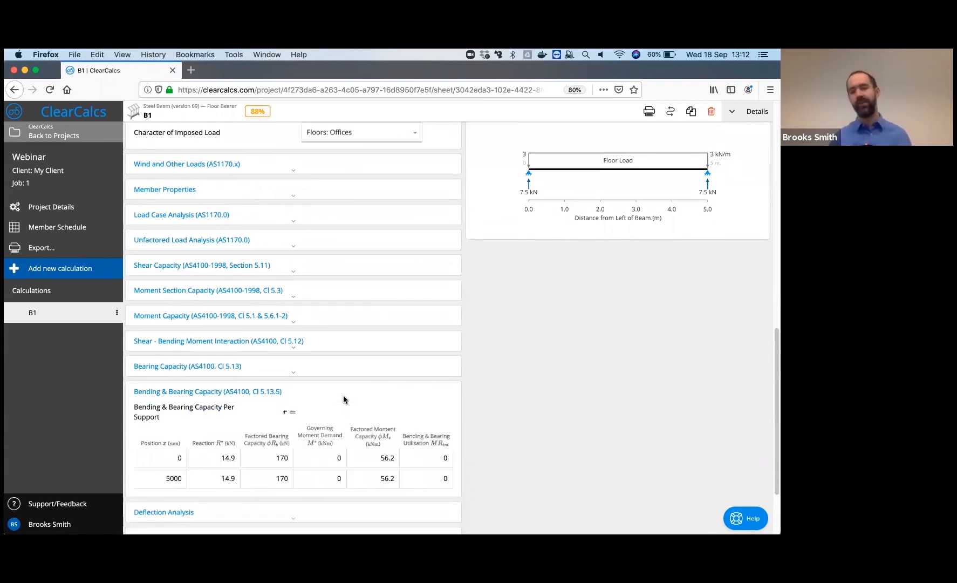
click(207, 391)
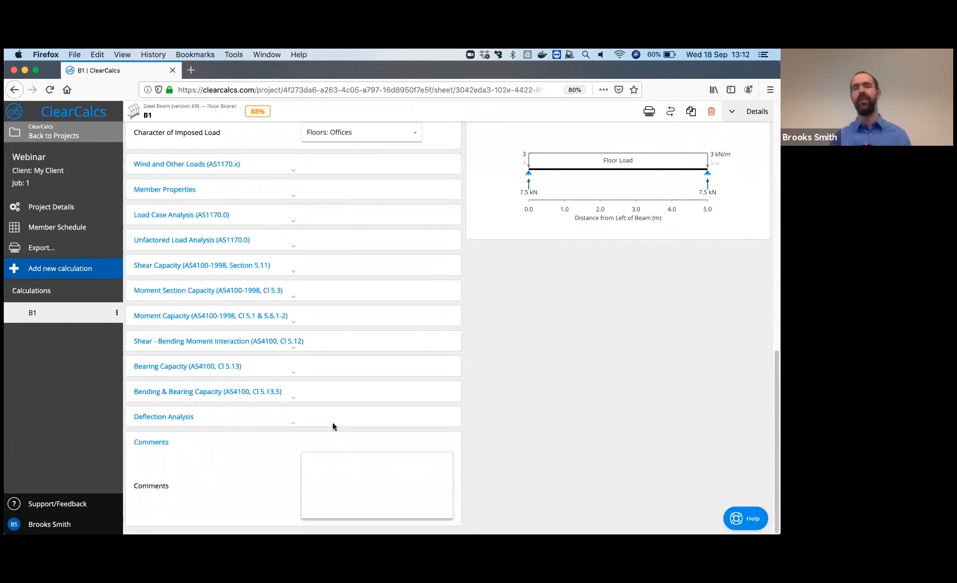
click(162, 416)
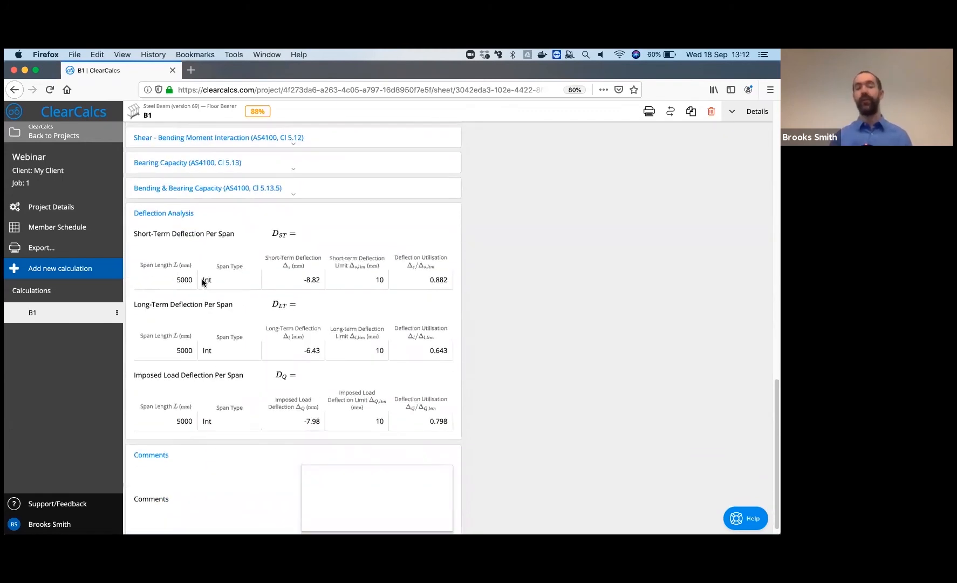
mouse_move(233, 256)
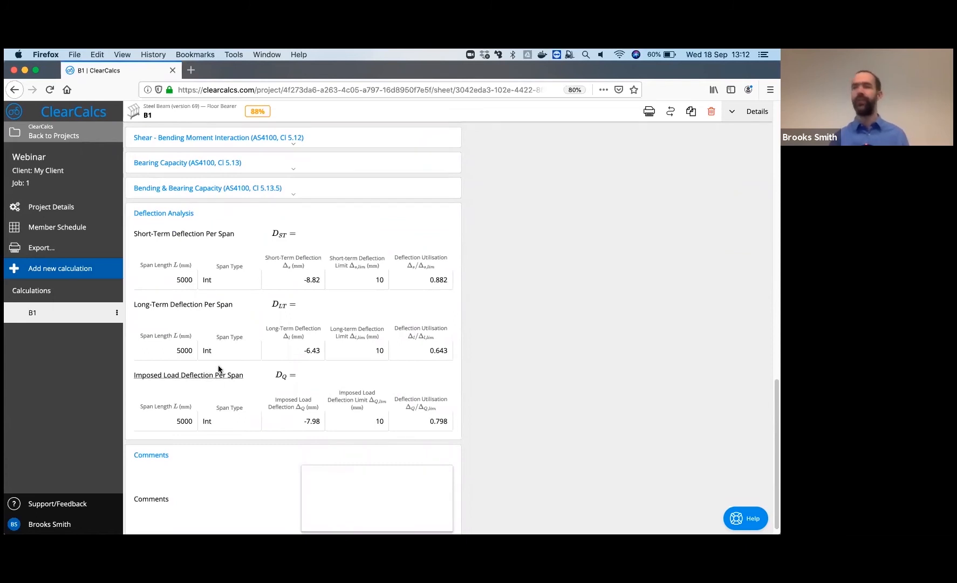
scroll(up, 3)
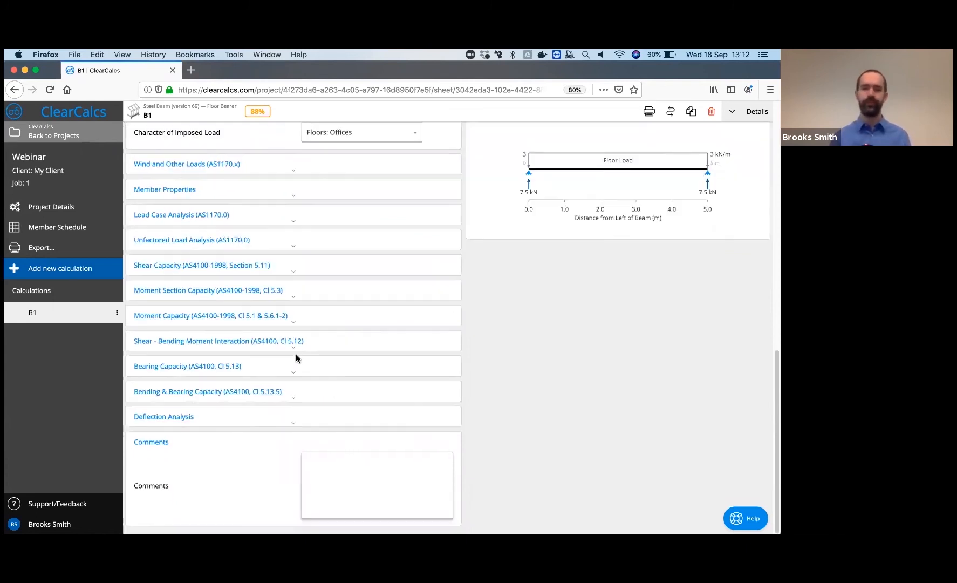
scroll(up, 3)
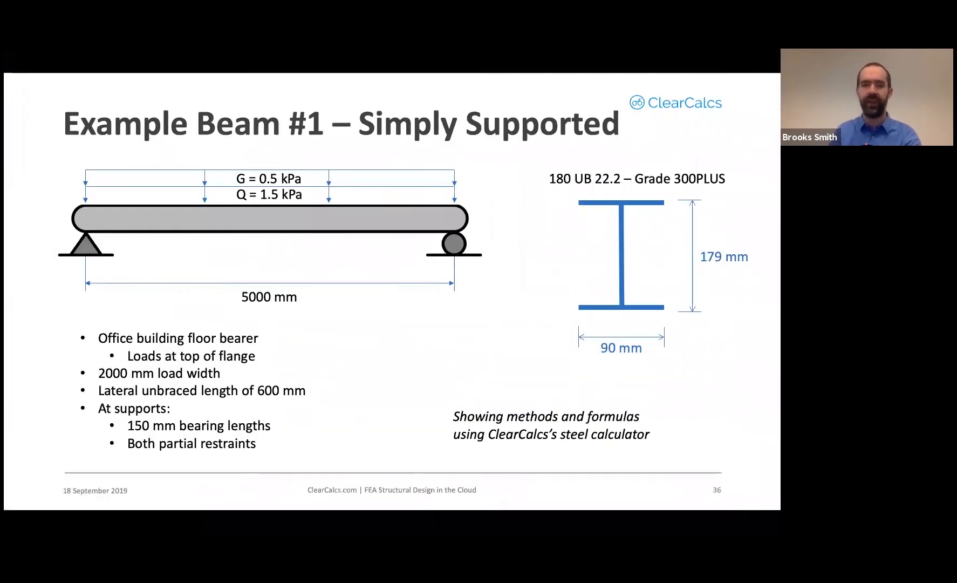
- Advance the slideshow to slide 37, Example Beam #2 – Complex Beam
click(80, 501)
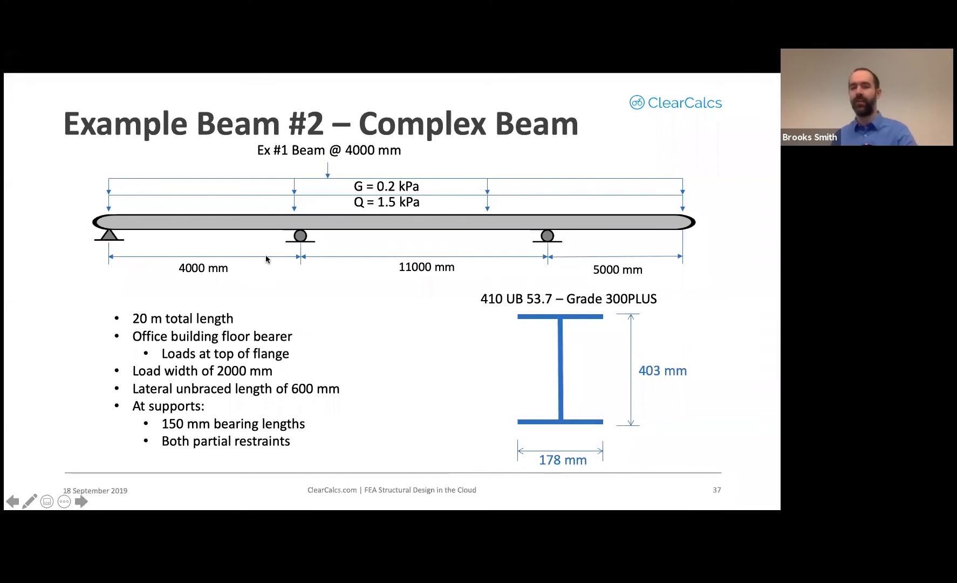
mouse_move(329, 249)
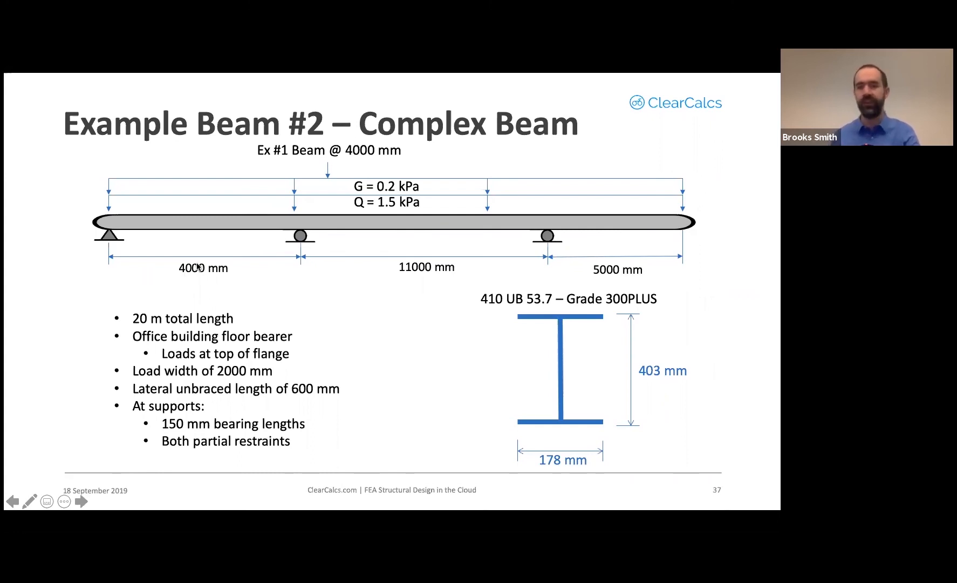
mouse_move(406, 275)
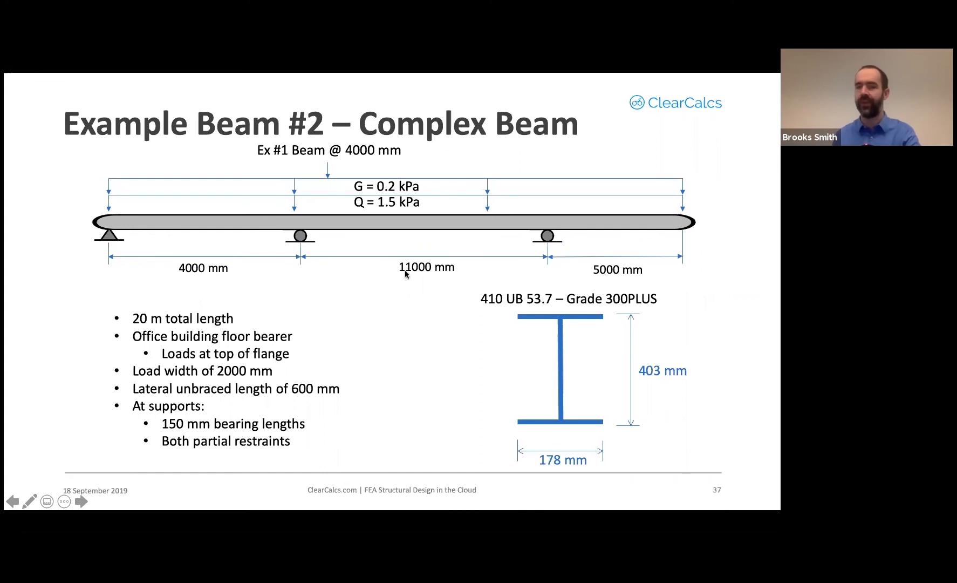
mouse_move(568, 269)
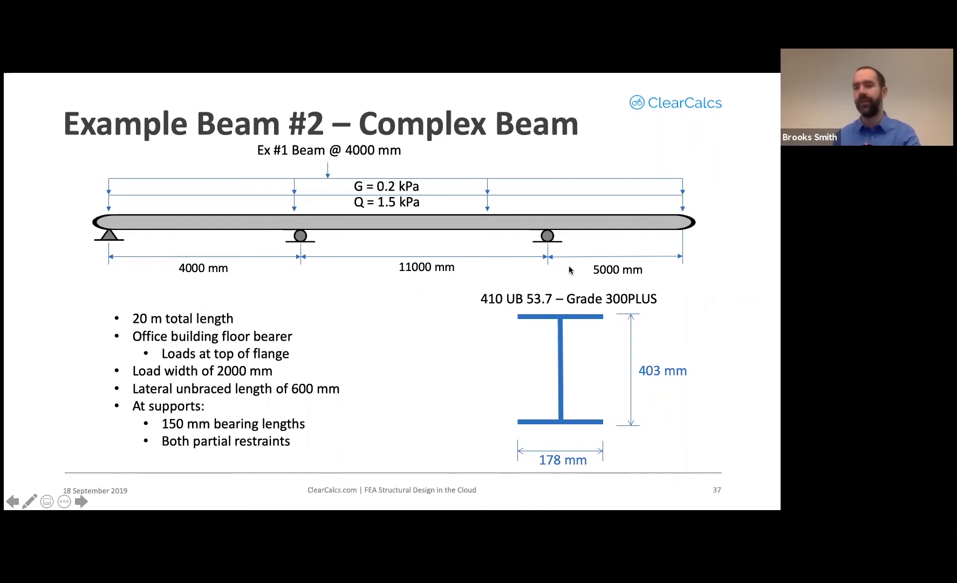
mouse_move(187, 346)
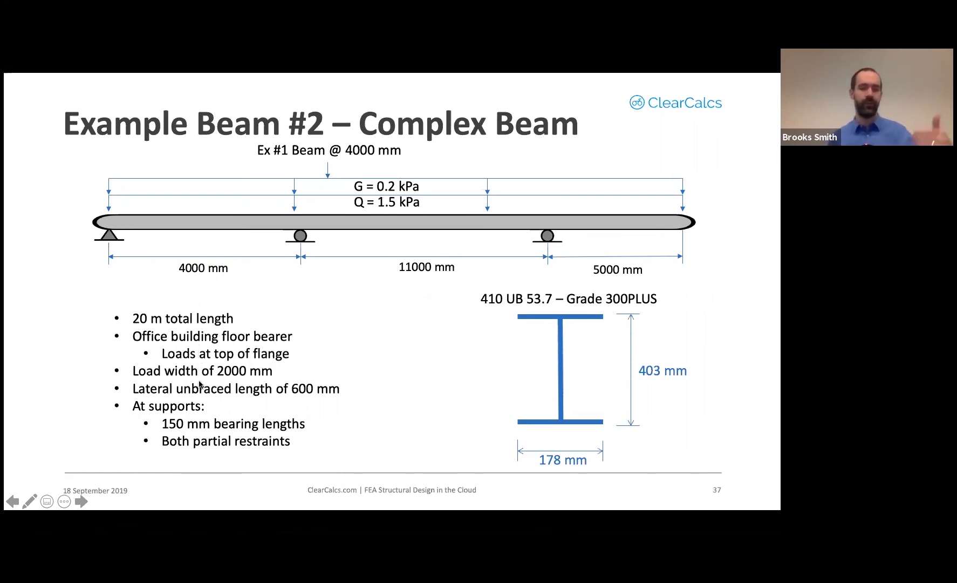
mouse_move(242, 482)
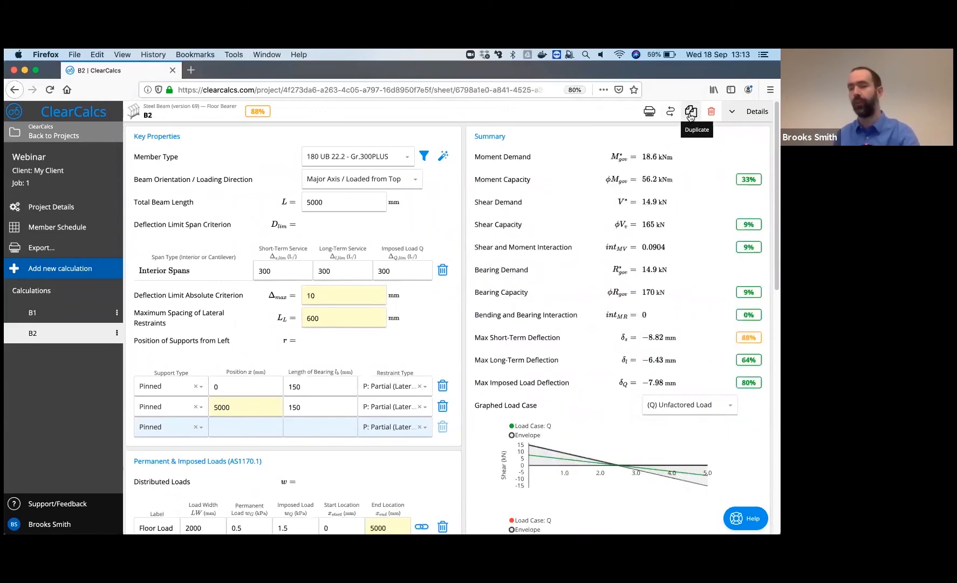
mouse_move(313, 168)
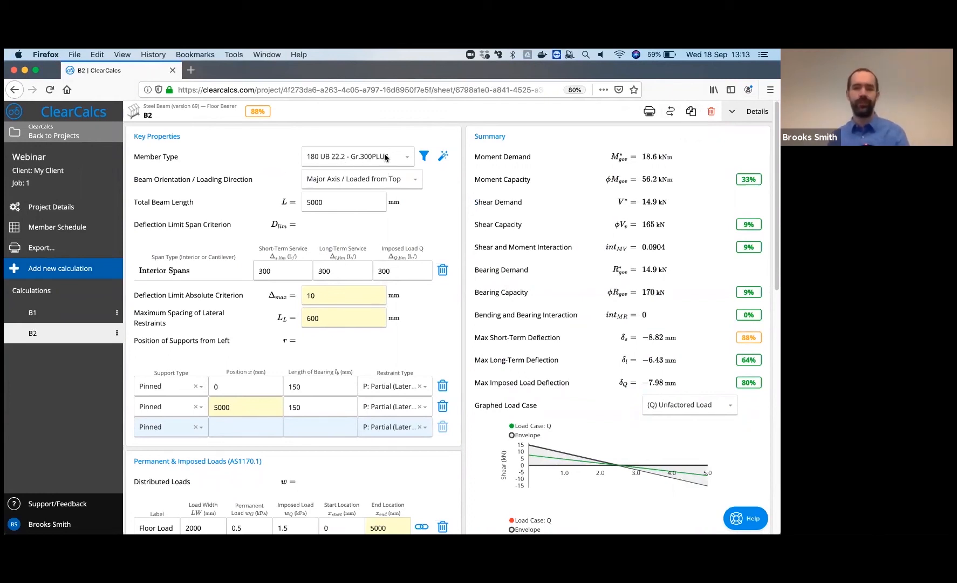
- Set B2's length to 20000 mm and add a 150 mm support at 15000 mm
scroll(down, 3)
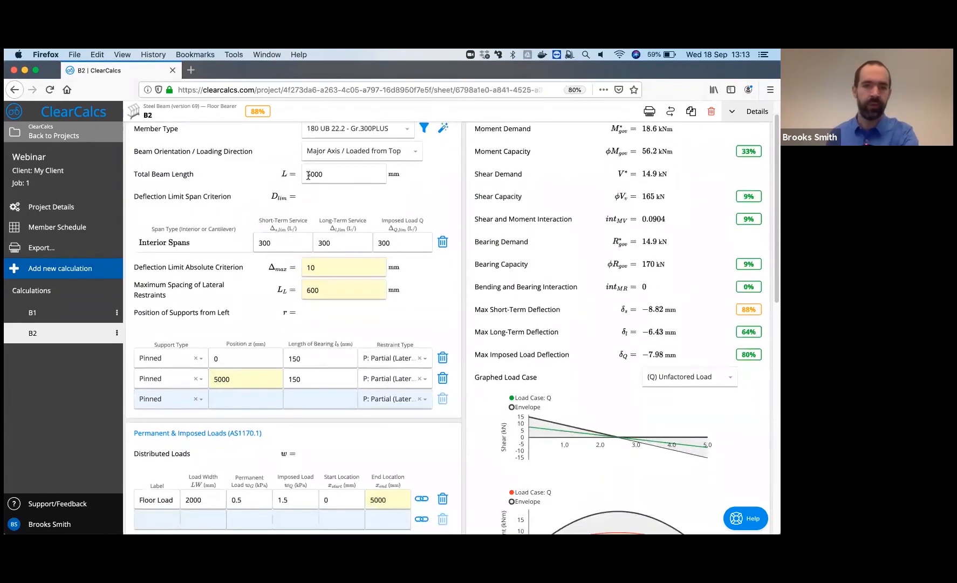
text(20000)
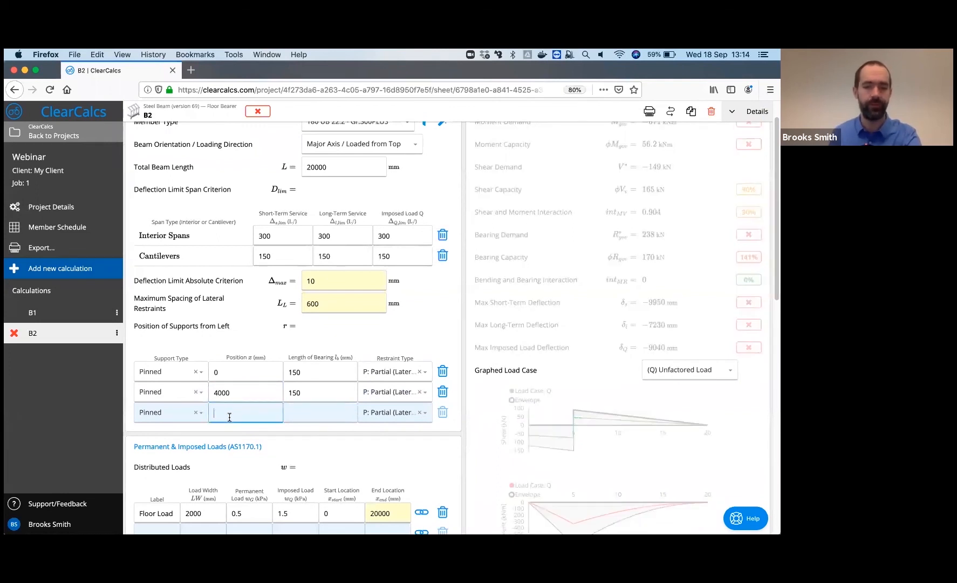
text(15000)
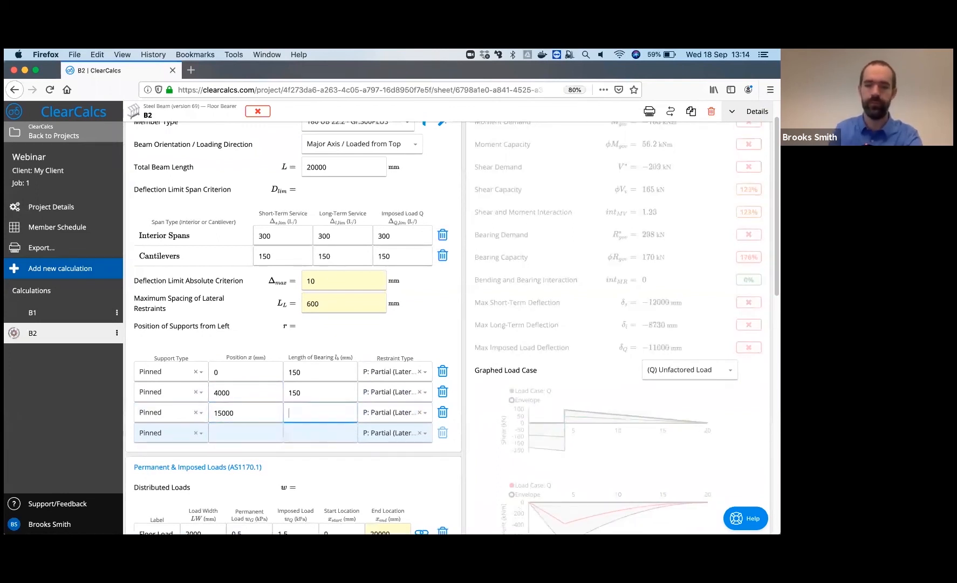
text(150)
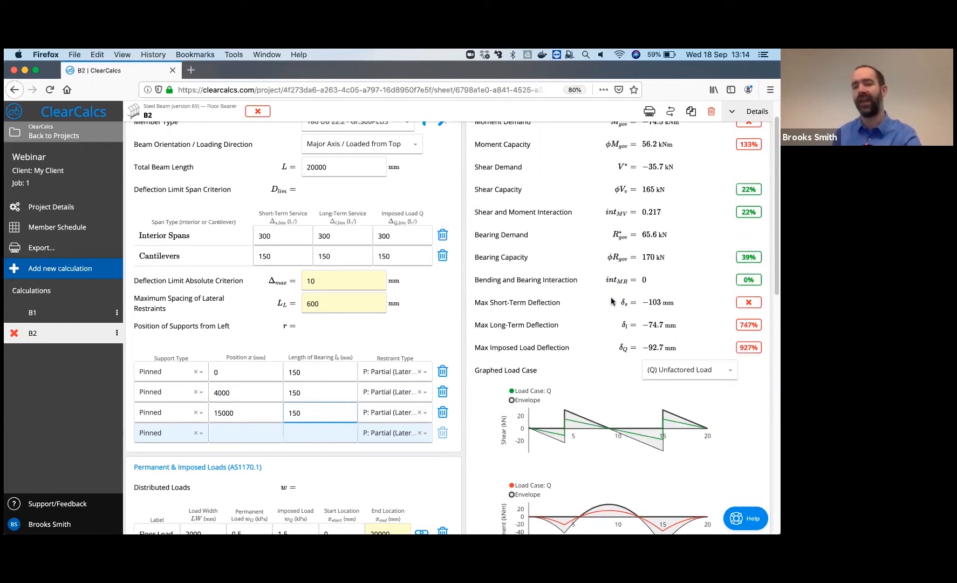
scroll(down, 3)
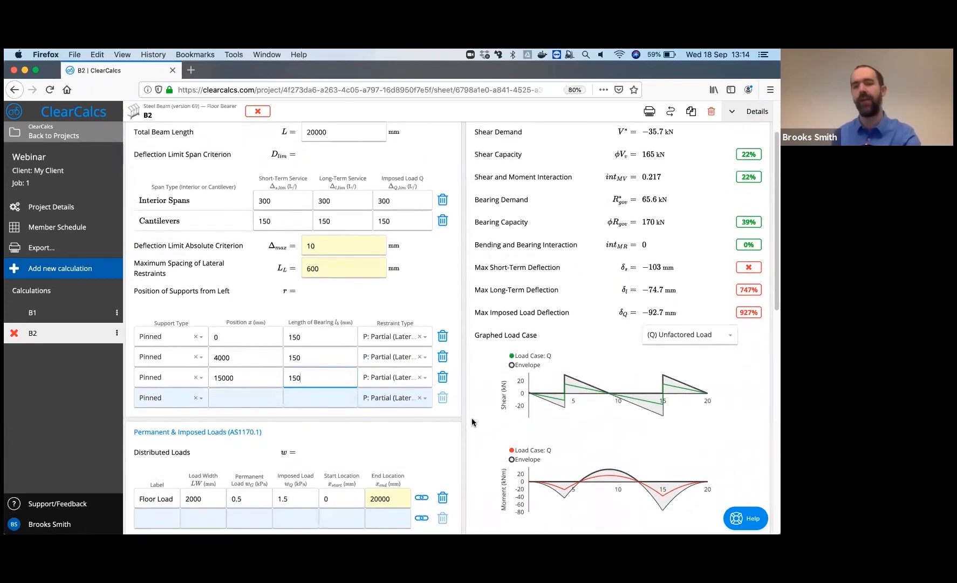
- Set the 4000 mm support to L: Lateral at Critical Flange and review the results
scroll(down, 3)
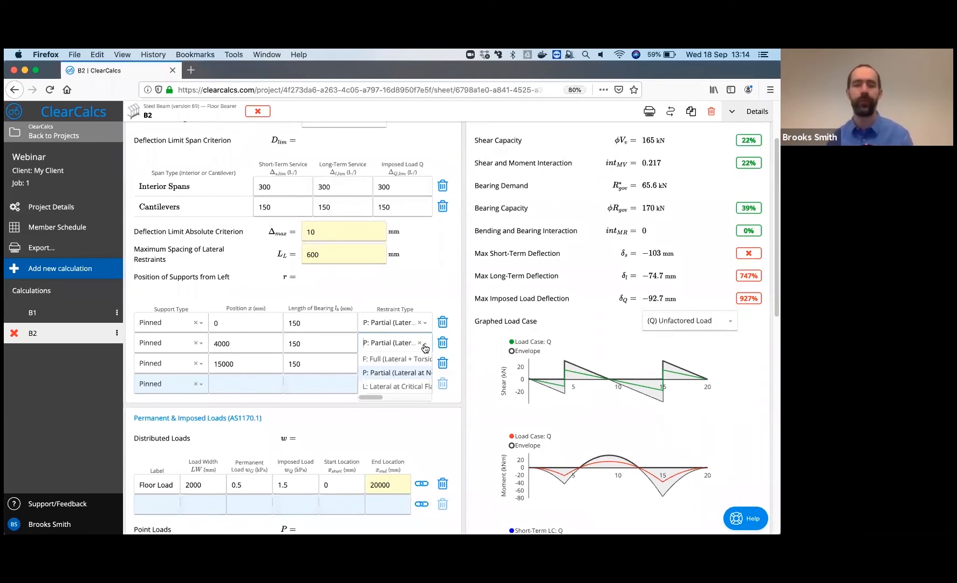
mouse_move(381, 364)
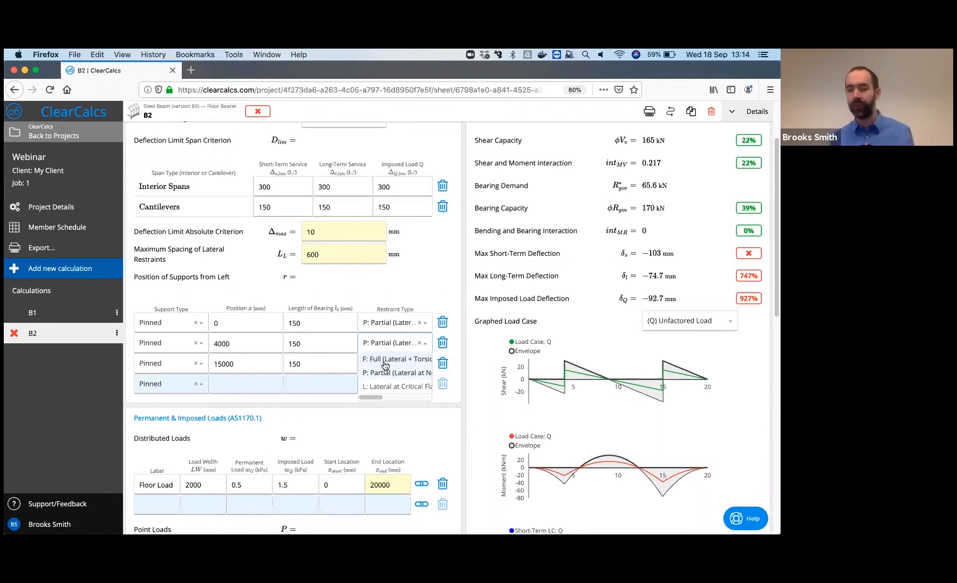
mouse_move(392, 385)
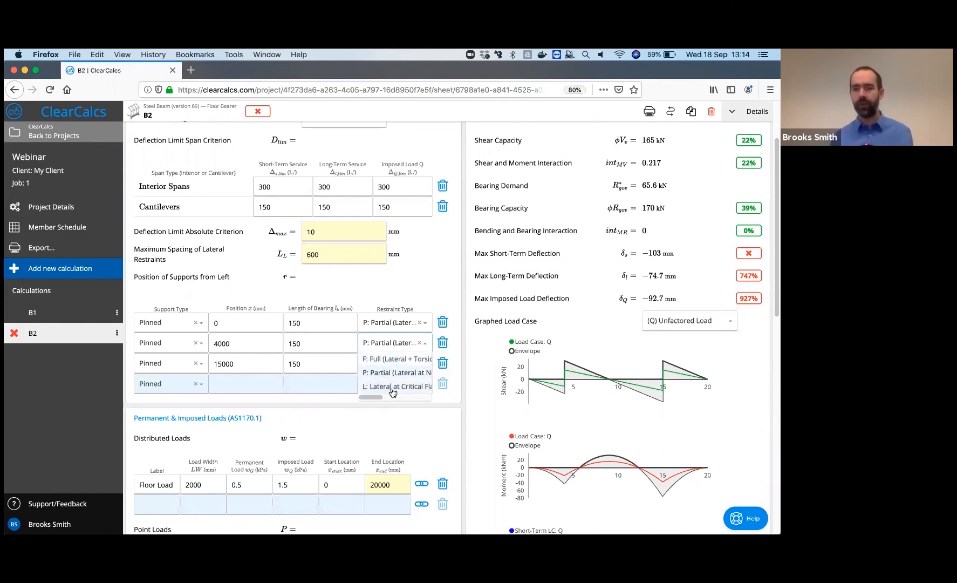
click(401, 386)
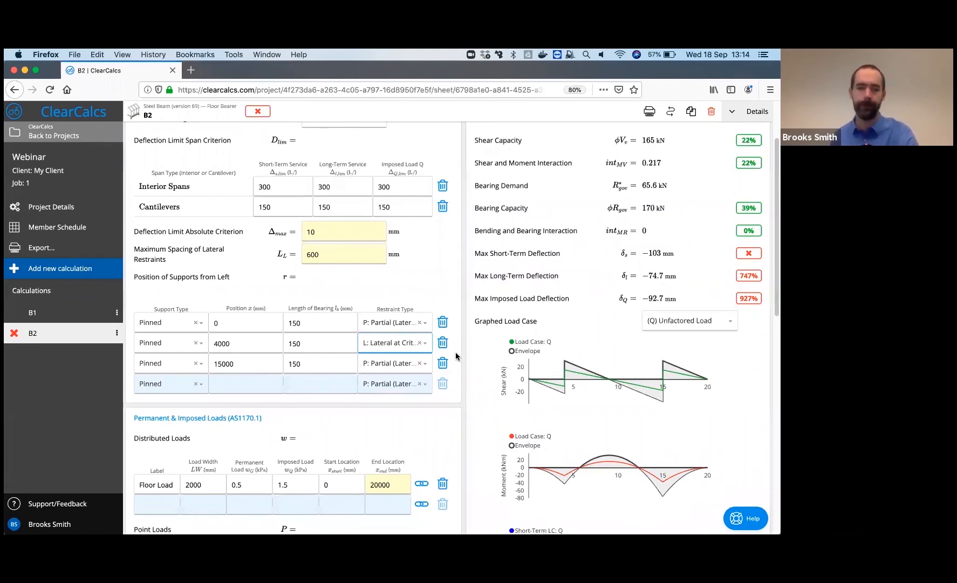
scroll(down, 3)
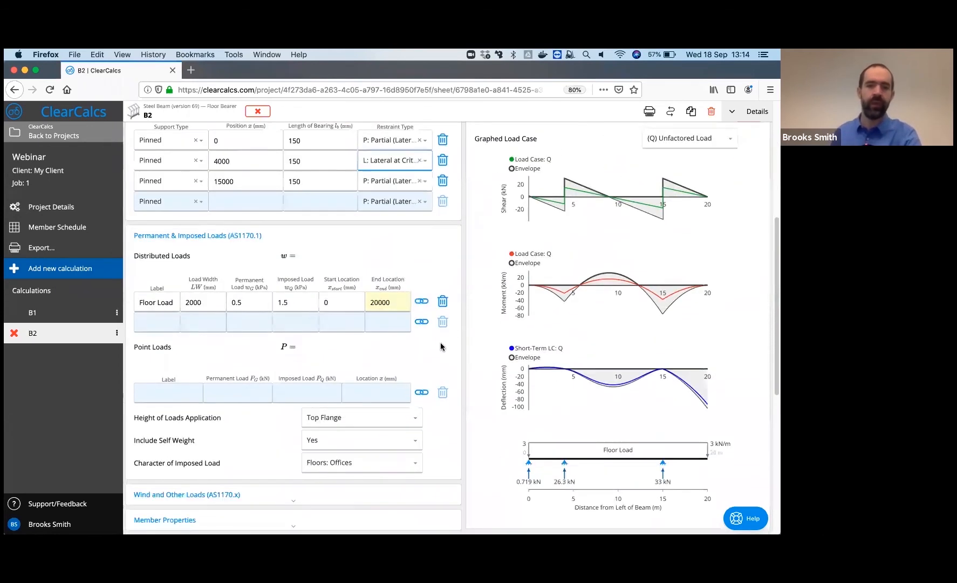
scroll(down, 3)
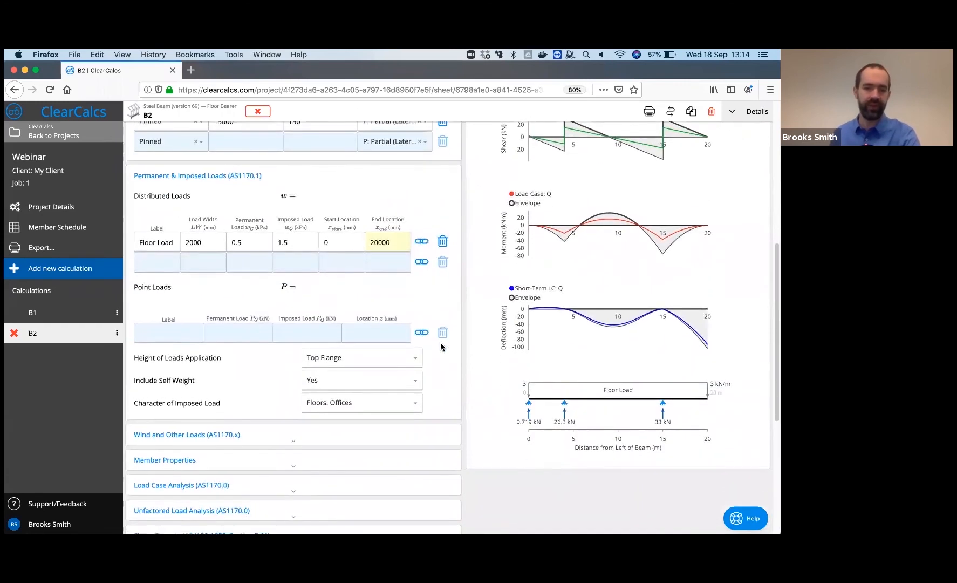
scroll(up, 3)
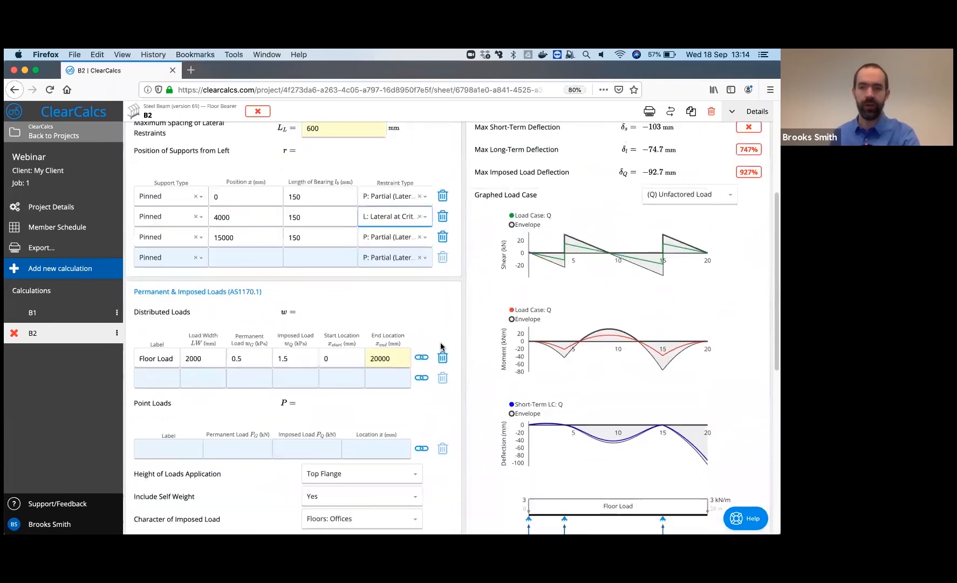
scroll(down, 3)
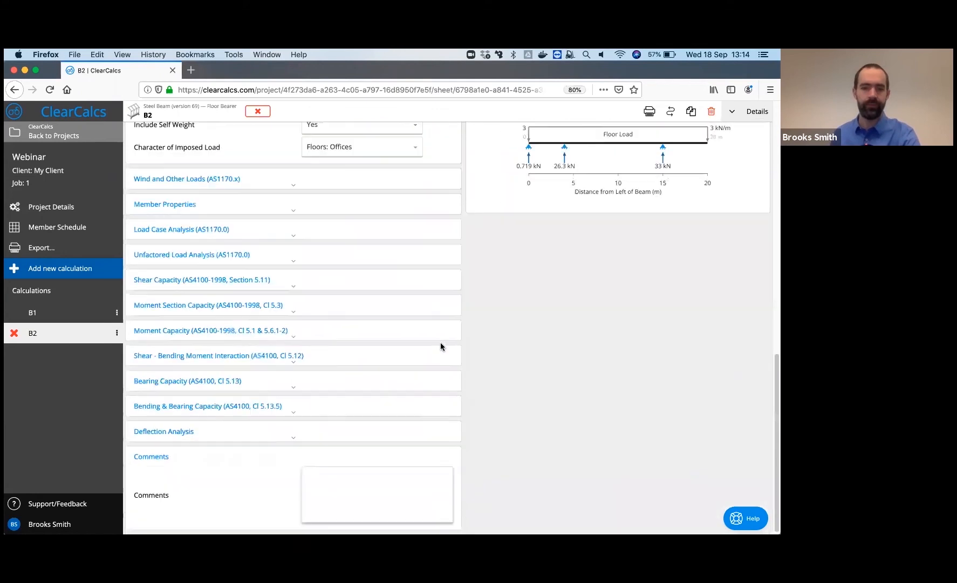
scroll(up, 3)
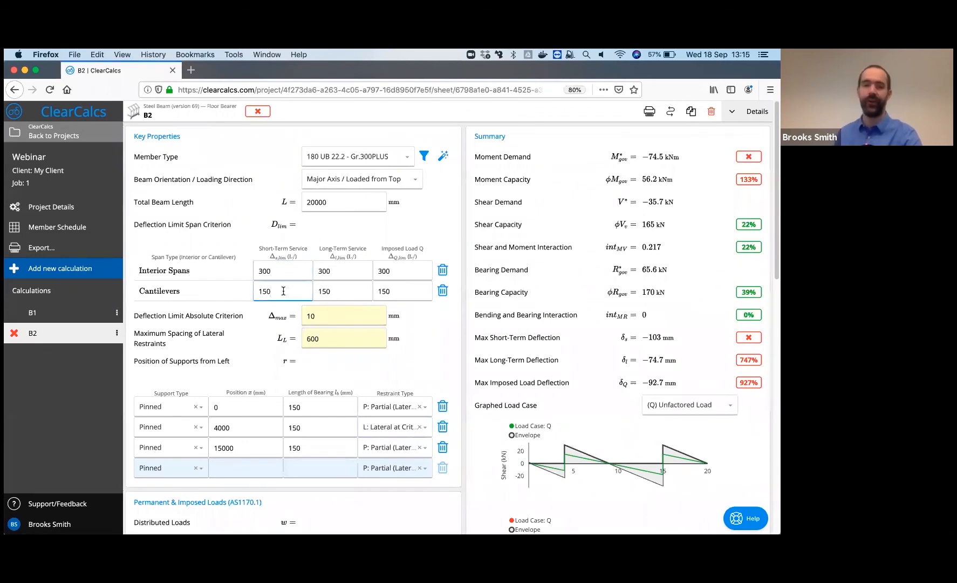
mouse_move(215, 269)
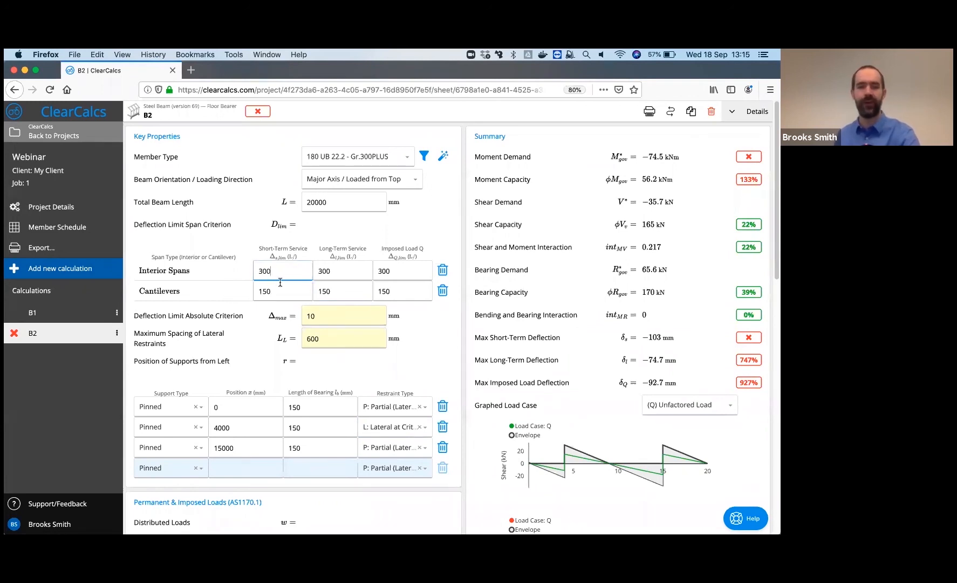
click(343, 291)
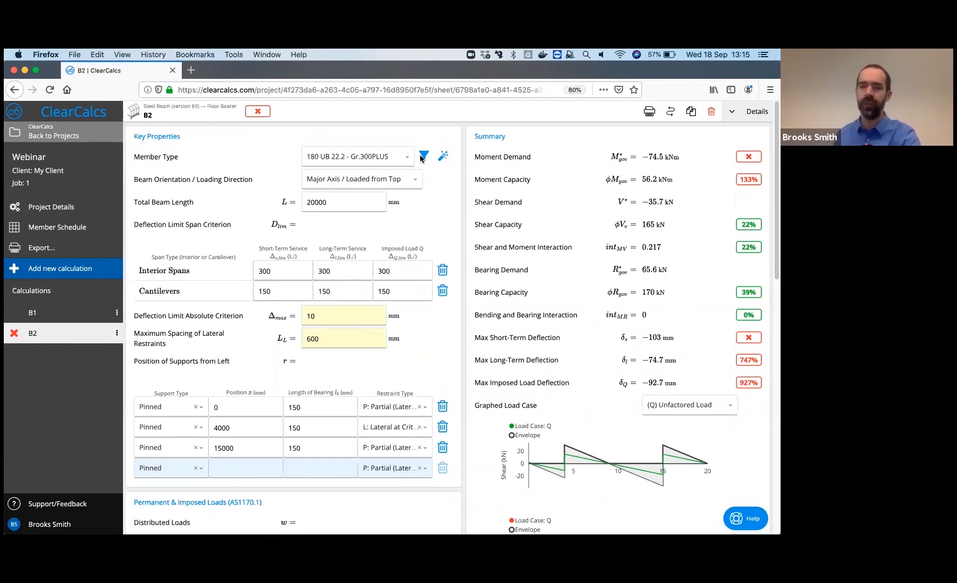
- Compare 610 UB 101 and 530 UB 82.0, then select 410 UB 53.7 - Gr.300PLUS
click(423, 156)
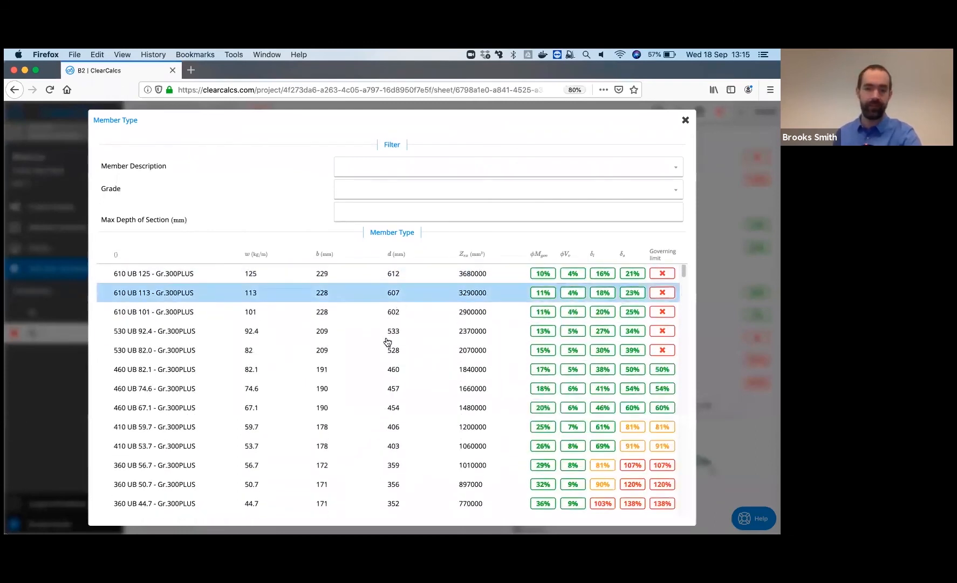
click(154, 311)
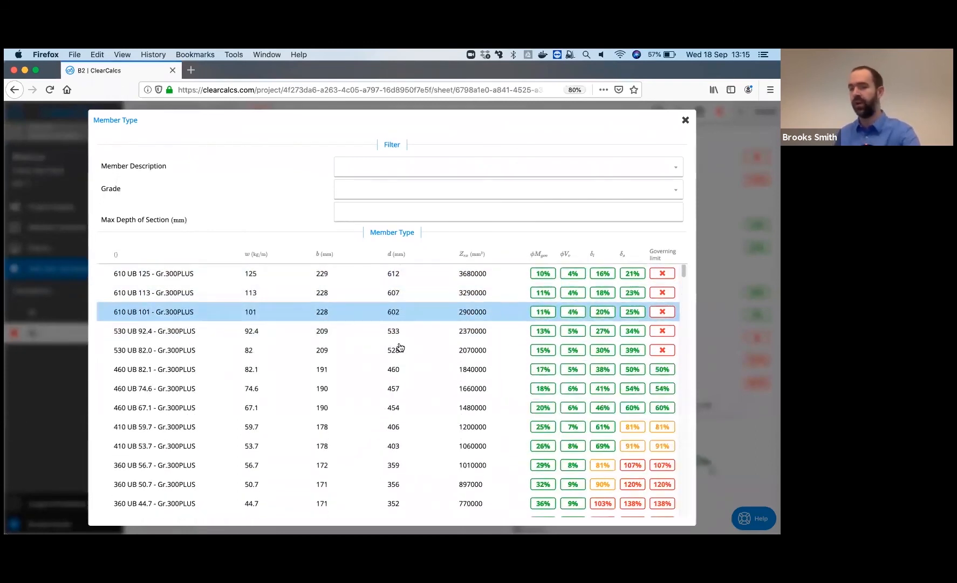
click(394, 350)
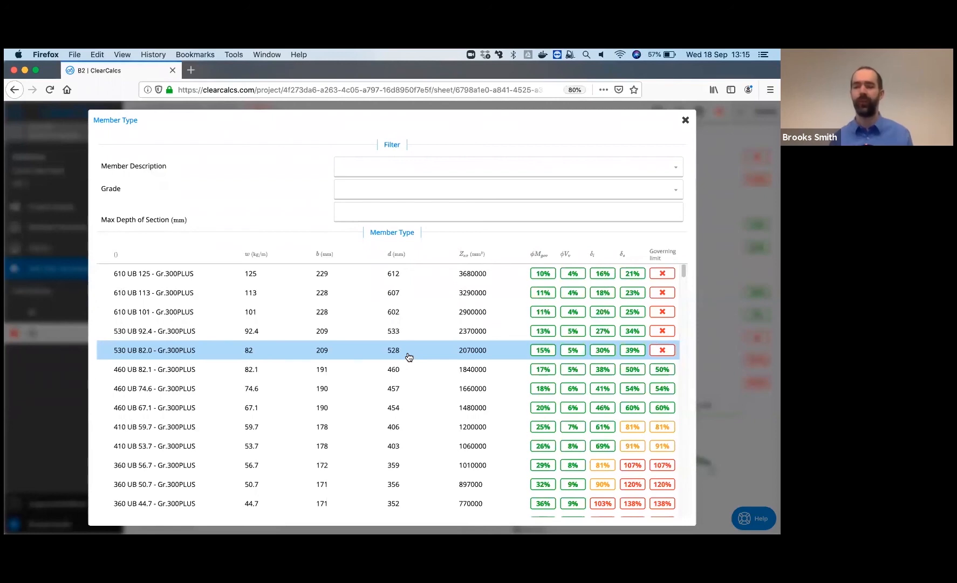
mouse_move(390, 350)
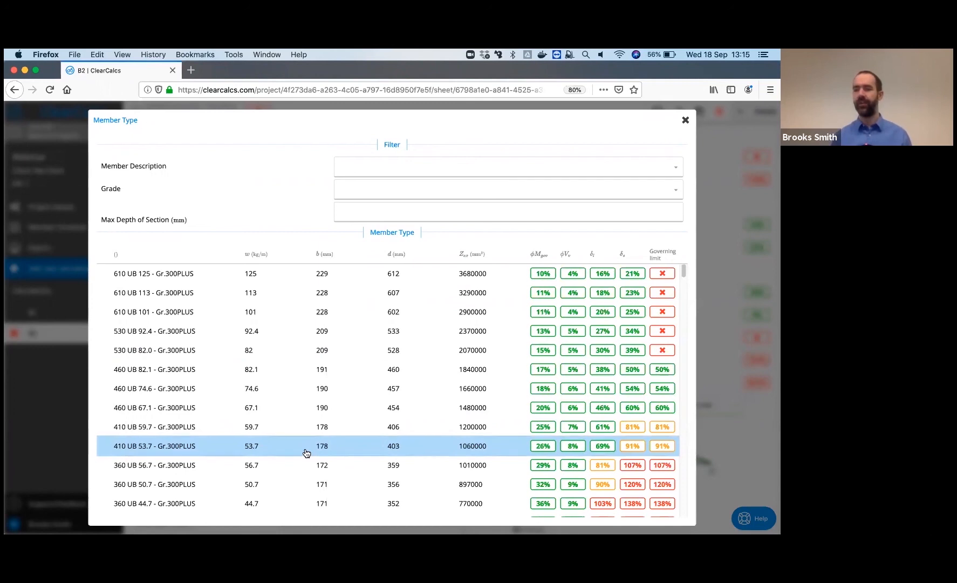
click(154, 446)
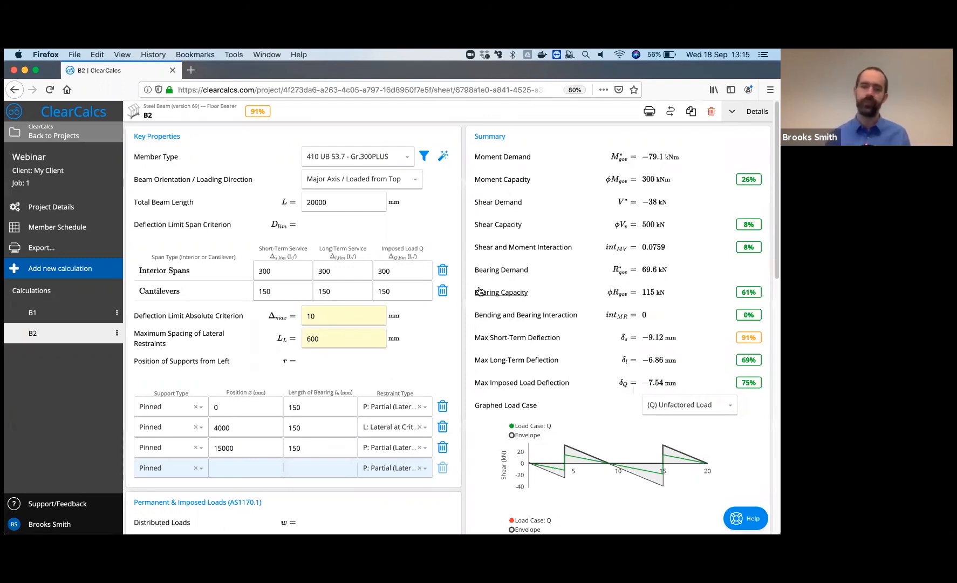
scroll(down, 3)
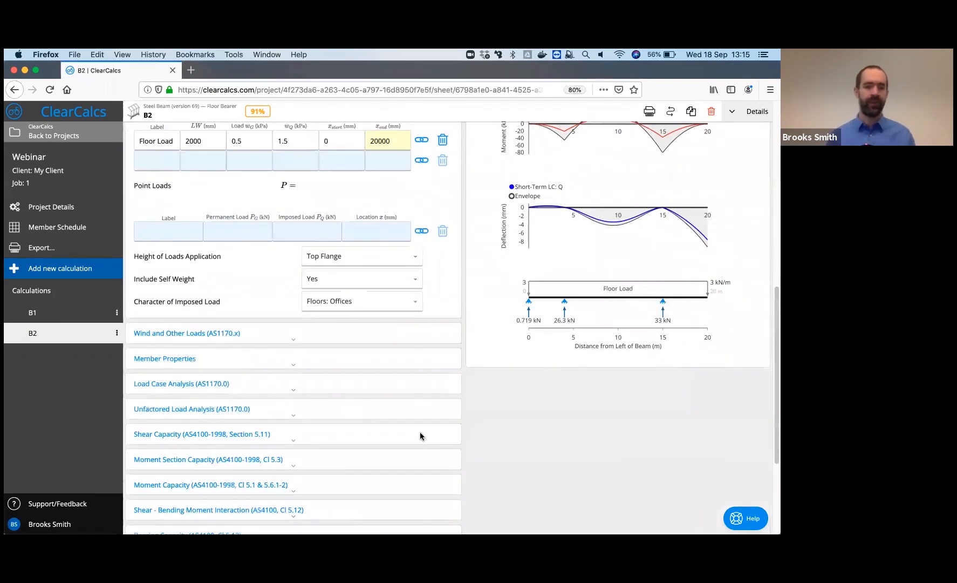
scroll(down, 3)
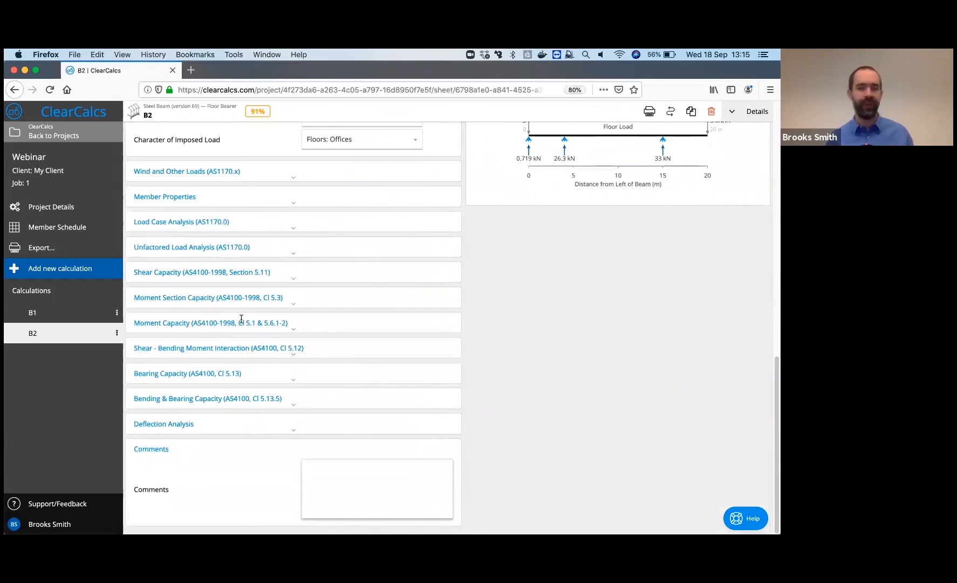
click(210, 322)
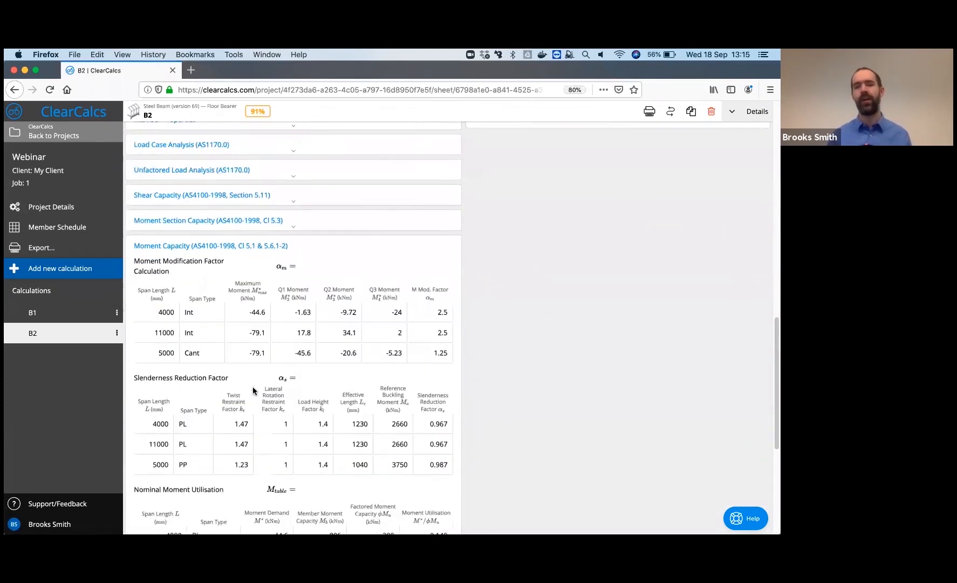
scroll(down, 3)
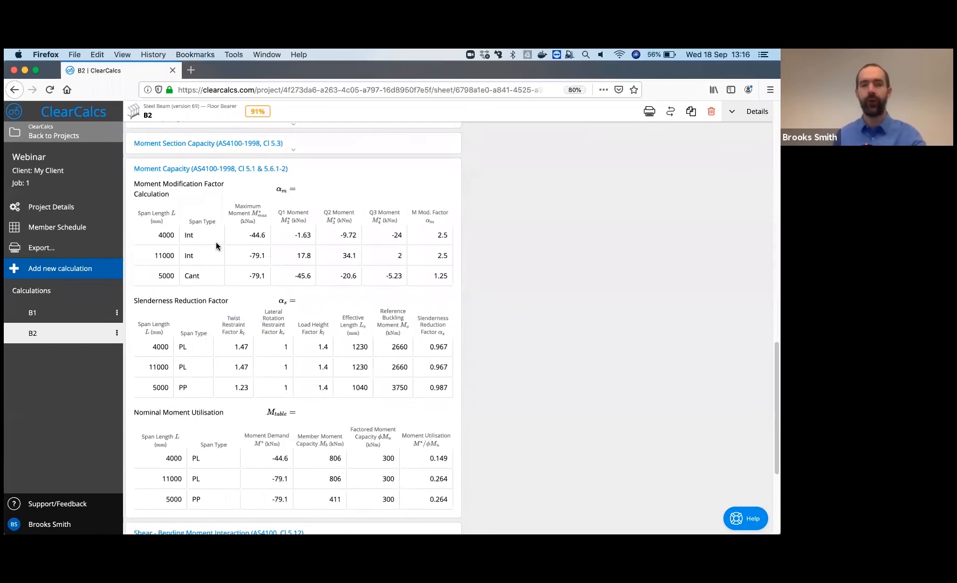
scroll(down, 3)
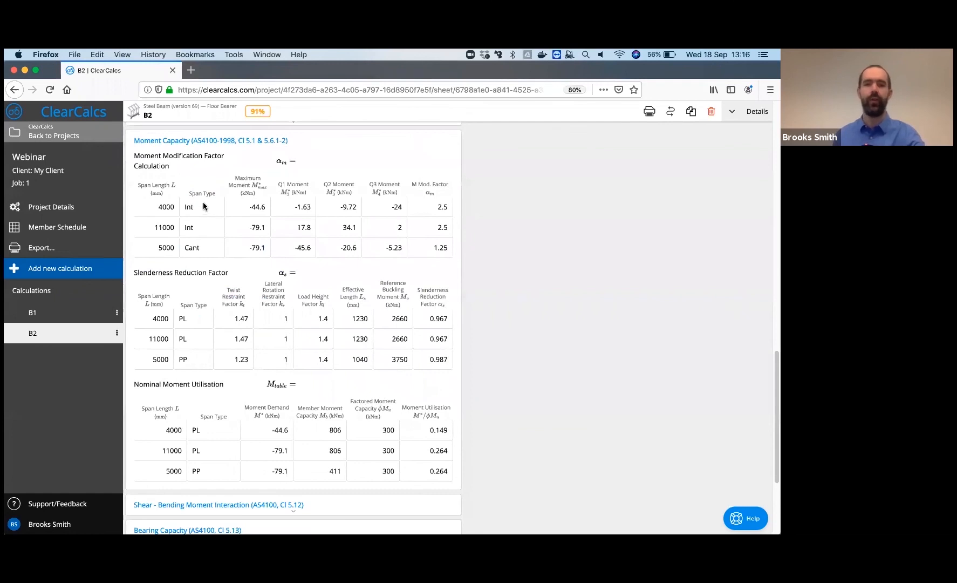
mouse_move(202, 215)
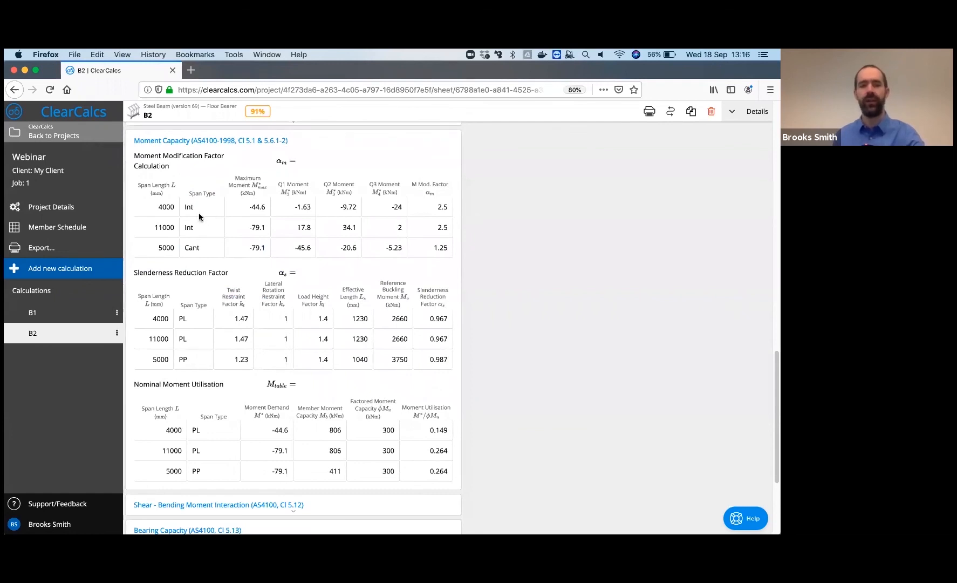
mouse_move(357, 260)
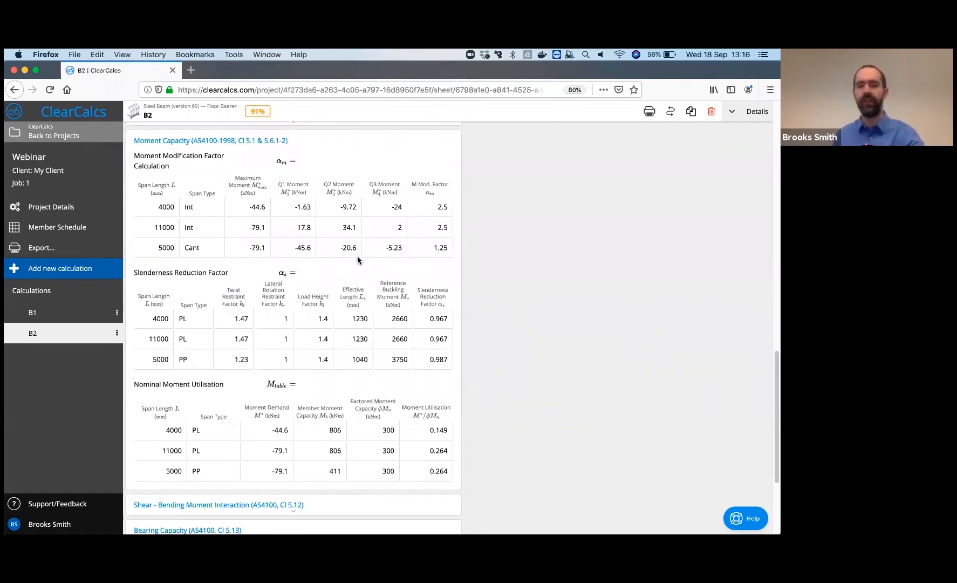
scroll(up, 3)
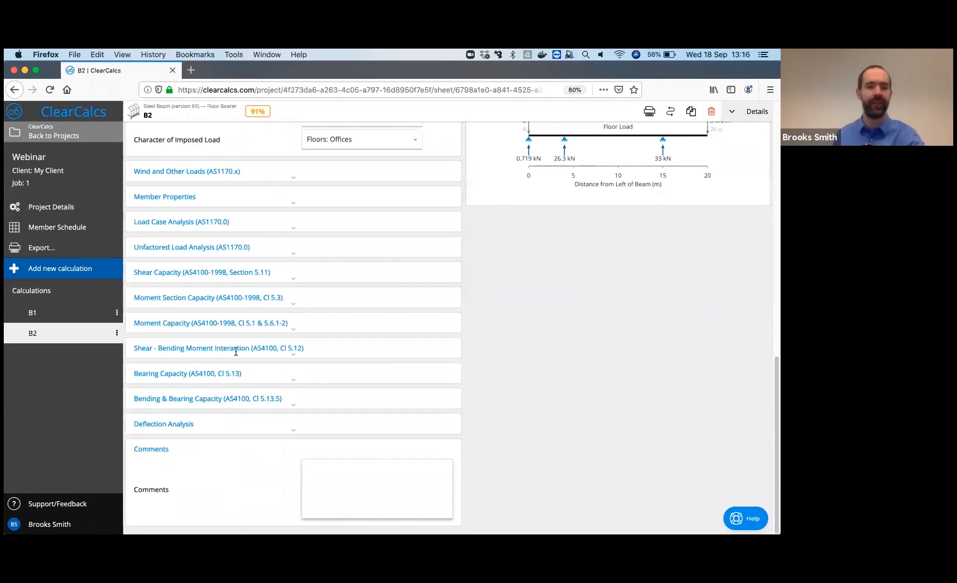
mouse_move(223, 370)
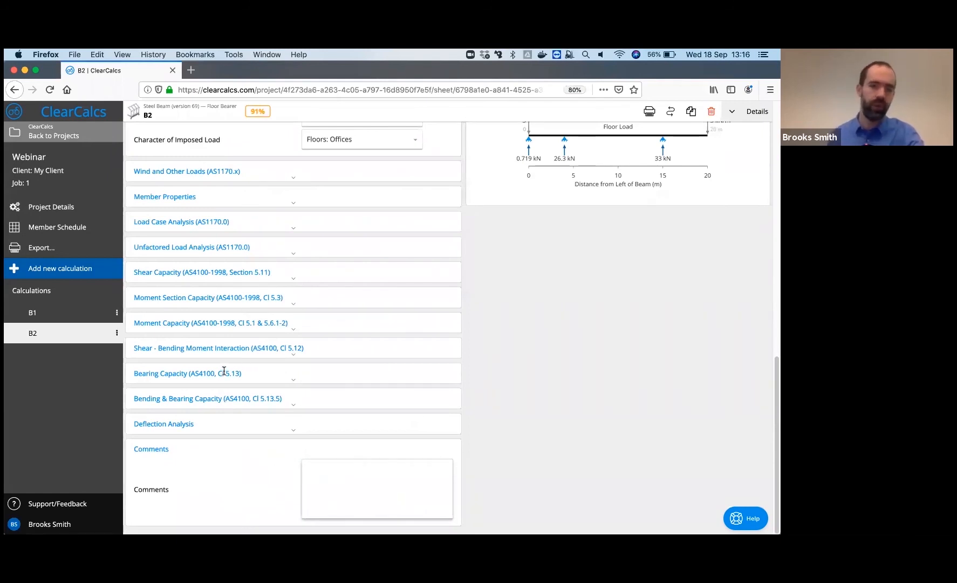
click(187, 373)
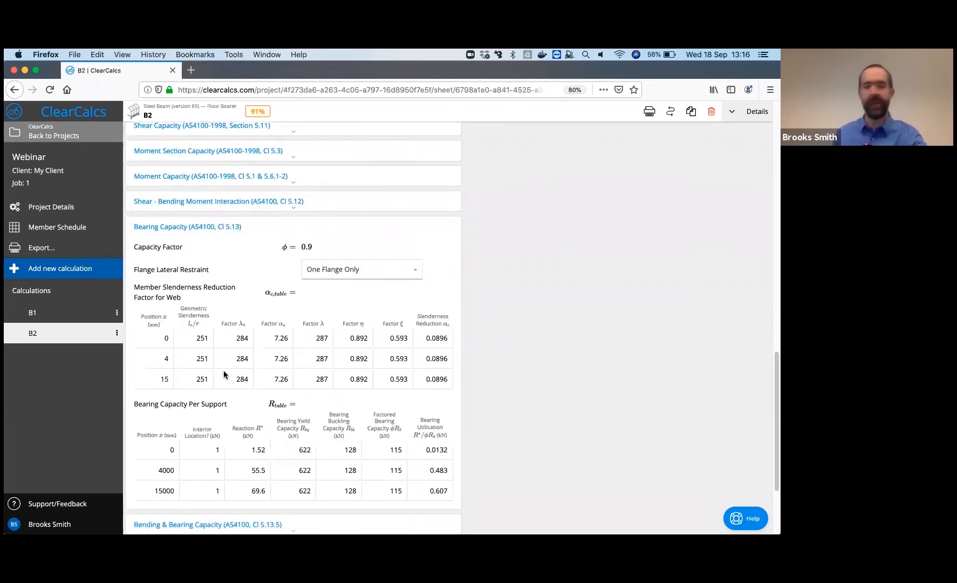
scroll(down, 3)
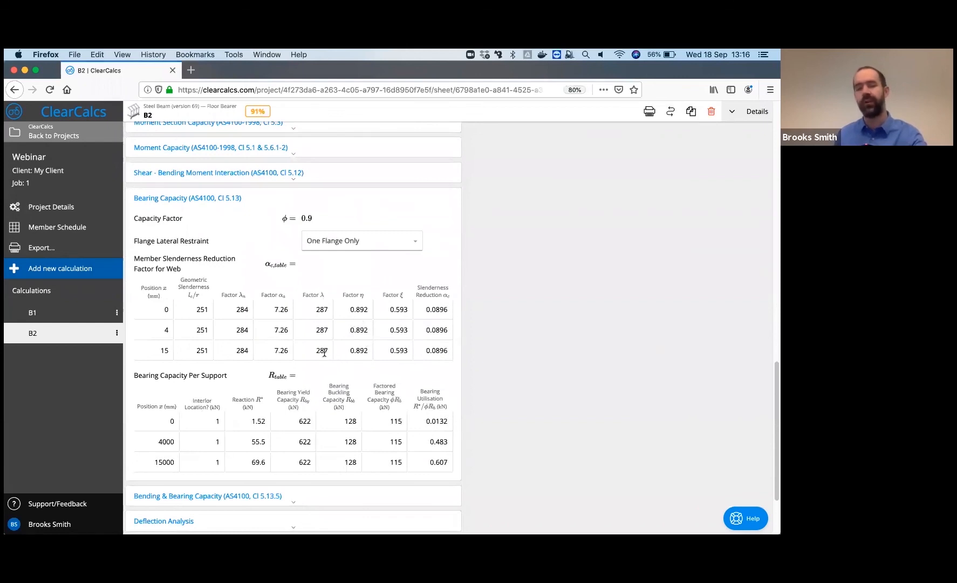
mouse_move(441, 416)
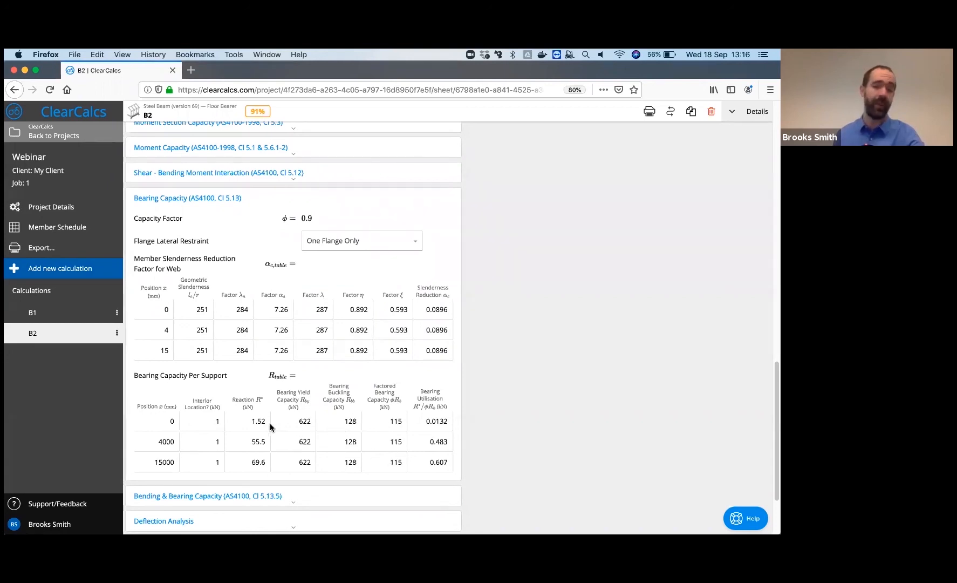
mouse_move(282, 199)
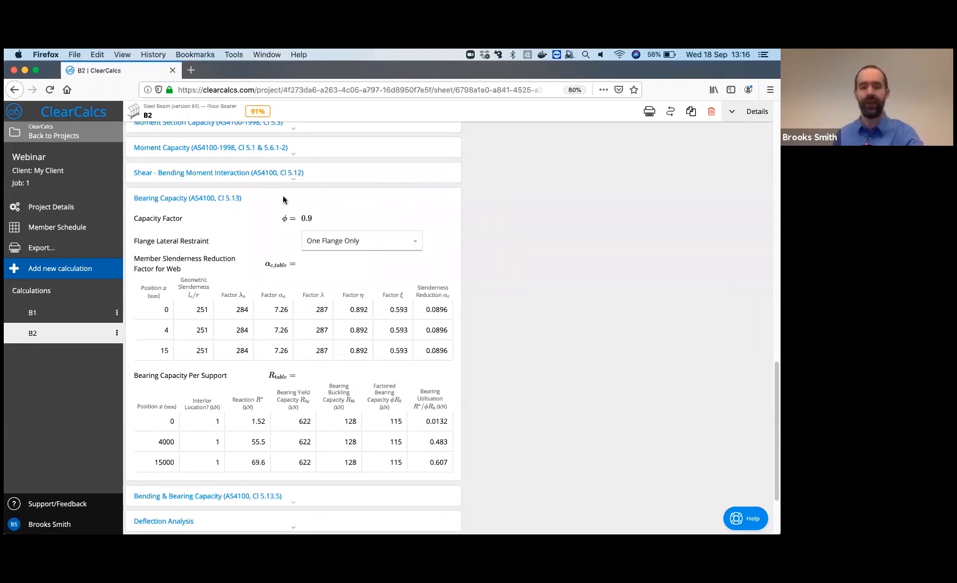
scroll(up, 3)
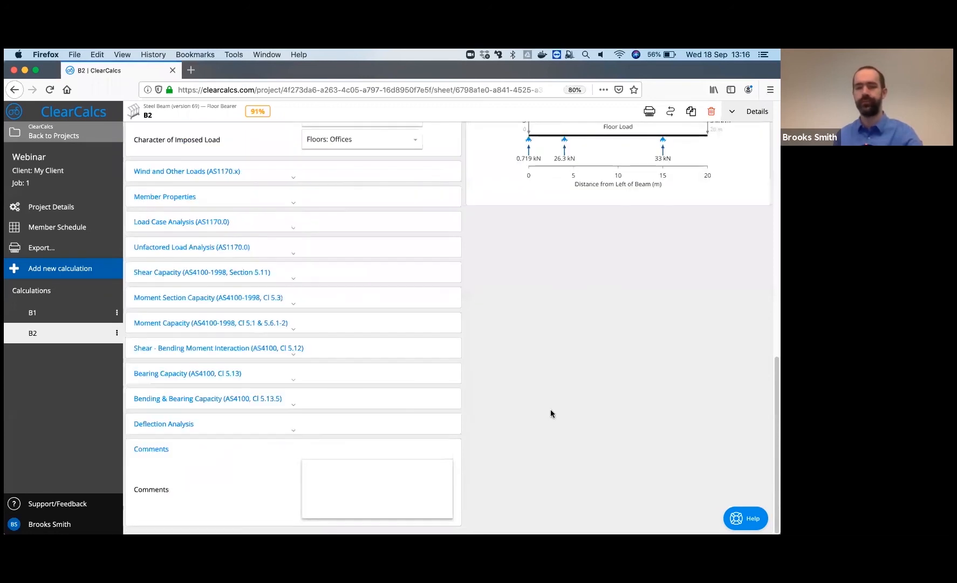
scroll(up, 3)
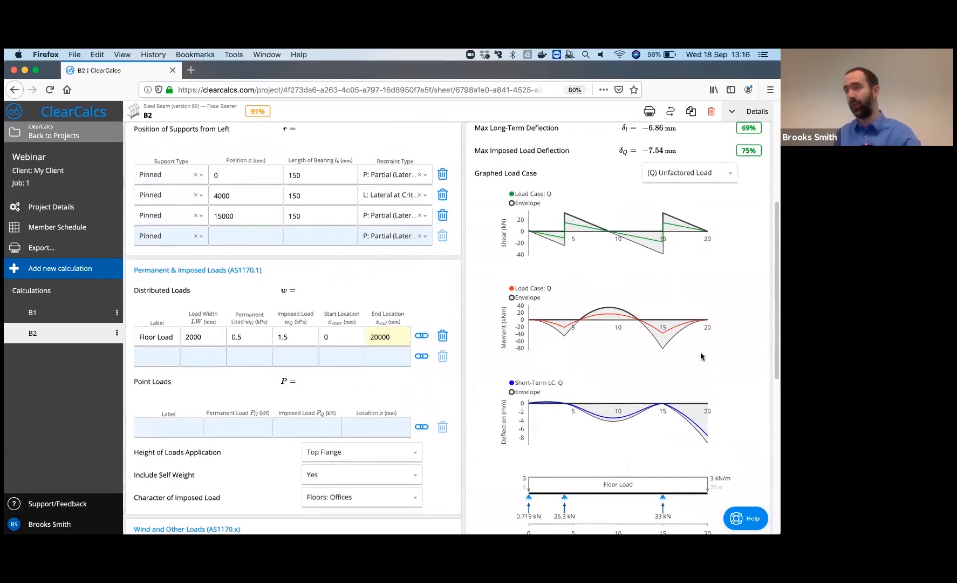
mouse_move(689, 335)
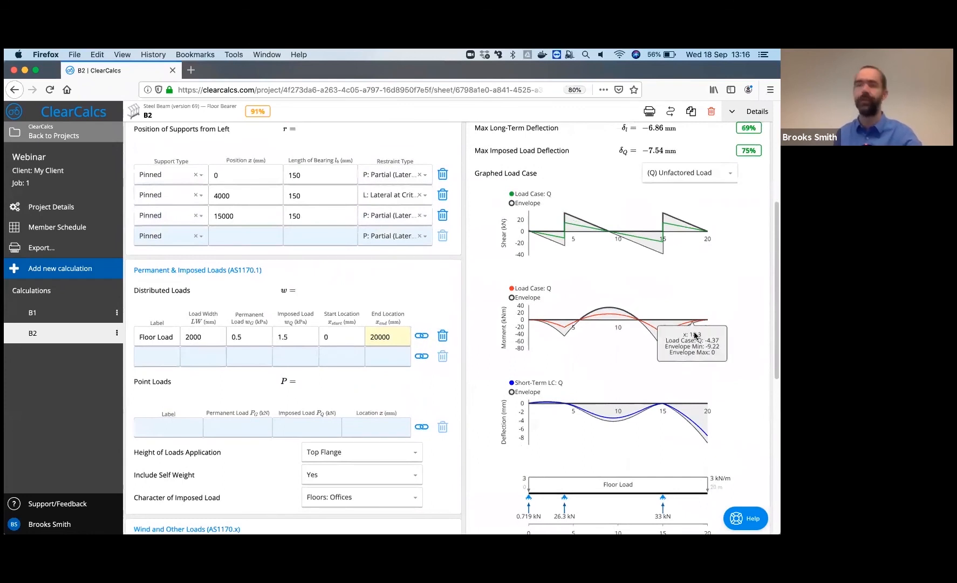
scroll(up, 3)
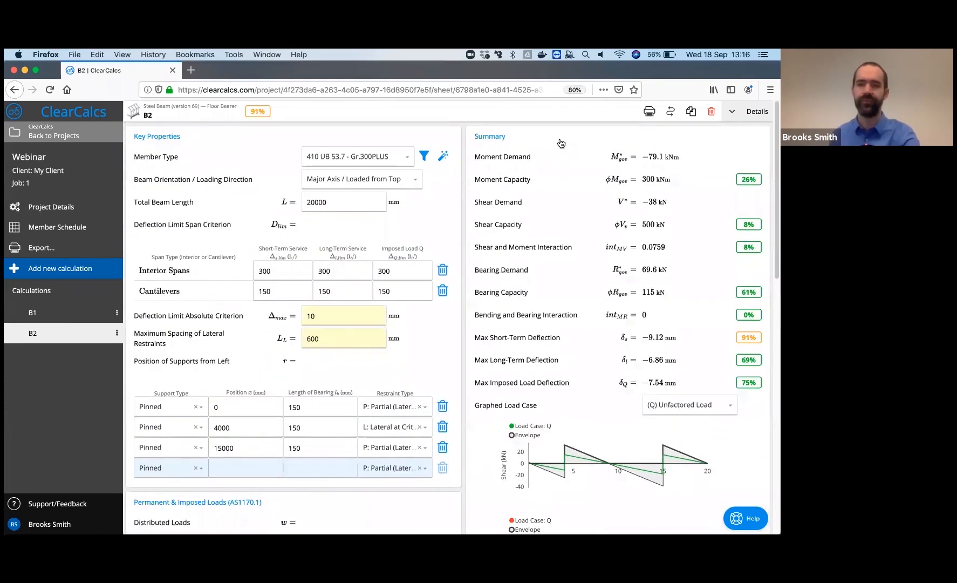